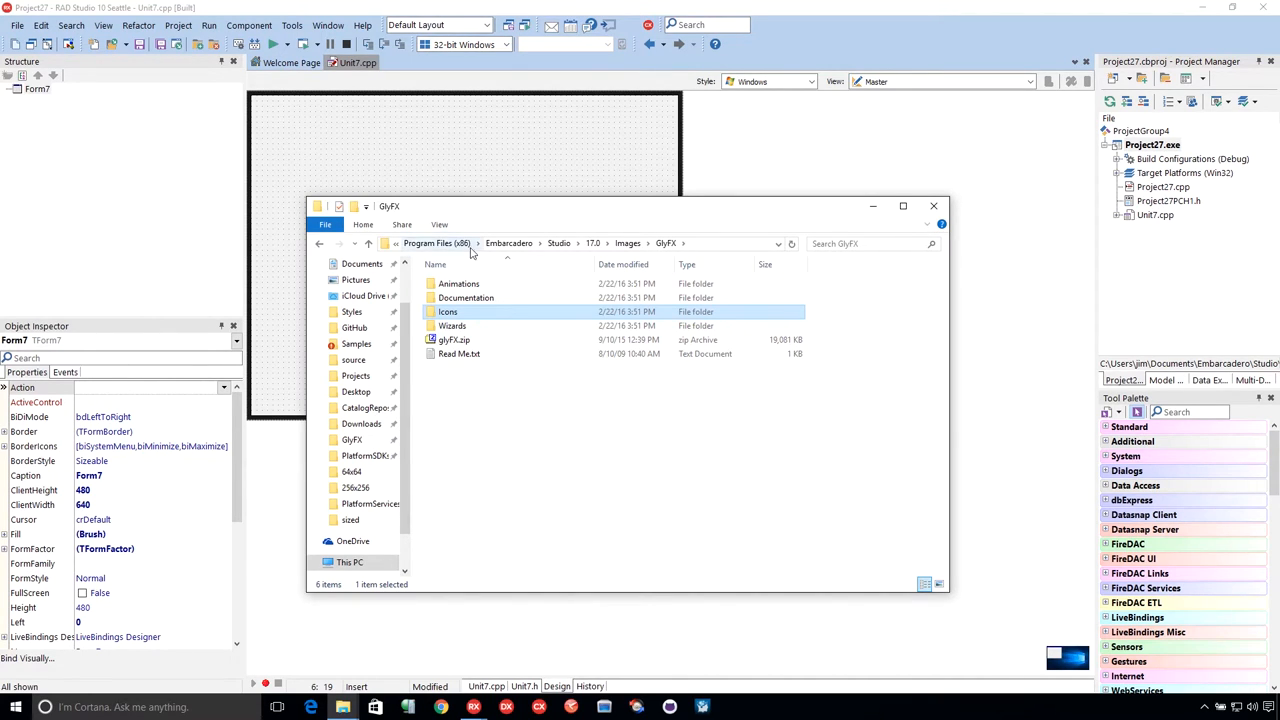
{"action": "mouse_move", "coordinate": [455, 340]}
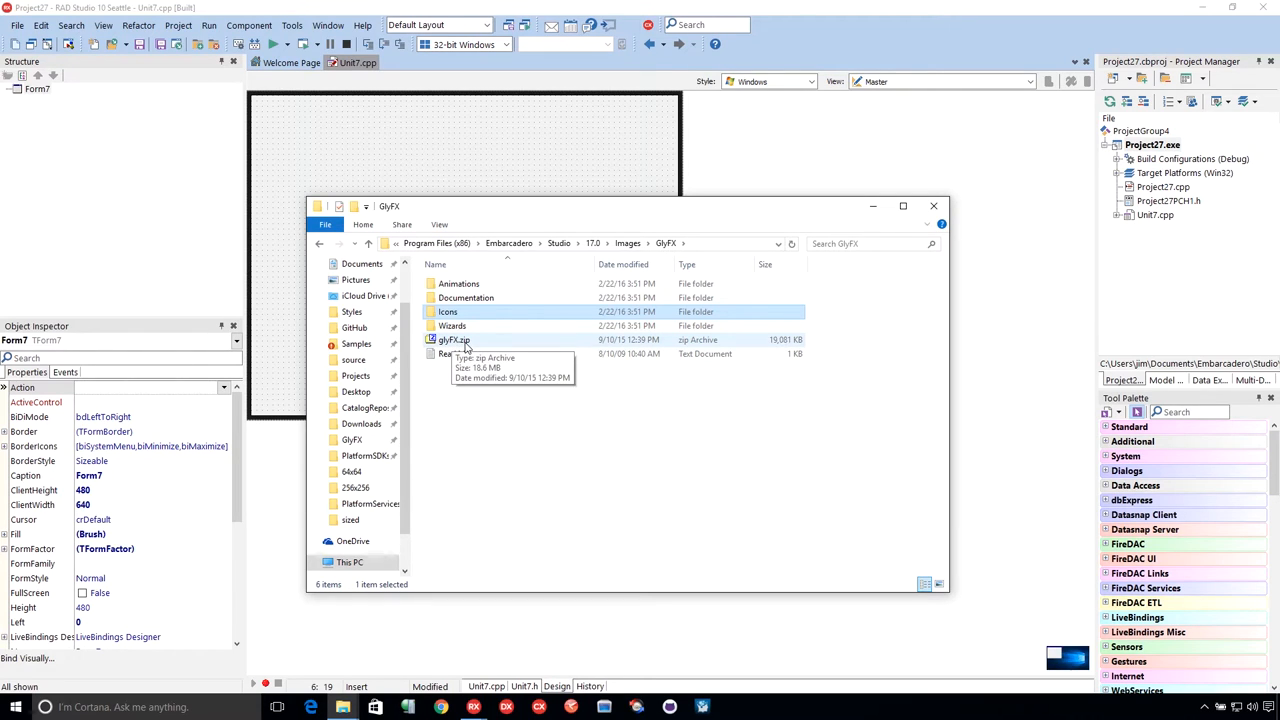
Step: Open Icons > Aero > PNG > 256x256 and select arrow_left_256.png
{"action": "left_click", "coordinate": [448, 311]}
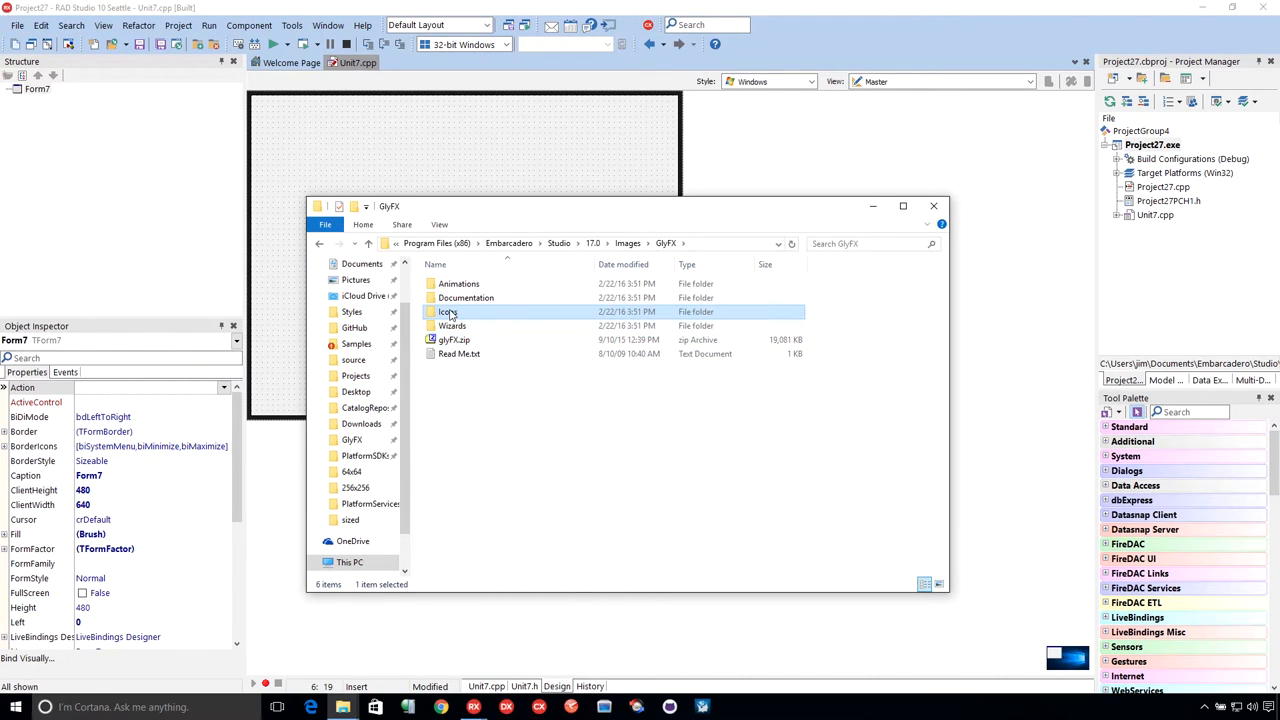
{"action": "double_click", "coordinate": [447, 311]}
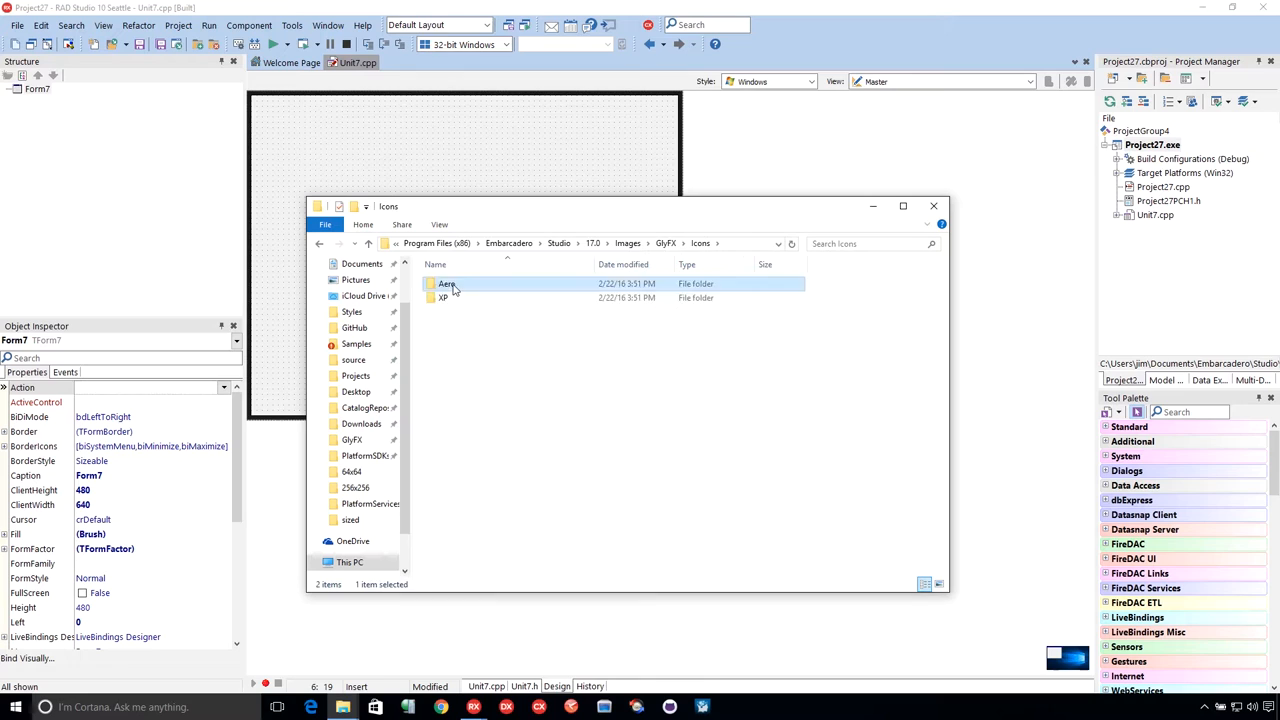
{"action": "double_click", "coordinate": [447, 284]}
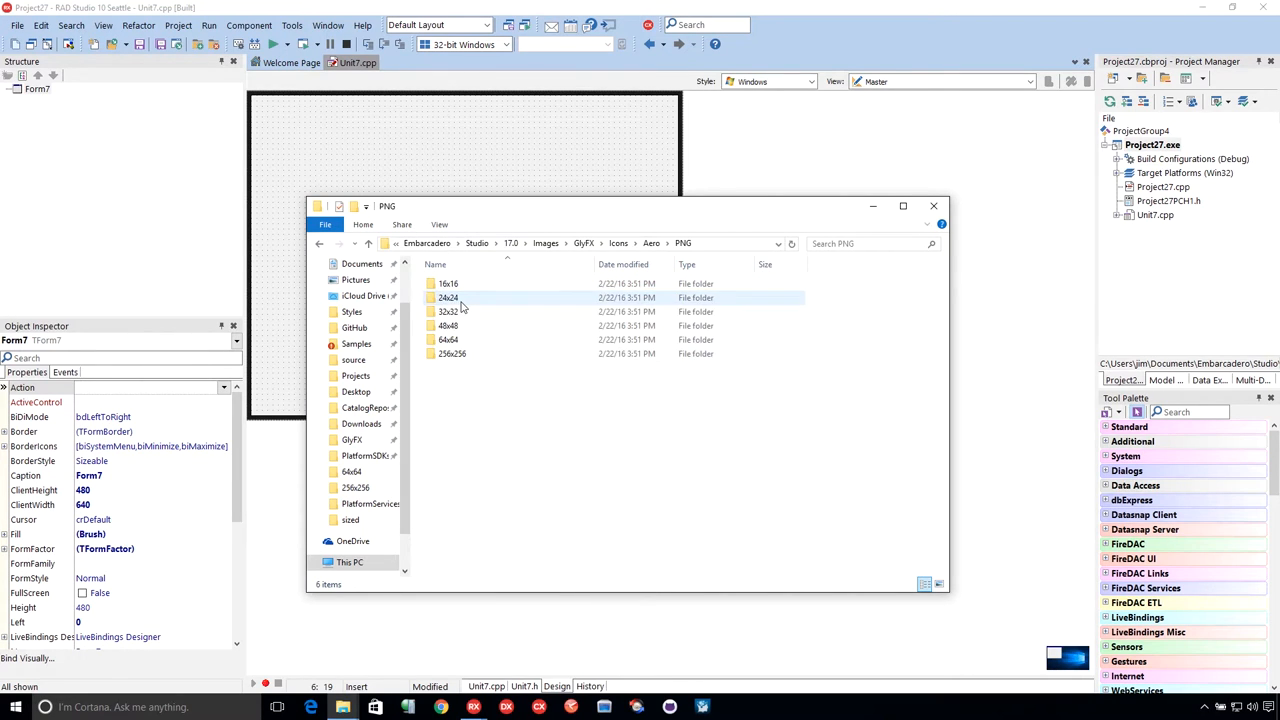
{"action": "double_click", "coordinate": [453, 353]}
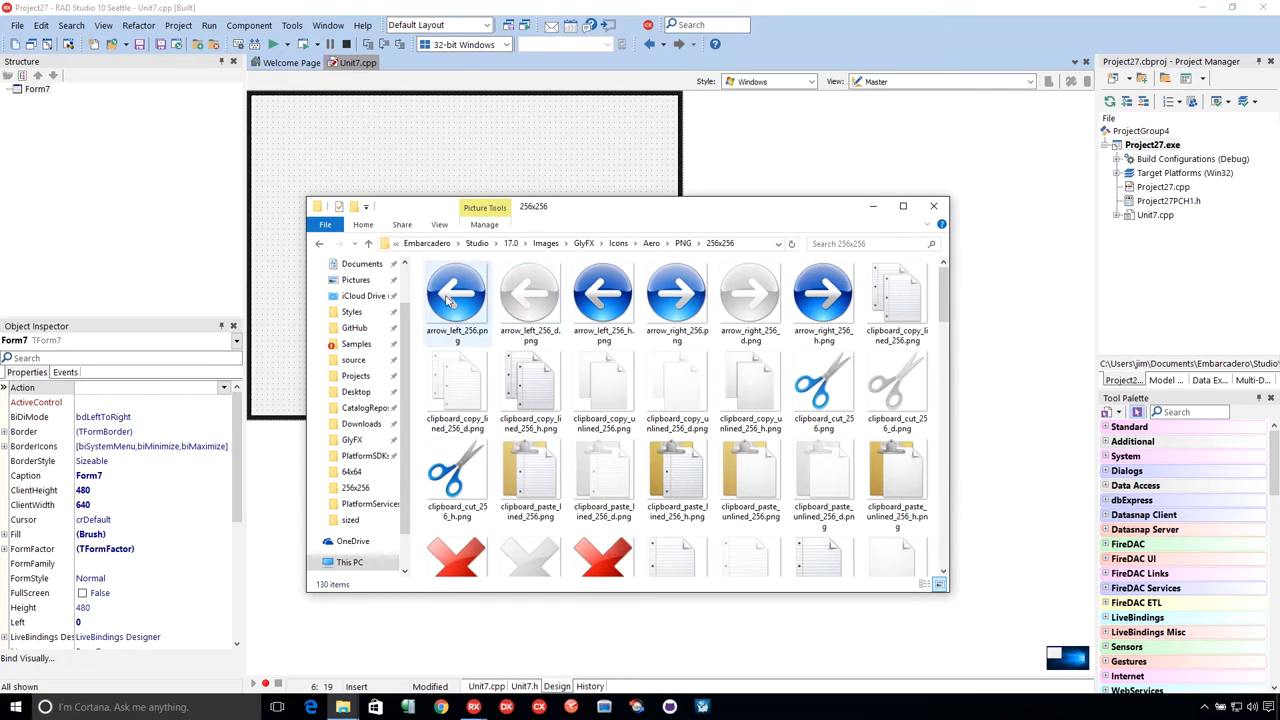
{"action": "left_click", "coordinate": [455, 294]}
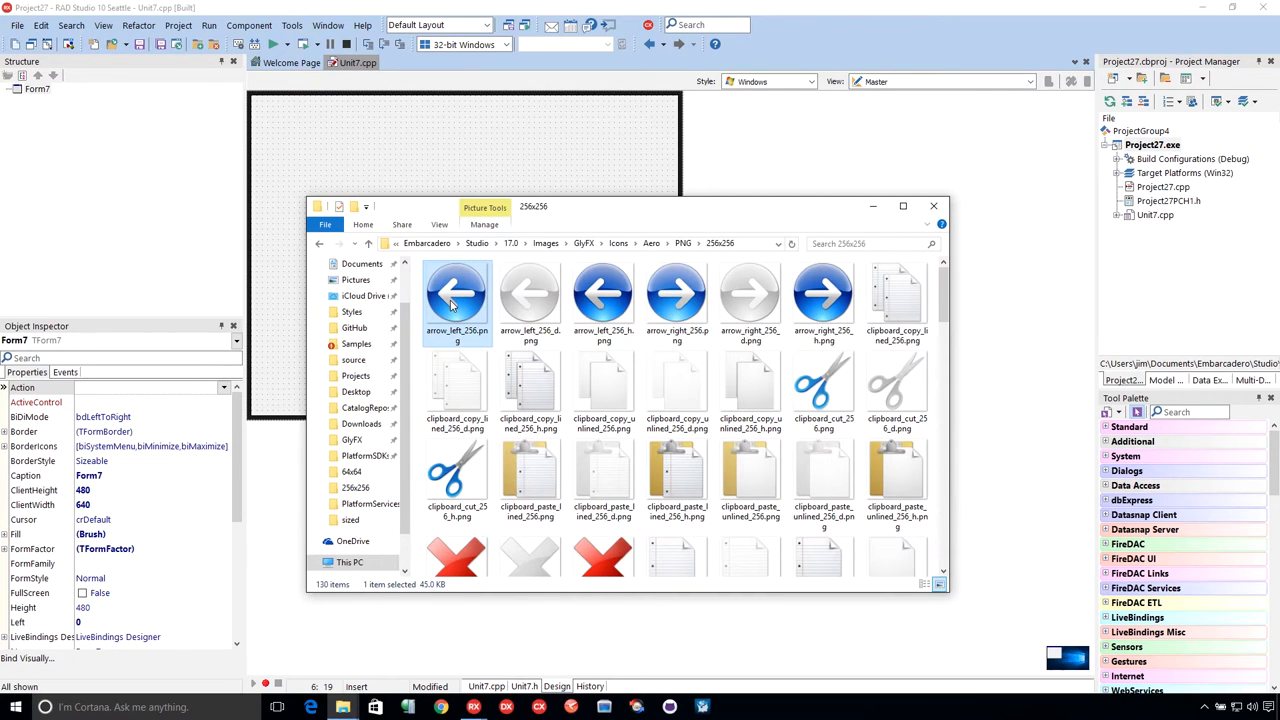
Step: Open arrow_left_256.png in IrfanView to view the blue left arrow at 256x256
{"action": "double_click", "coordinate": [455, 295]}
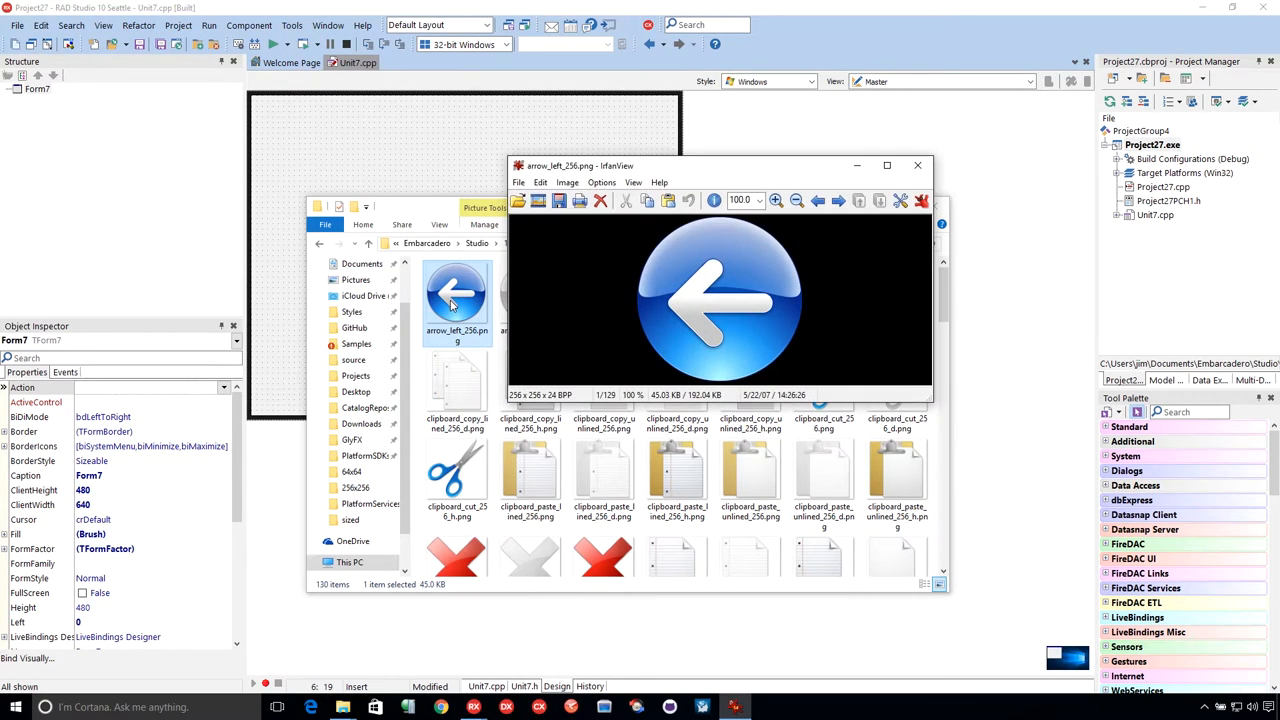
{"action": "mouse_move", "coordinate": [917, 165]}
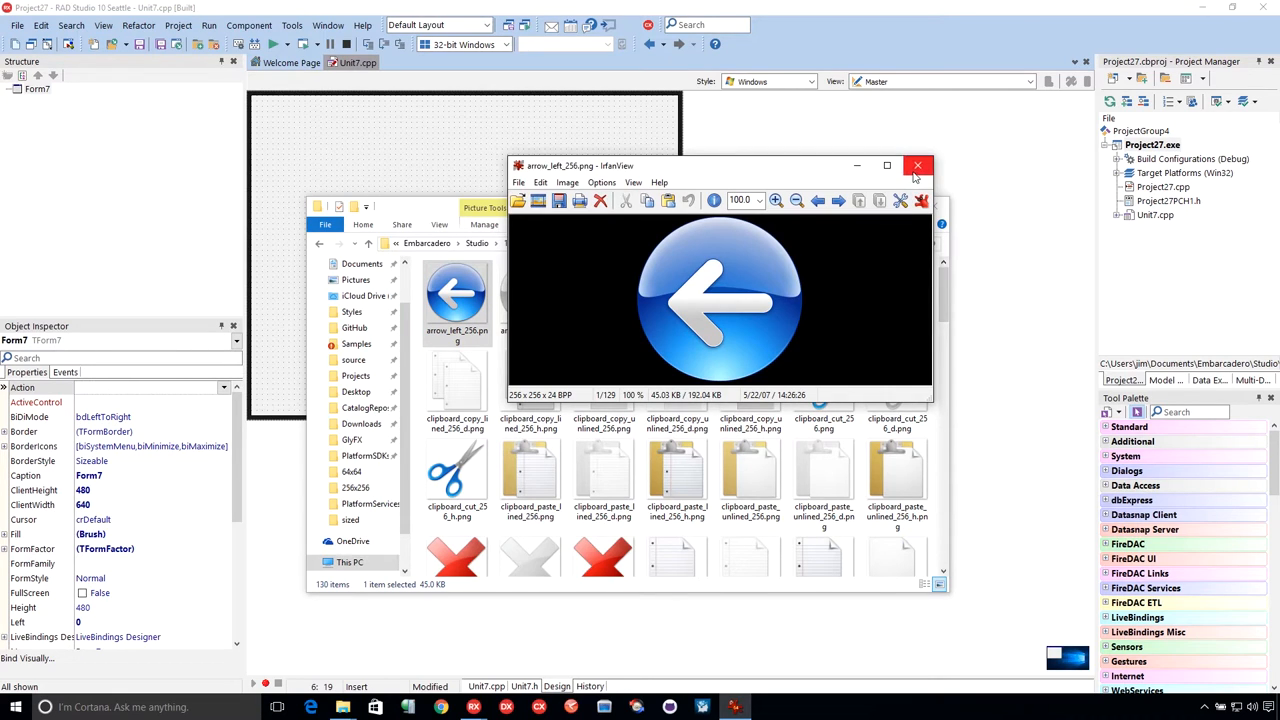
{"action": "mouse_move", "coordinate": [917, 168]}
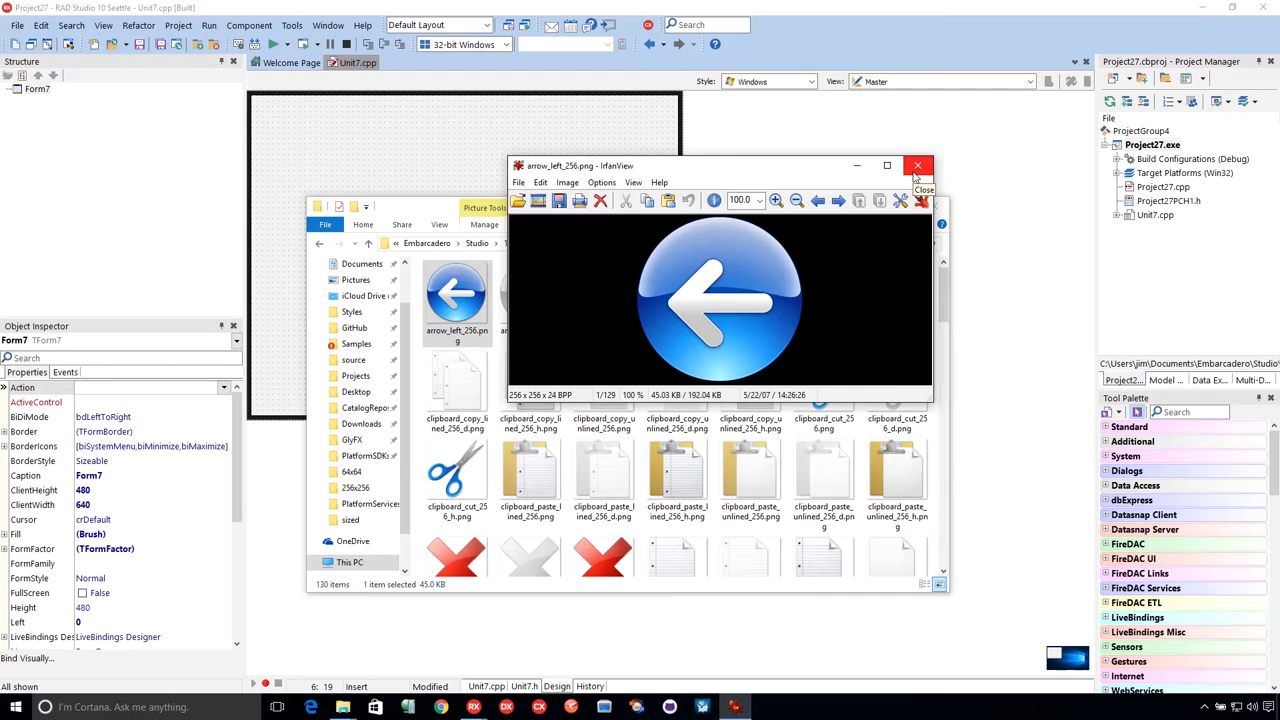
Step: Close the IrfanView preview of arrow_left_256.png
{"action": "left_click", "coordinate": [917, 165]}
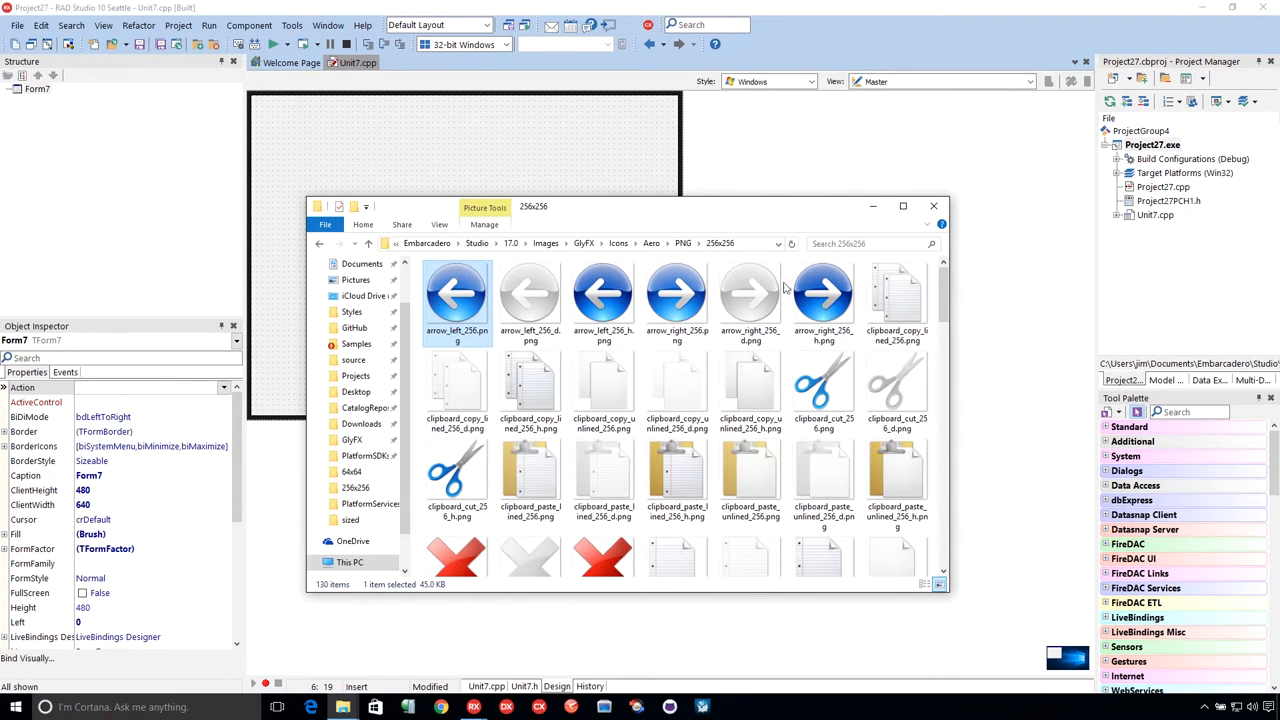
Step: Preview clipboard_paste_lined_256_h.png in IrfanView, then open the 16x16 icon folder
{"action": "left_click", "coordinate": [677, 475]}
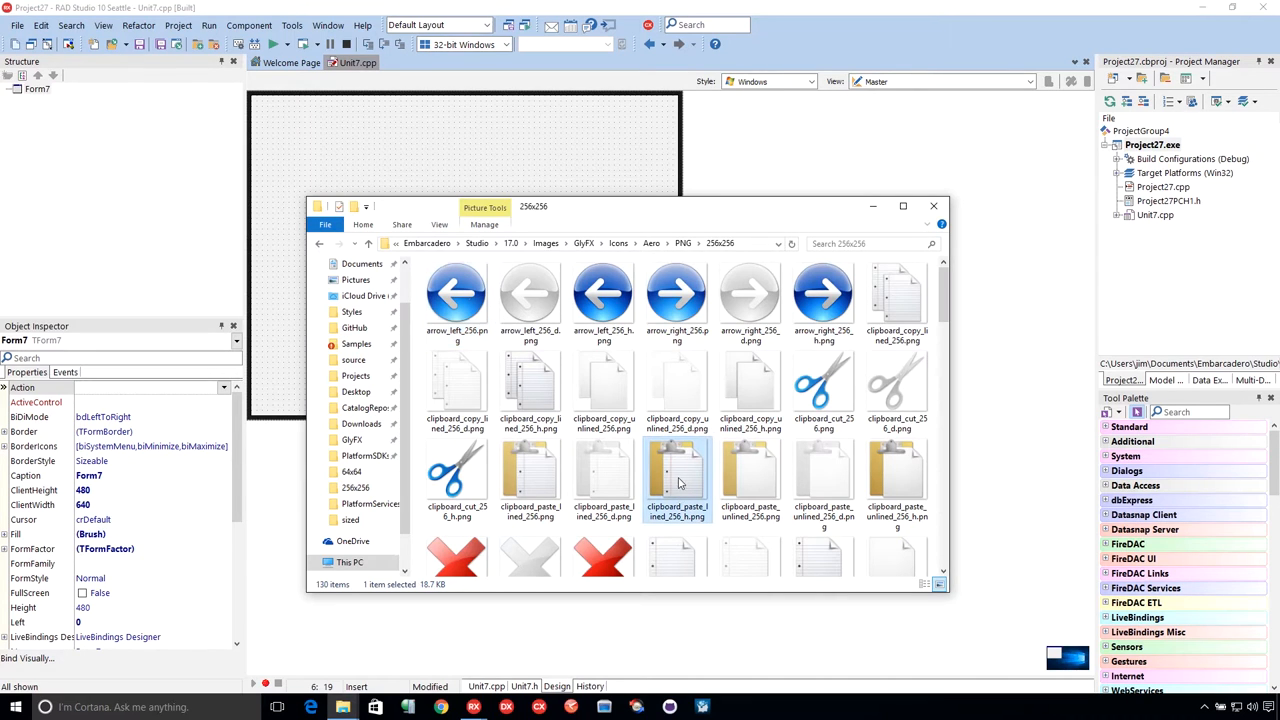
{"action": "double_click", "coordinate": [677, 480]}
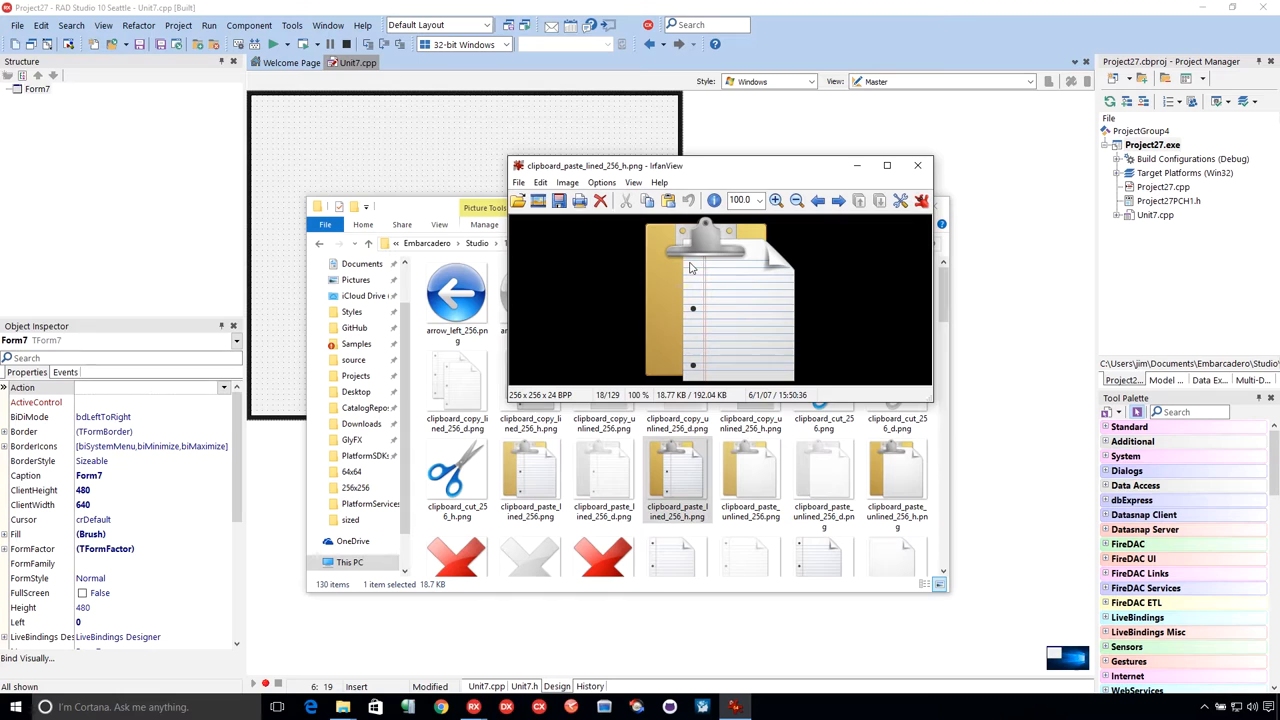
{"action": "mouse_move", "coordinate": [723, 301]}
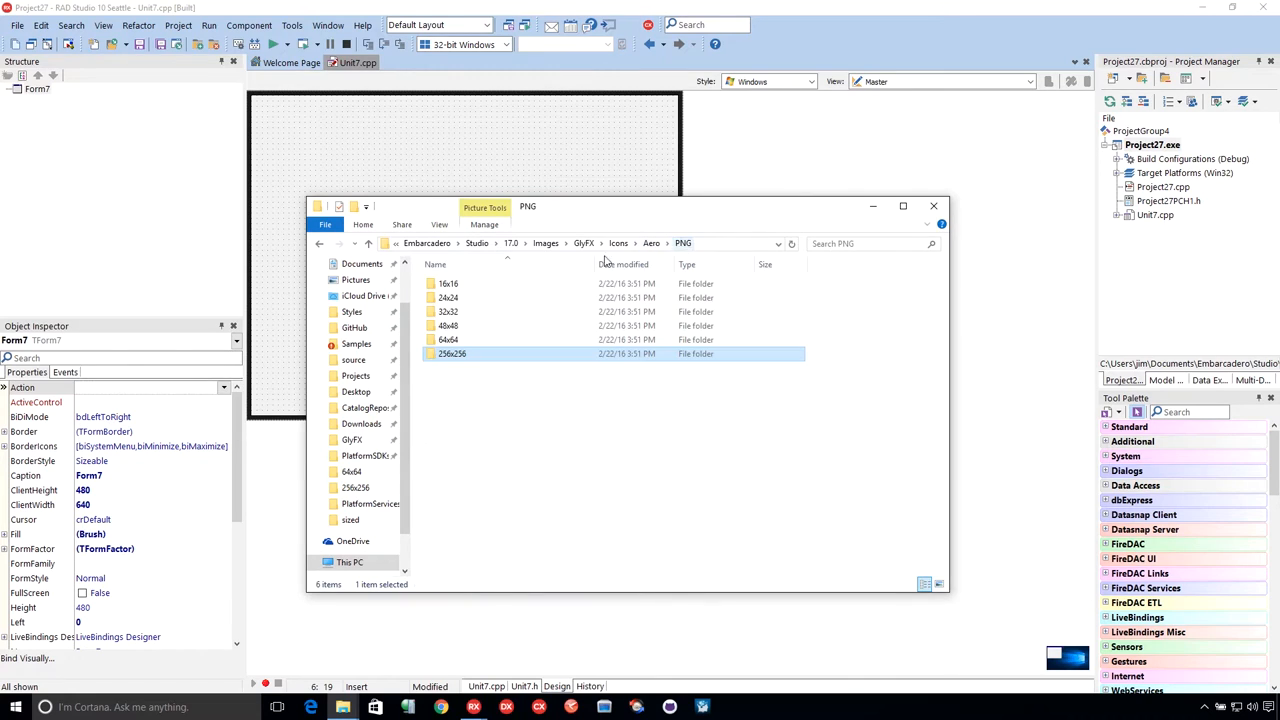
{"action": "double_click", "coordinate": [445, 283]}
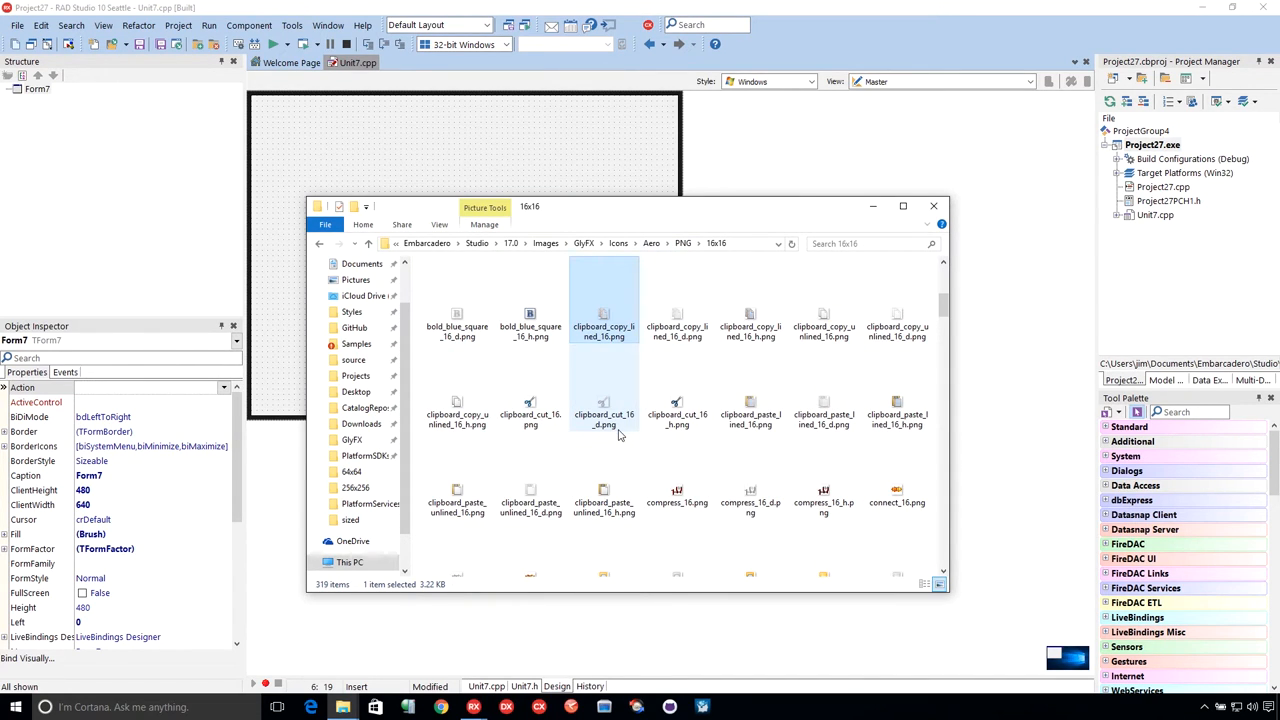
Step: Open clipboard_paste_lined_16.png in IrfanView and zoom in to about 895%
{"action": "double_click", "coordinate": [751, 384]}
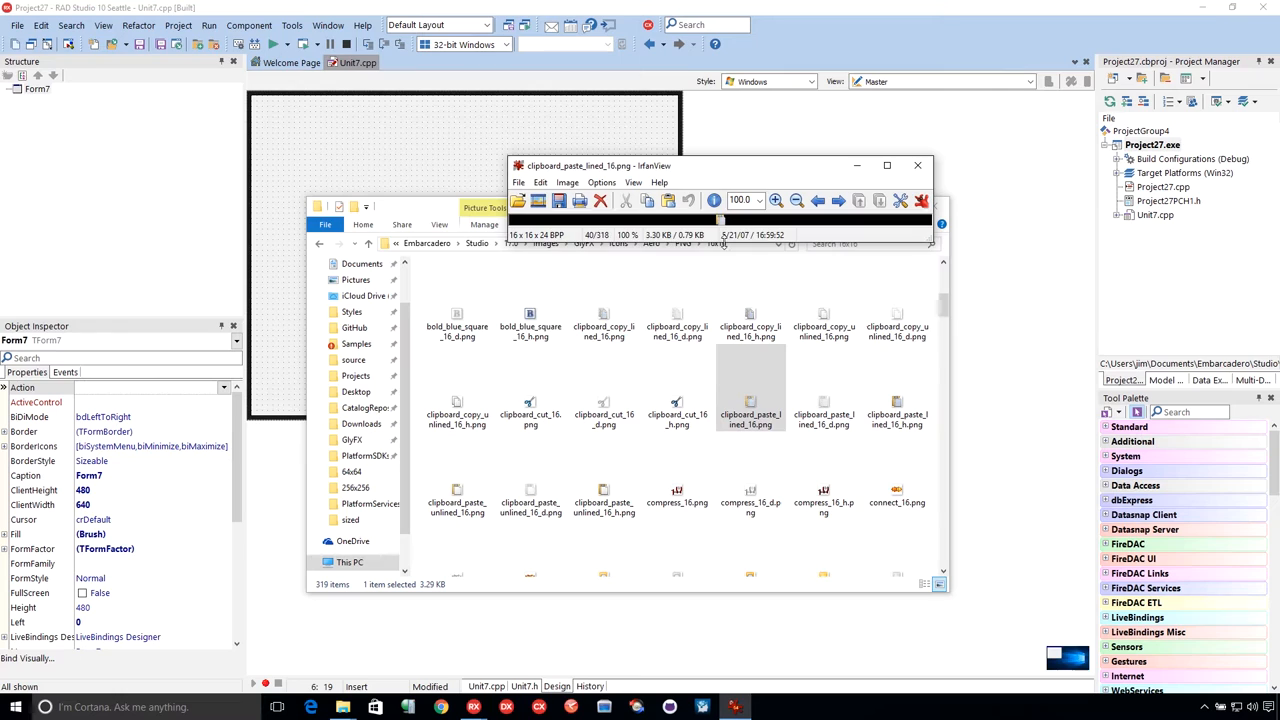
{"action": "left_click", "coordinate": [783, 200]}
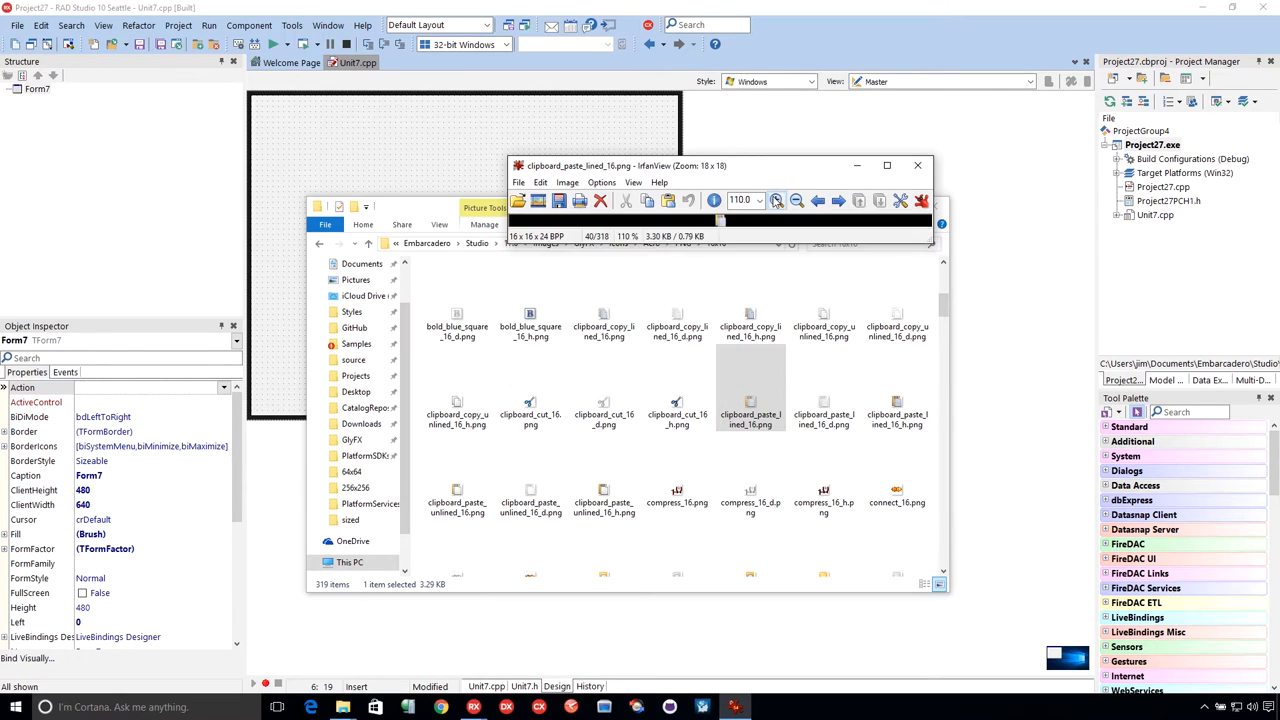
{"action": "left_click", "coordinate": [776, 200]}
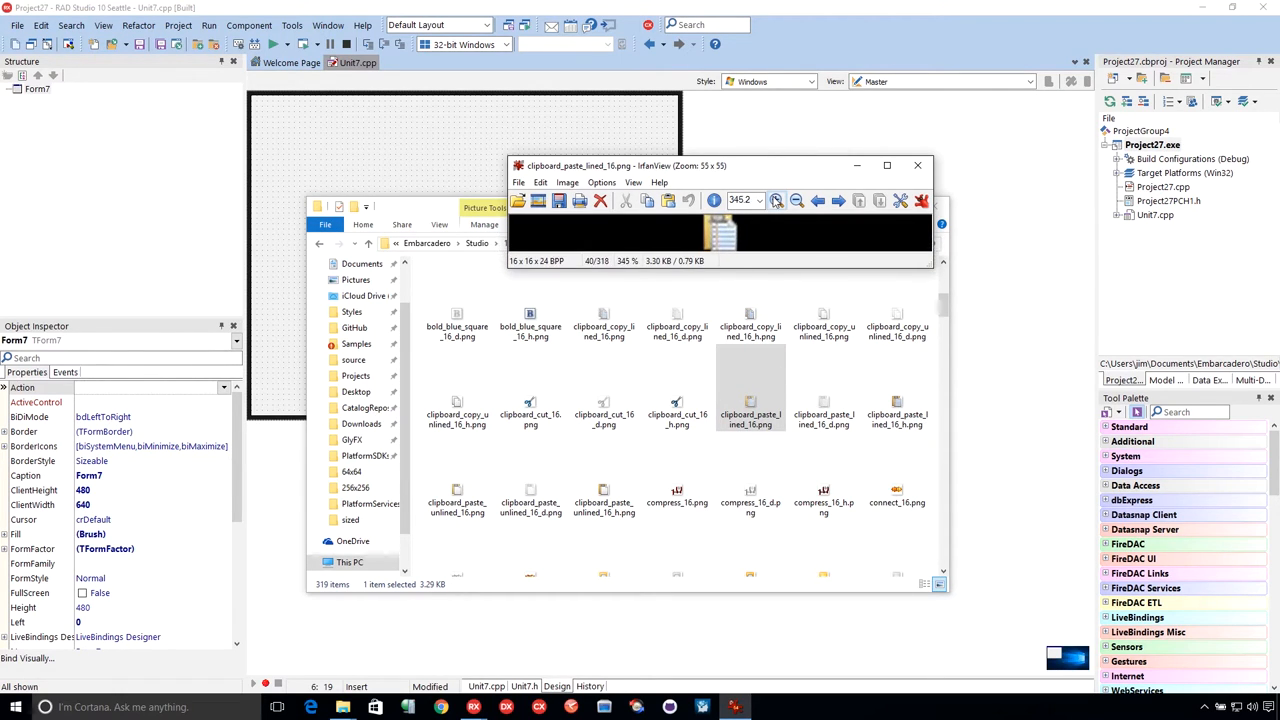
{"action": "left_click", "coordinate": [776, 201]}
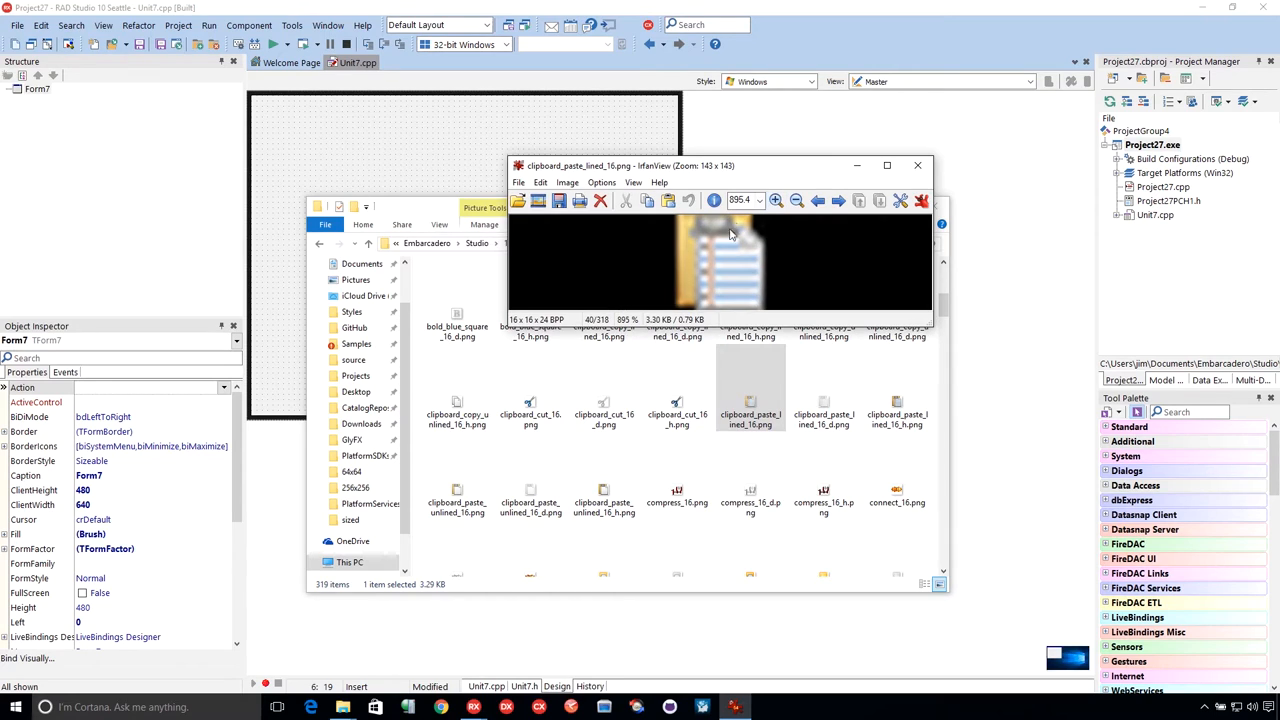
{"action": "mouse_move", "coordinate": [730, 251]}
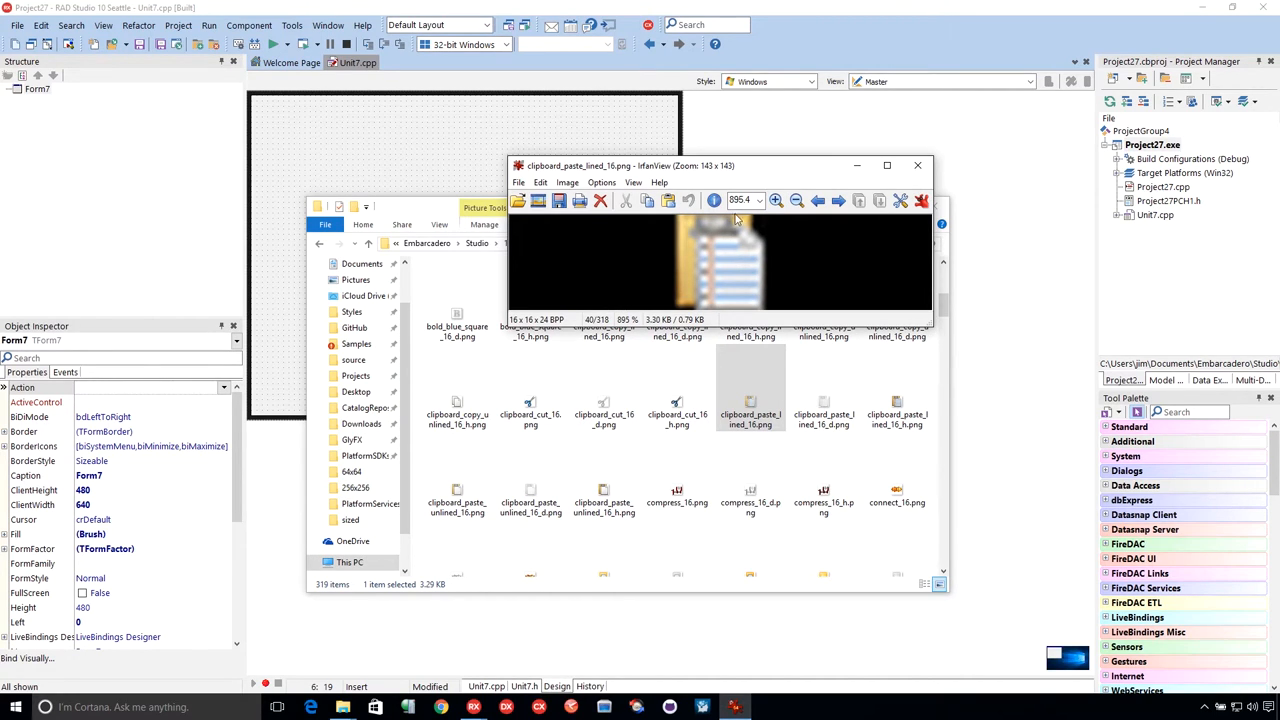
{"action": "mouse_move", "coordinate": [734, 300]}
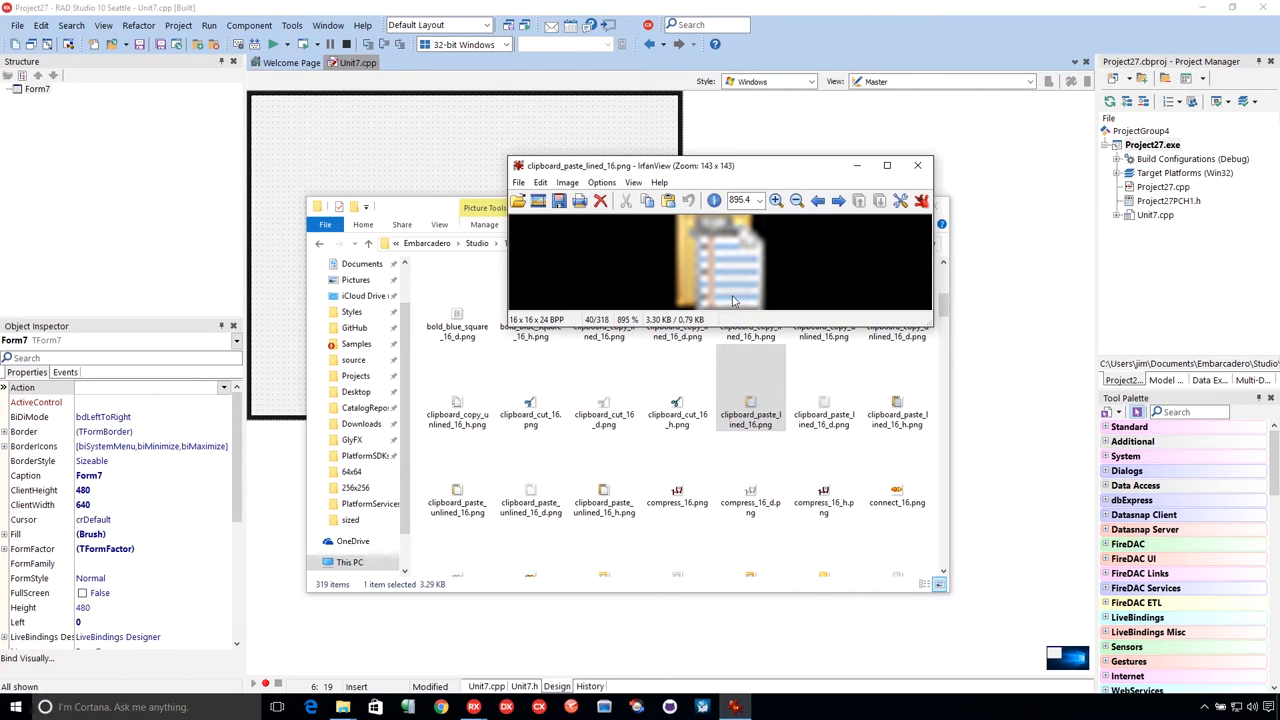
{"action": "mouse_move", "coordinate": [725, 248]}
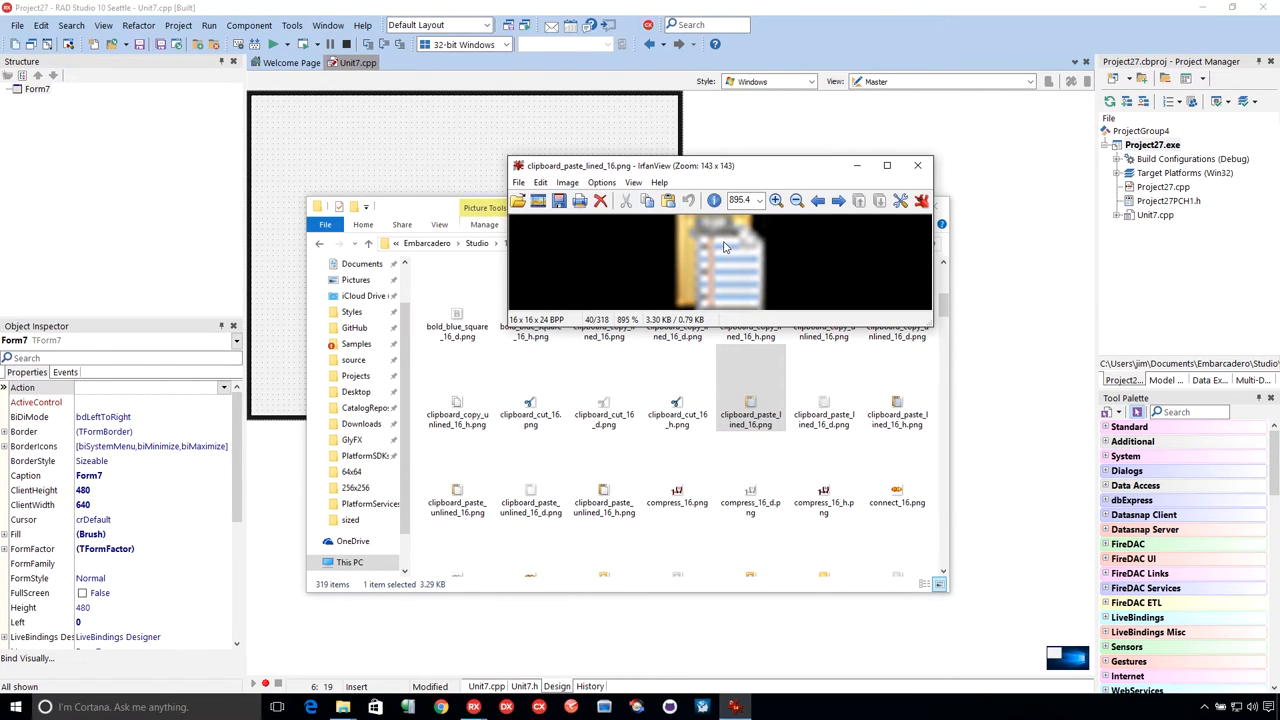
{"action": "mouse_move", "coordinate": [730, 249]}
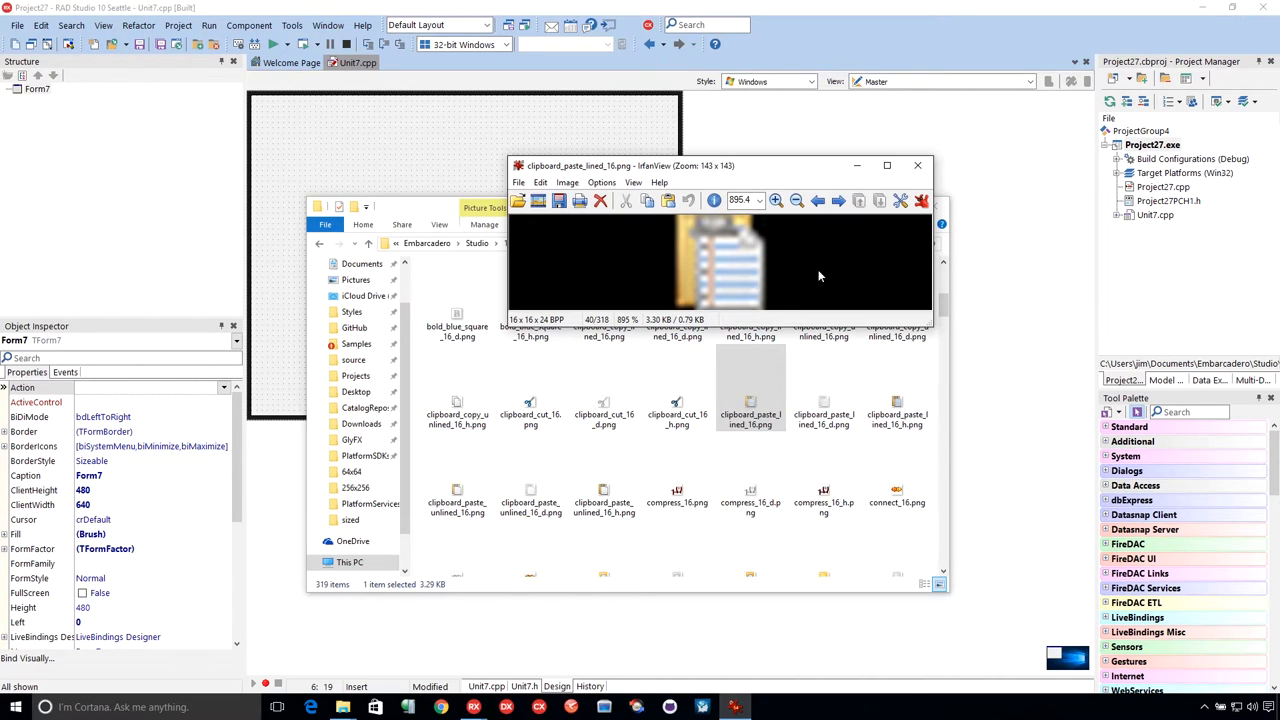
Step: Close the IrfanView window showing the 16-pixel clipboard icon
{"action": "left_click", "coordinate": [917, 165]}
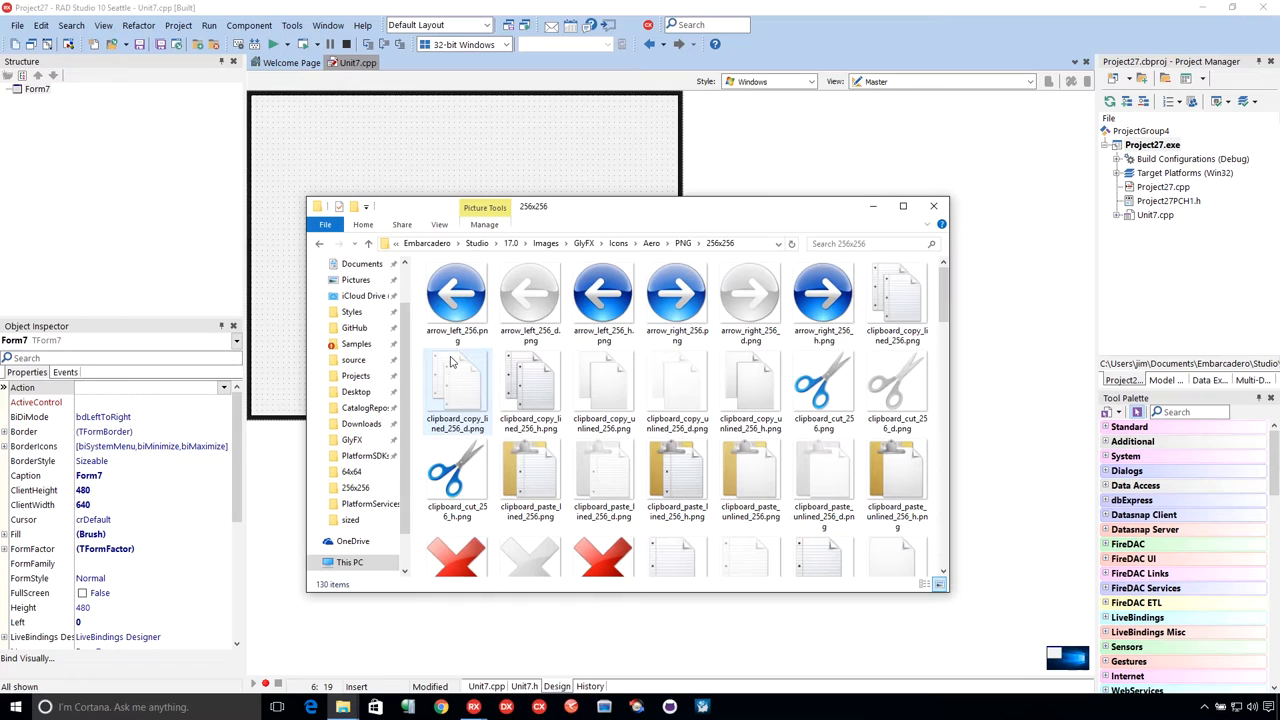
Step: Search the Tool Palette for 'image' and drop TImageList onto Form7 as ImageList1
{"action": "left_click", "coordinate": [933, 206]}
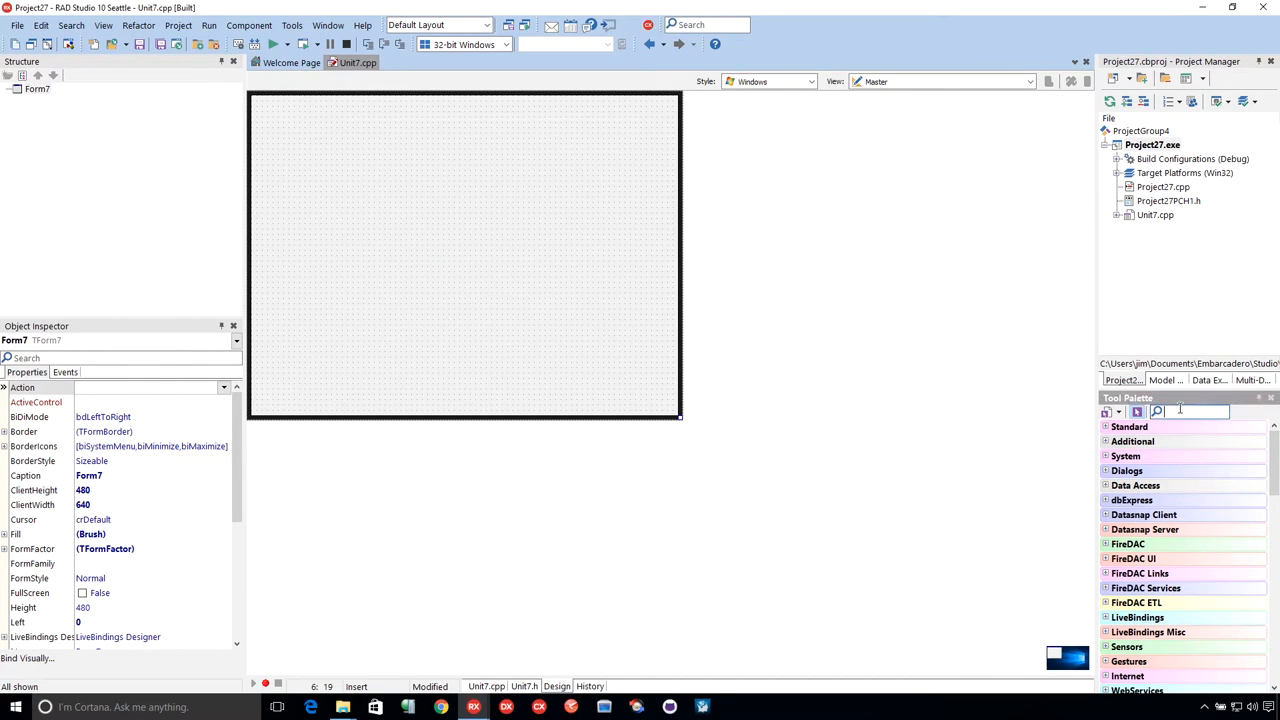
{"action": "type", "text": "image"}
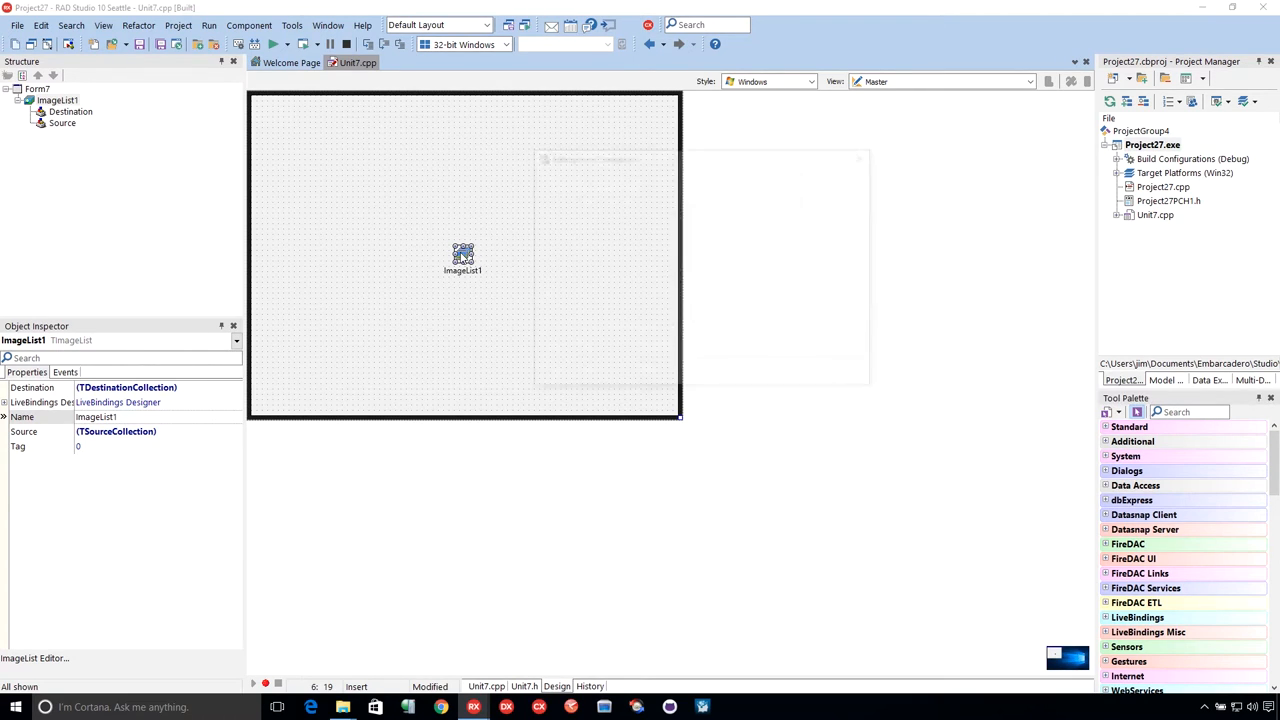
{"action": "left_click", "coordinate": [547, 187]}
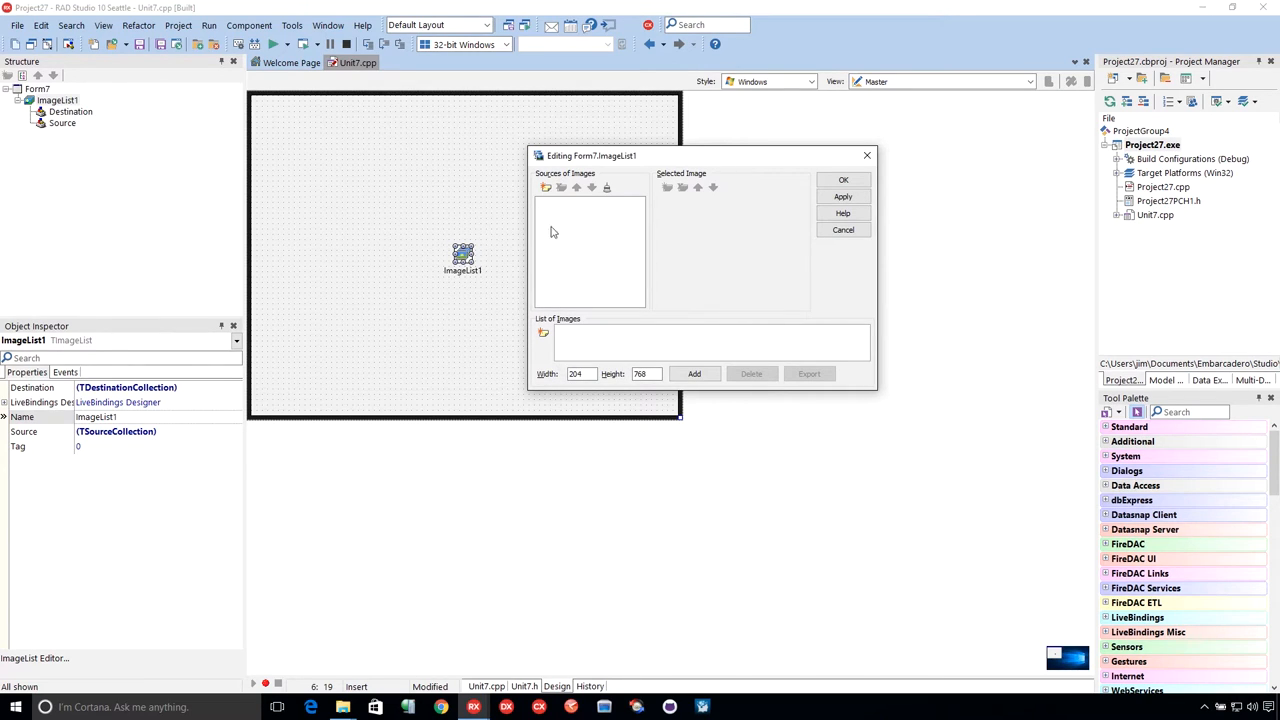
{"action": "mouse_move", "coordinate": [576, 251]}
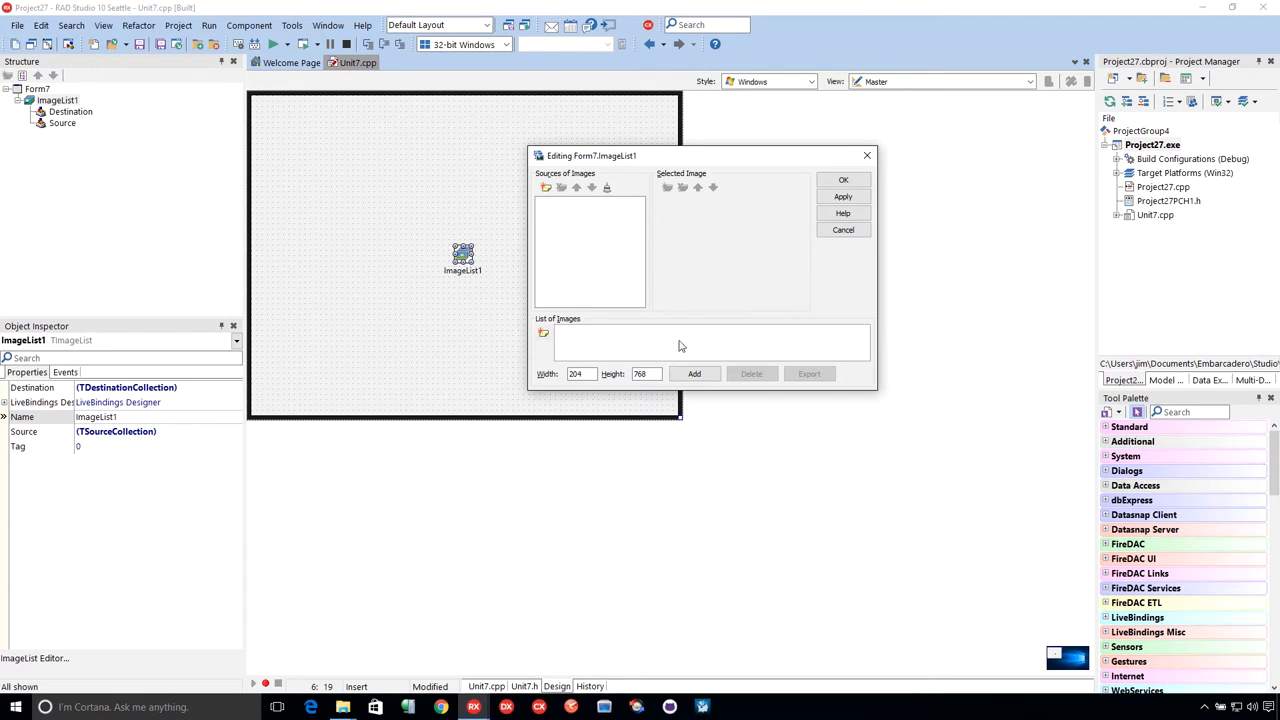
{"action": "mouse_move", "coordinate": [635, 343]}
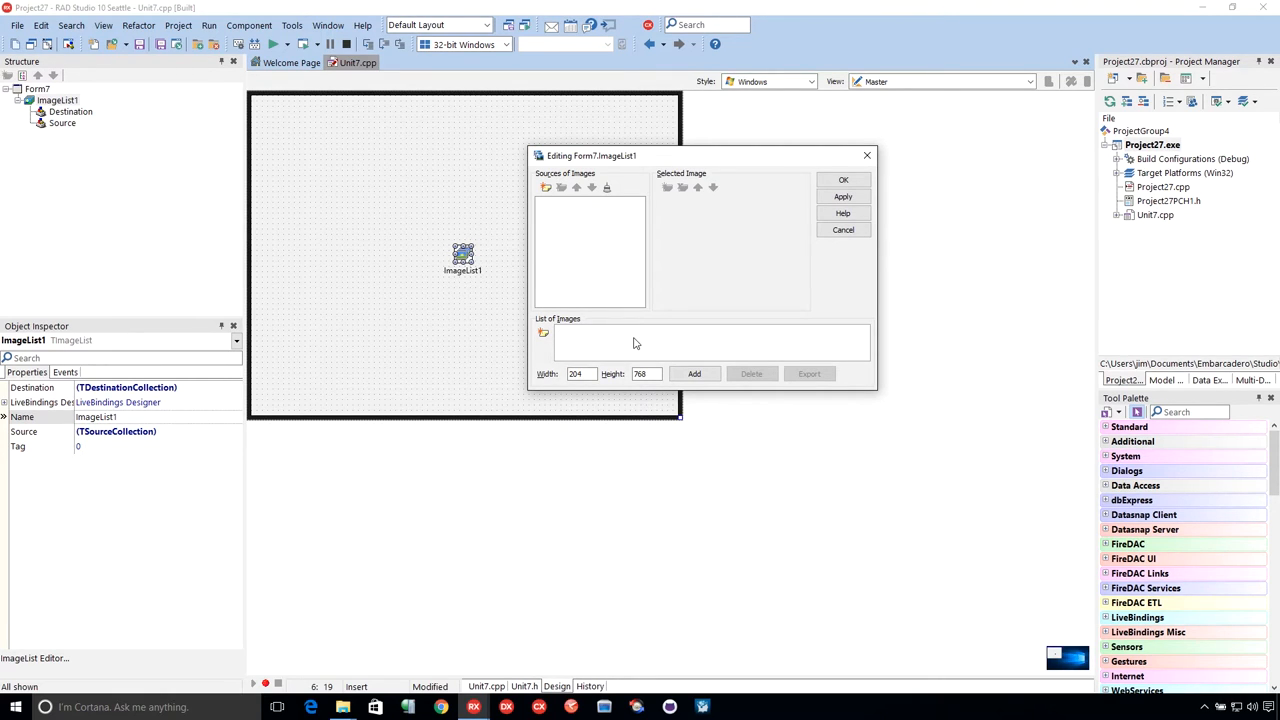
{"action": "mouse_move", "coordinate": [628, 303]}
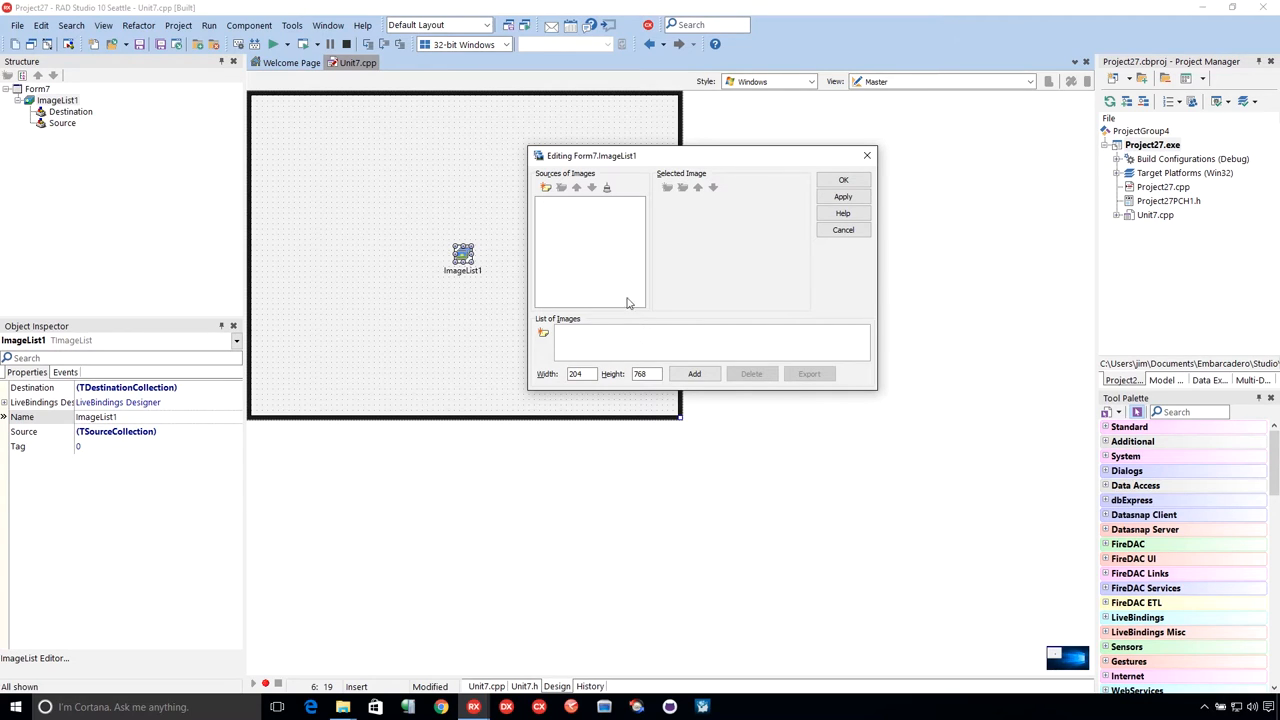
{"action": "mouse_move", "coordinate": [580, 262]}
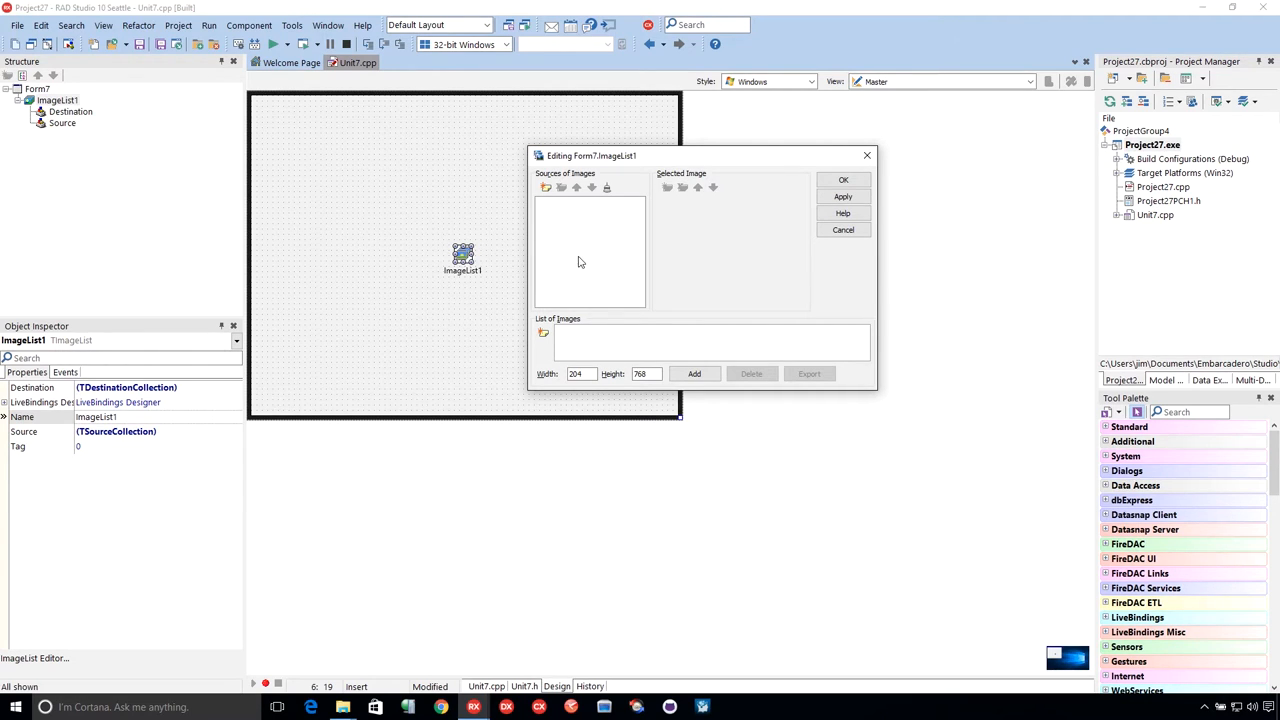
{"action": "mouse_move", "coordinate": [618, 348]}
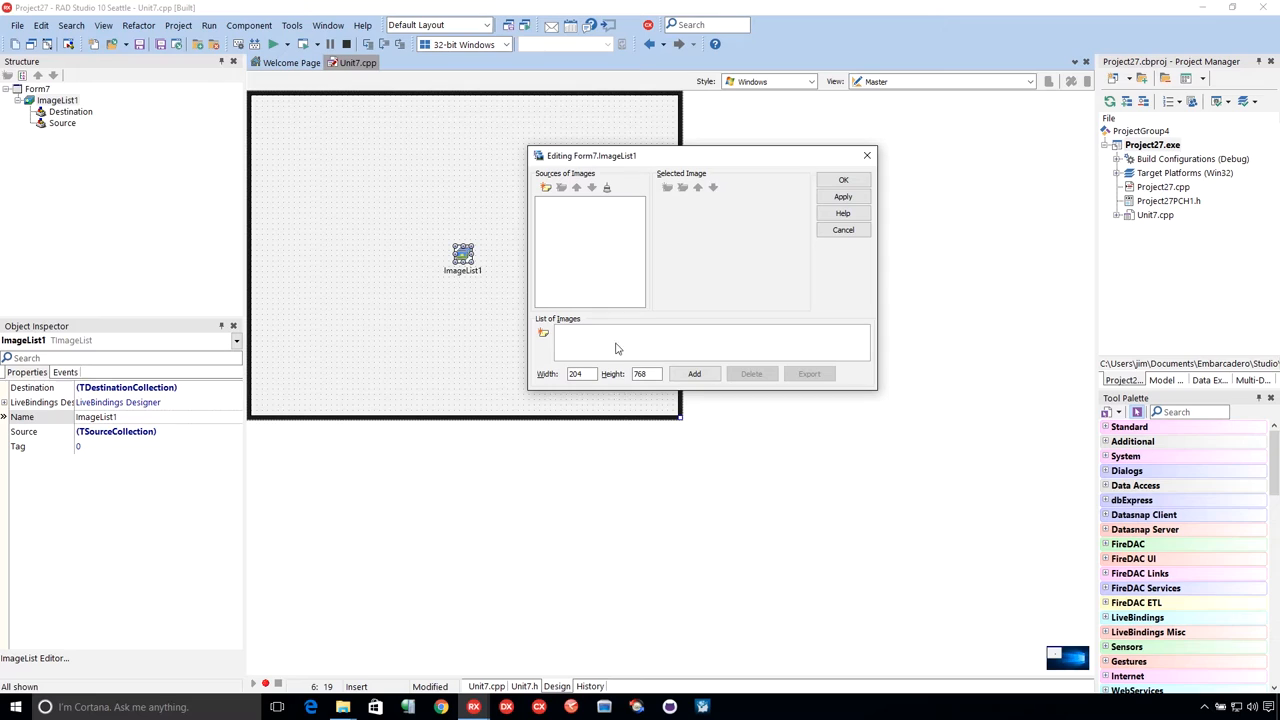
{"action": "mouse_move", "coordinate": [753, 224]}
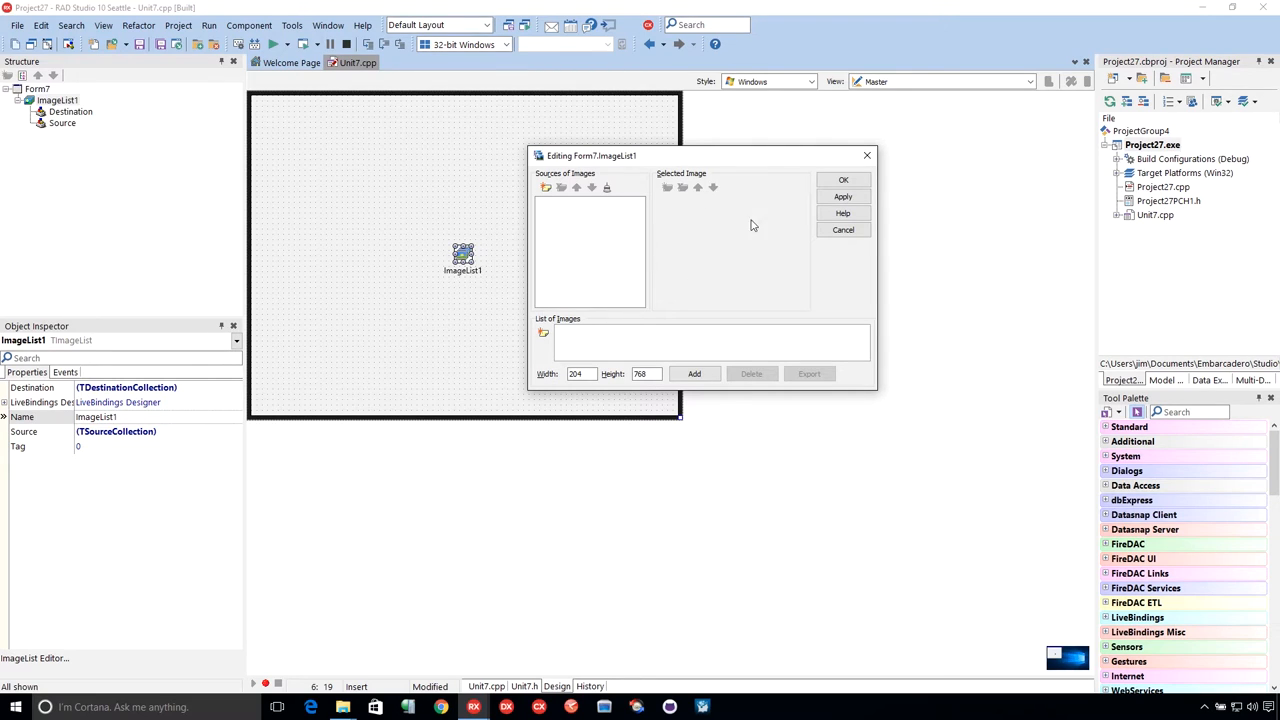
{"action": "mouse_move", "coordinate": [607, 347]}
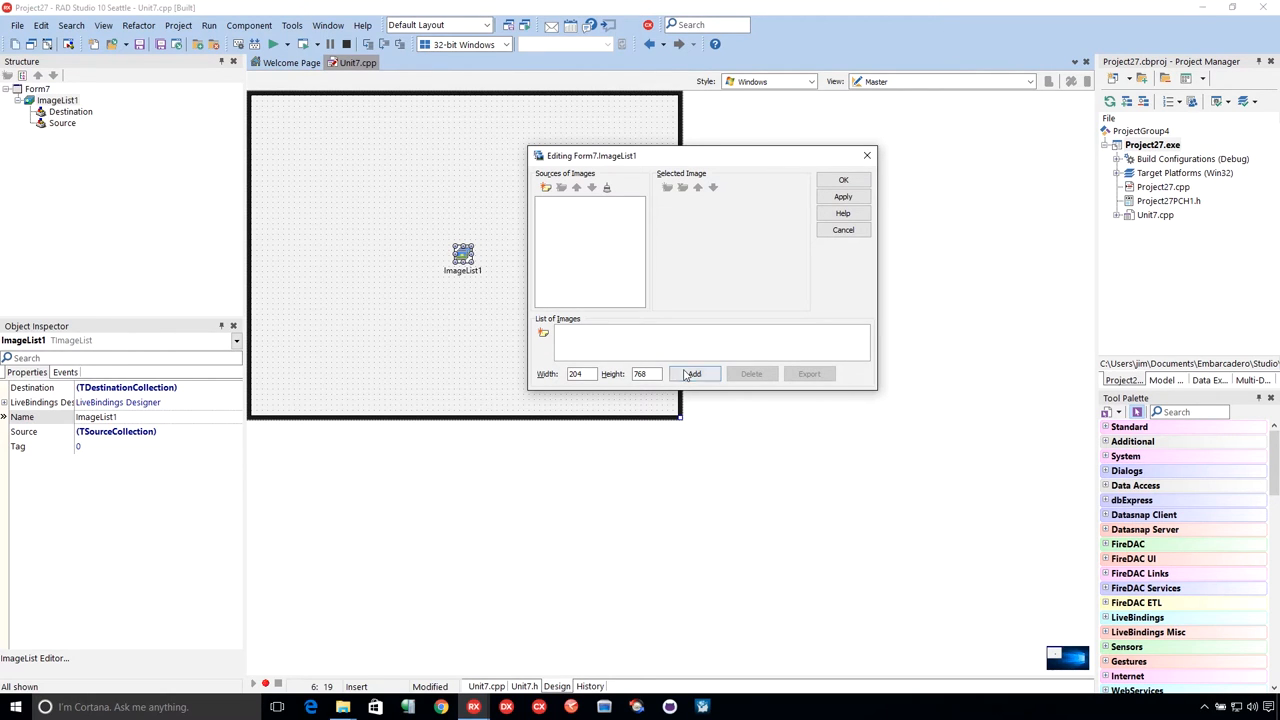
Step: Add arrow_left_256.png to ImageList1 and accept arrow_left_256 as its source name
{"action": "left_click", "coordinate": [694, 373]}
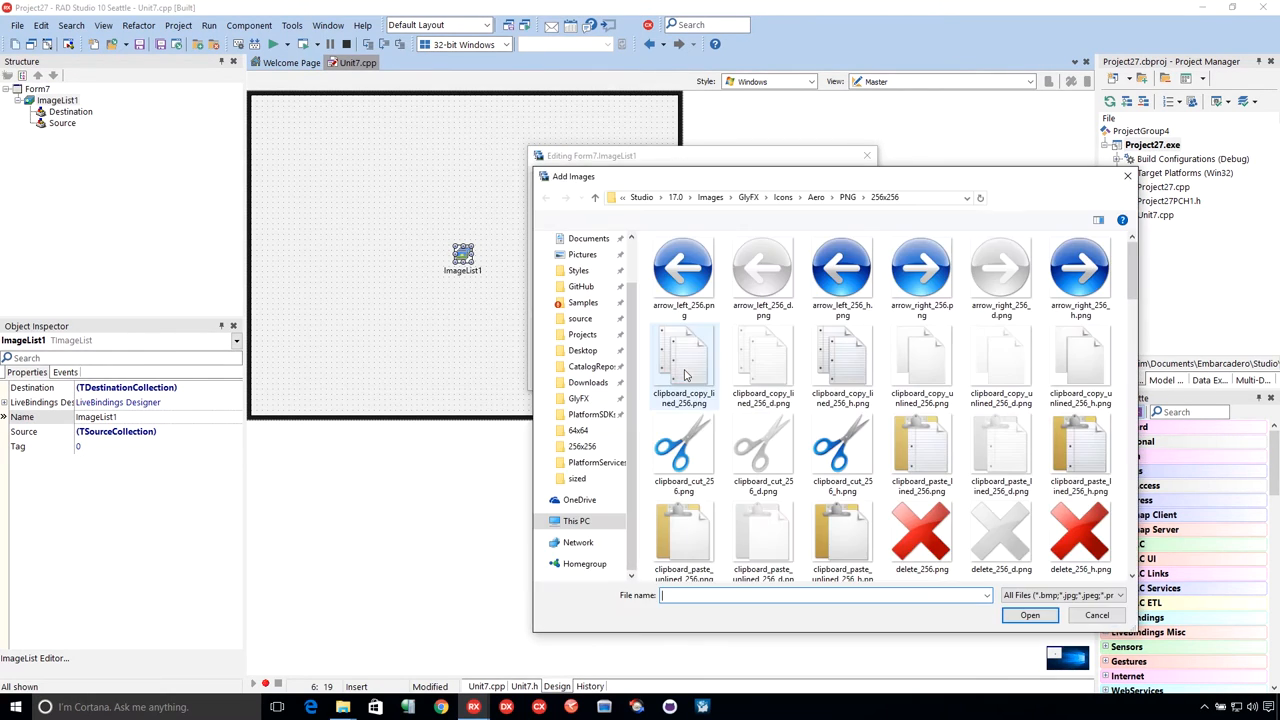
{"action": "left_click", "coordinate": [683, 270]}
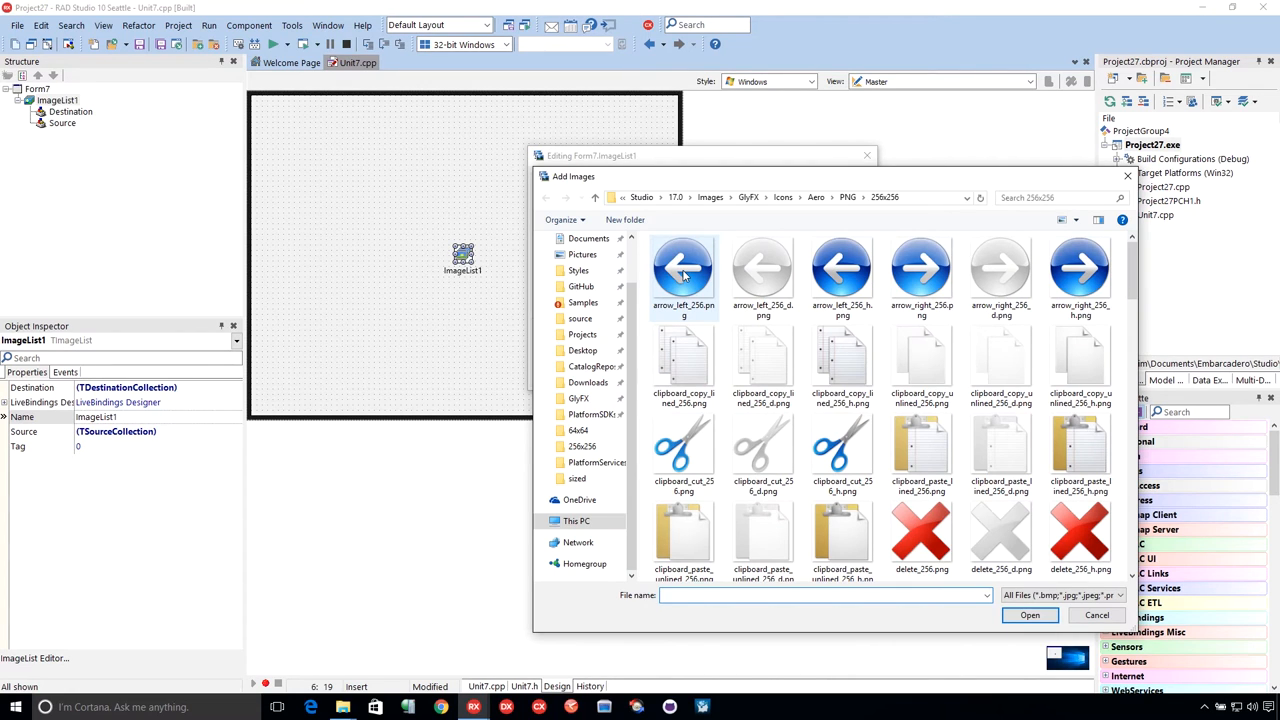
{"action": "left_click", "coordinate": [1029, 615]}
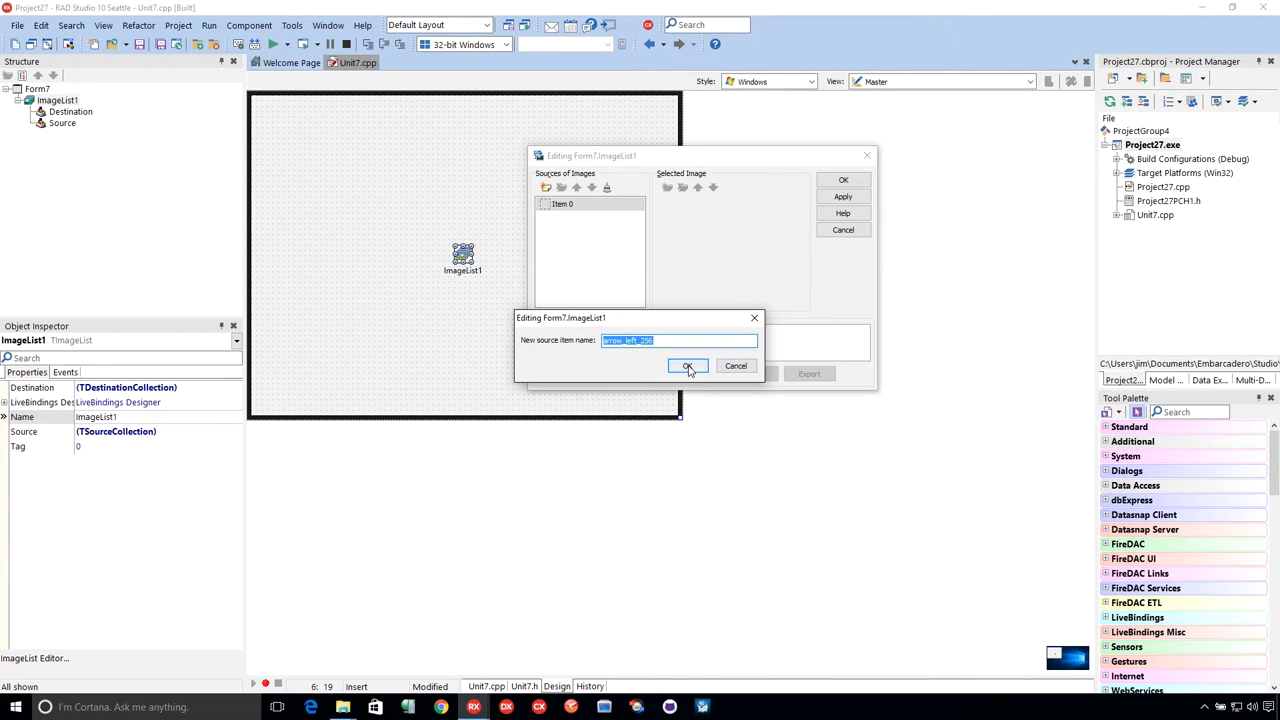
{"action": "left_click", "coordinate": [688, 366]}
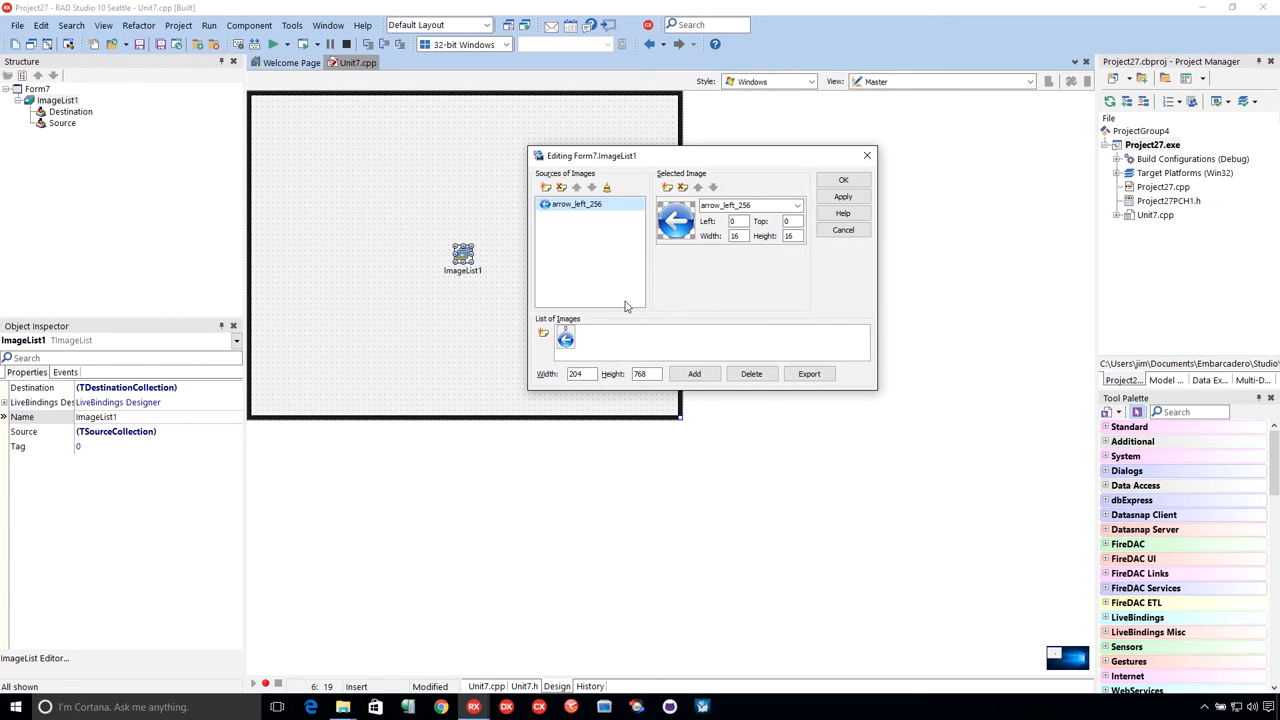
{"action": "mouse_move", "coordinate": [590, 337]}
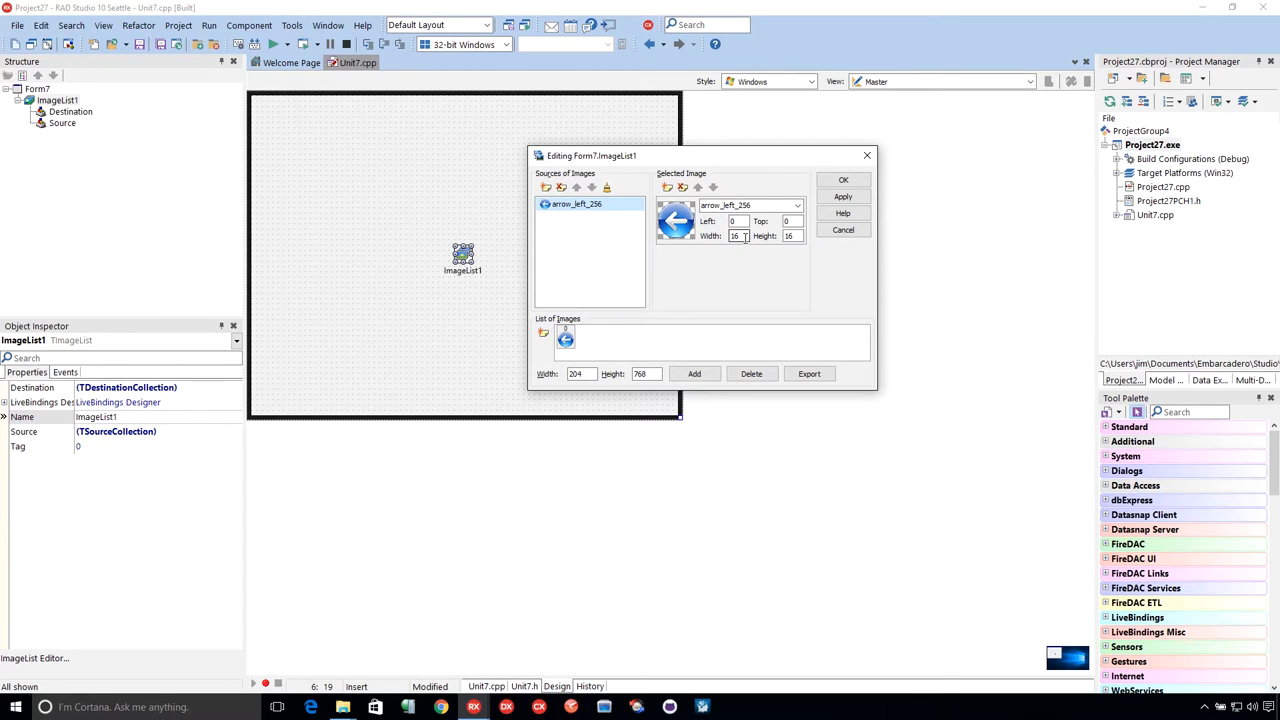
Step: Set the arrow_left_256 image's width and height to 256
{"action": "type", "text": "256"}
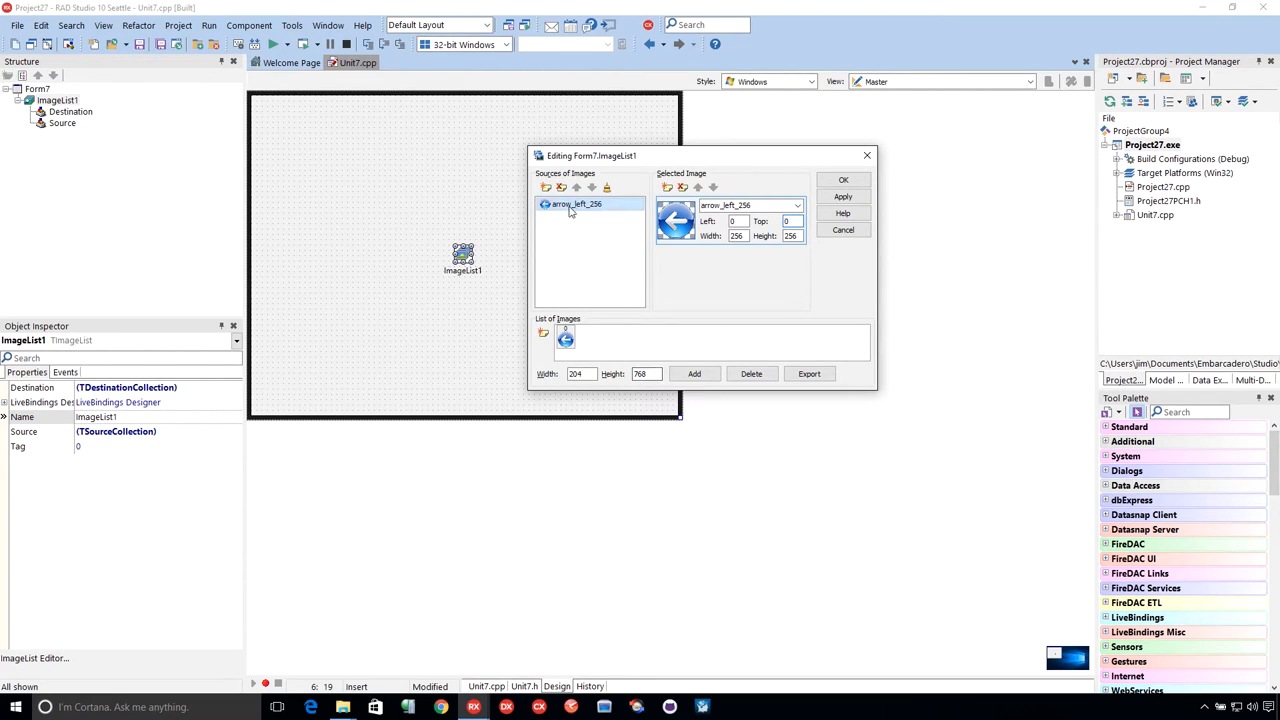
{"action": "mouse_move", "coordinate": [544, 188]}
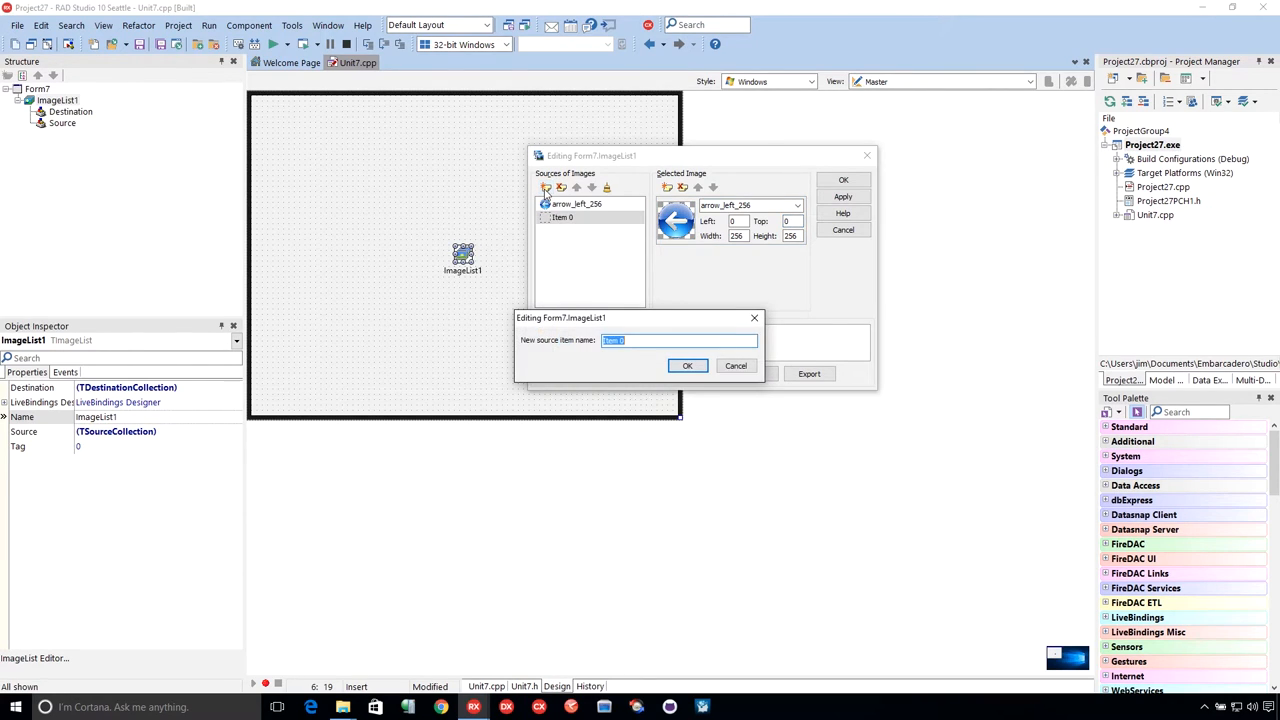
Step: Create an Arrow Right source holding arrow_right_256.png at scales 1.0 and 2.0
{"action": "type", "text": "Ar"}
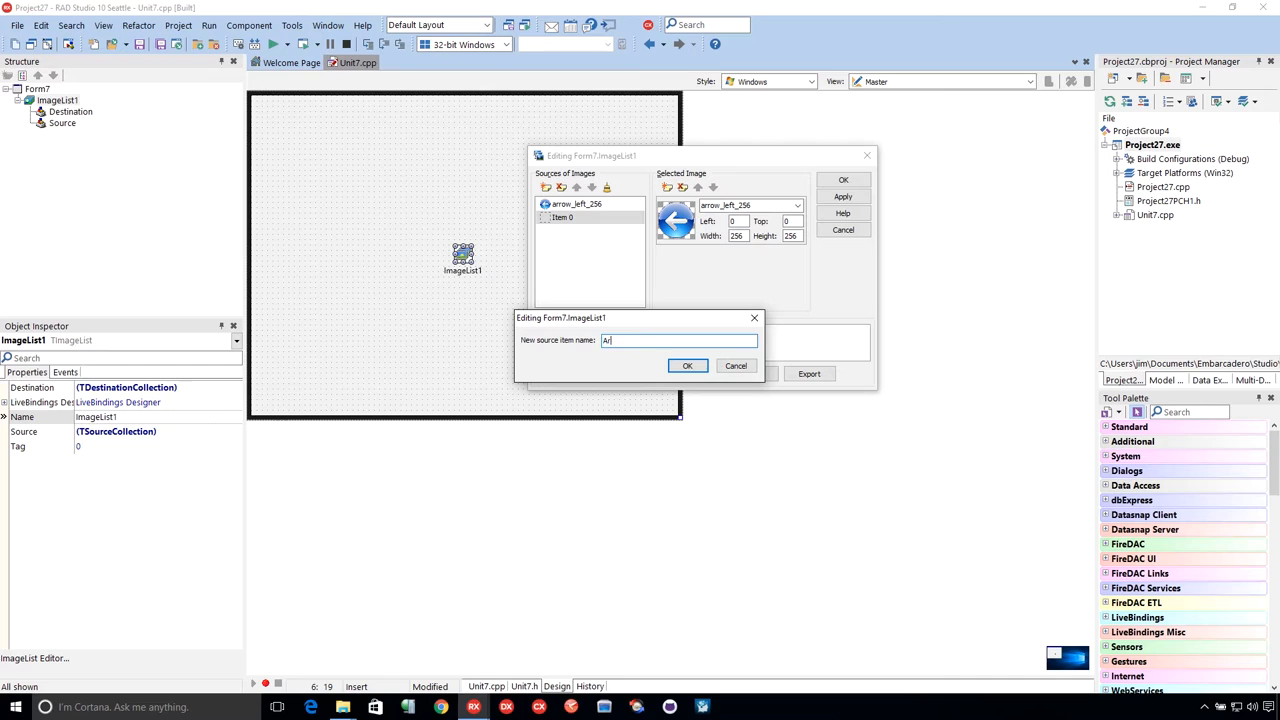
{"action": "left_click", "coordinate": [687, 365]}
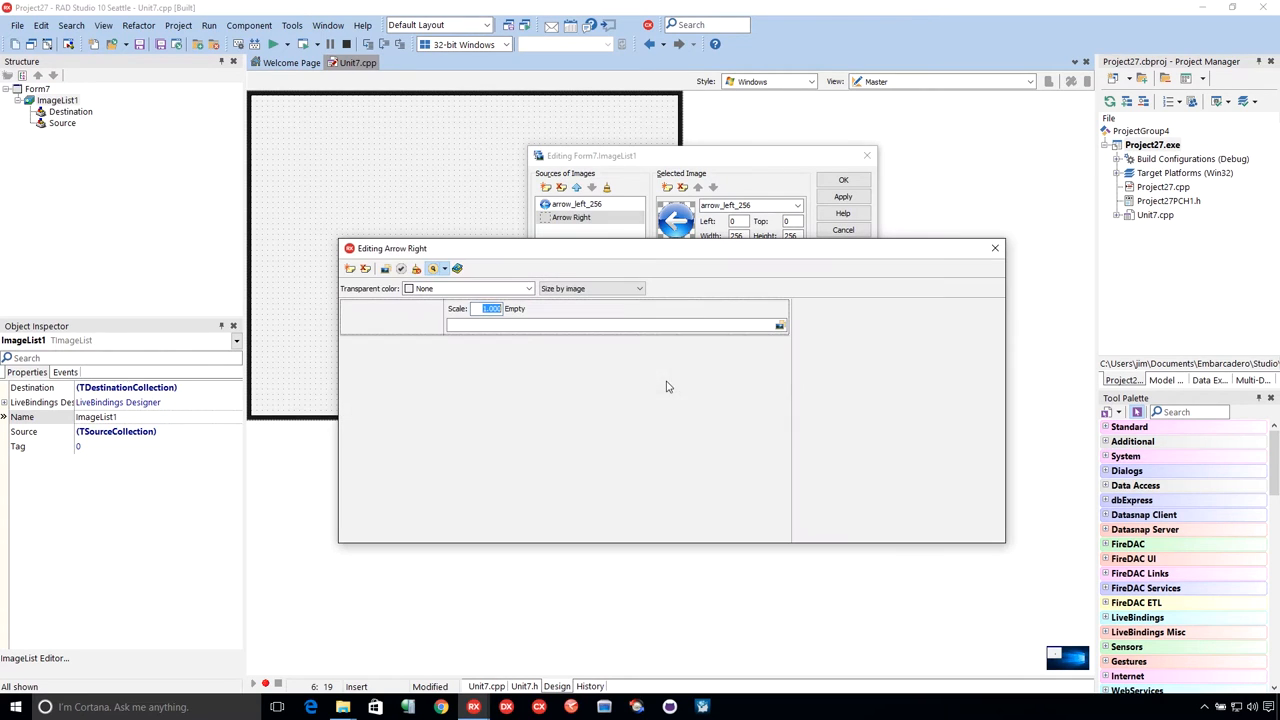
{"action": "mouse_move", "coordinate": [779, 326]}
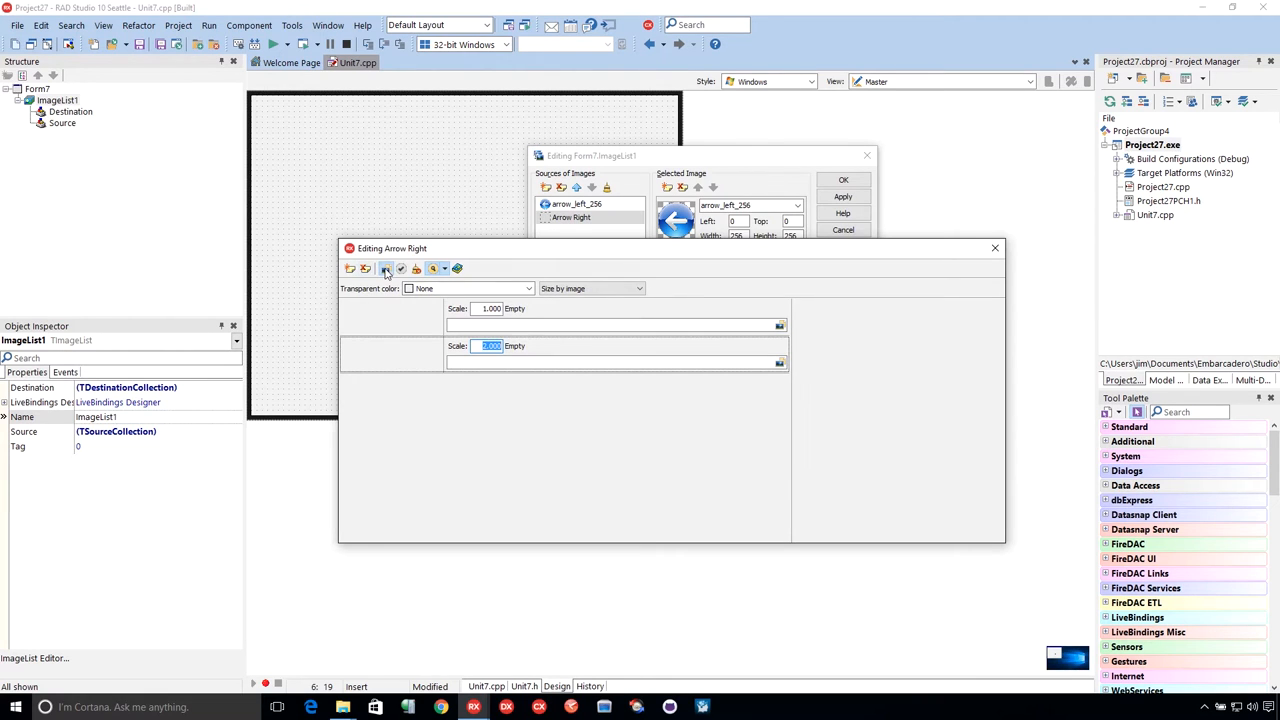
{"action": "left_click", "coordinate": [385, 268]}
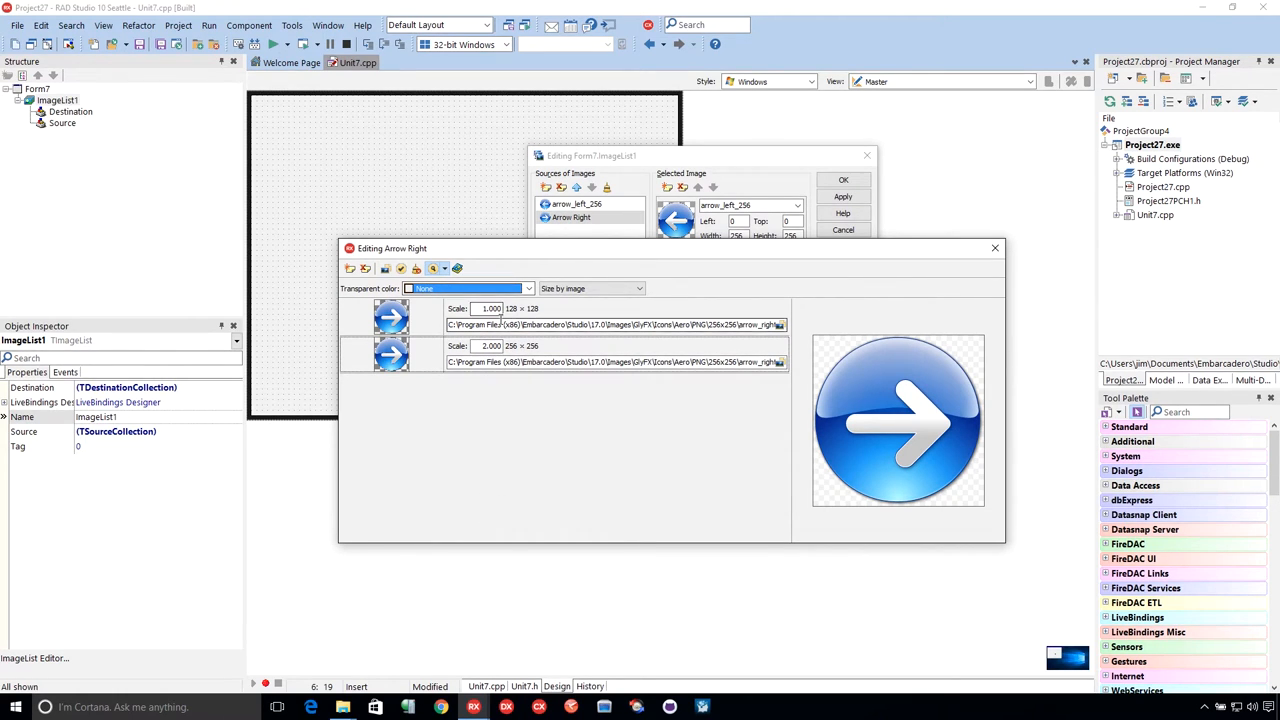
{"action": "mouse_move", "coordinate": [761, 384]}
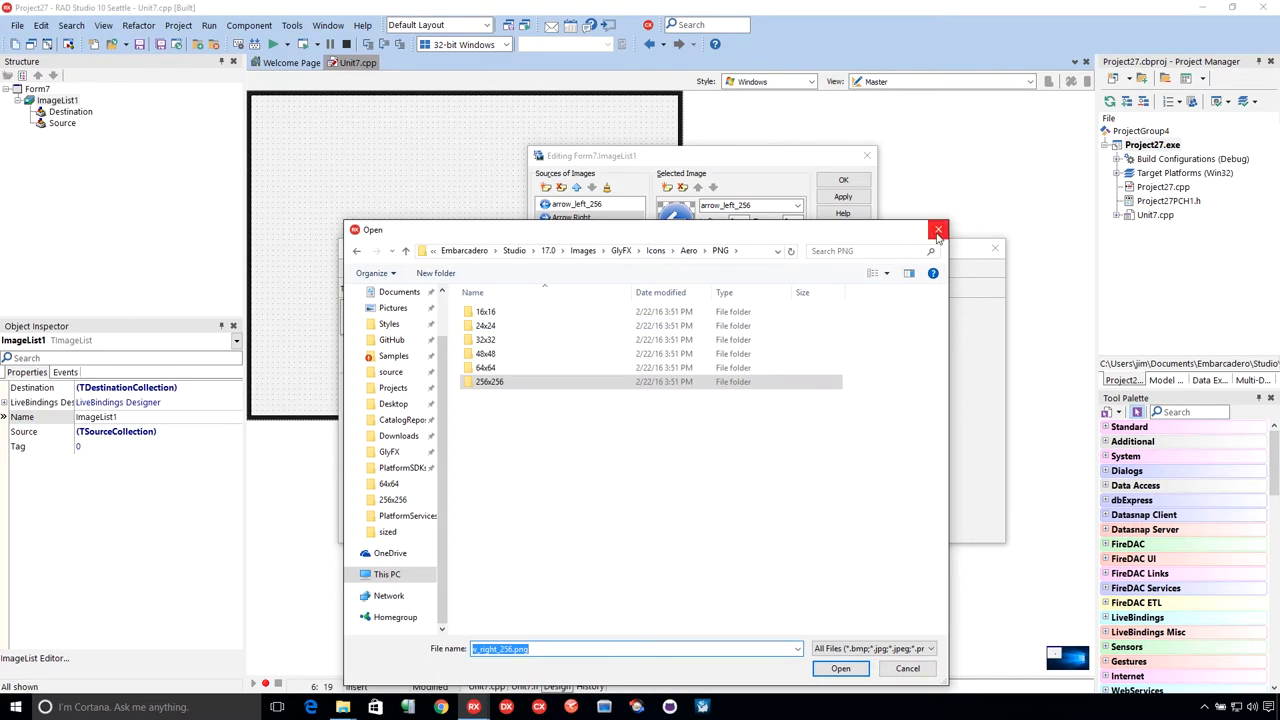
{"action": "left_click", "coordinate": [840, 668]}
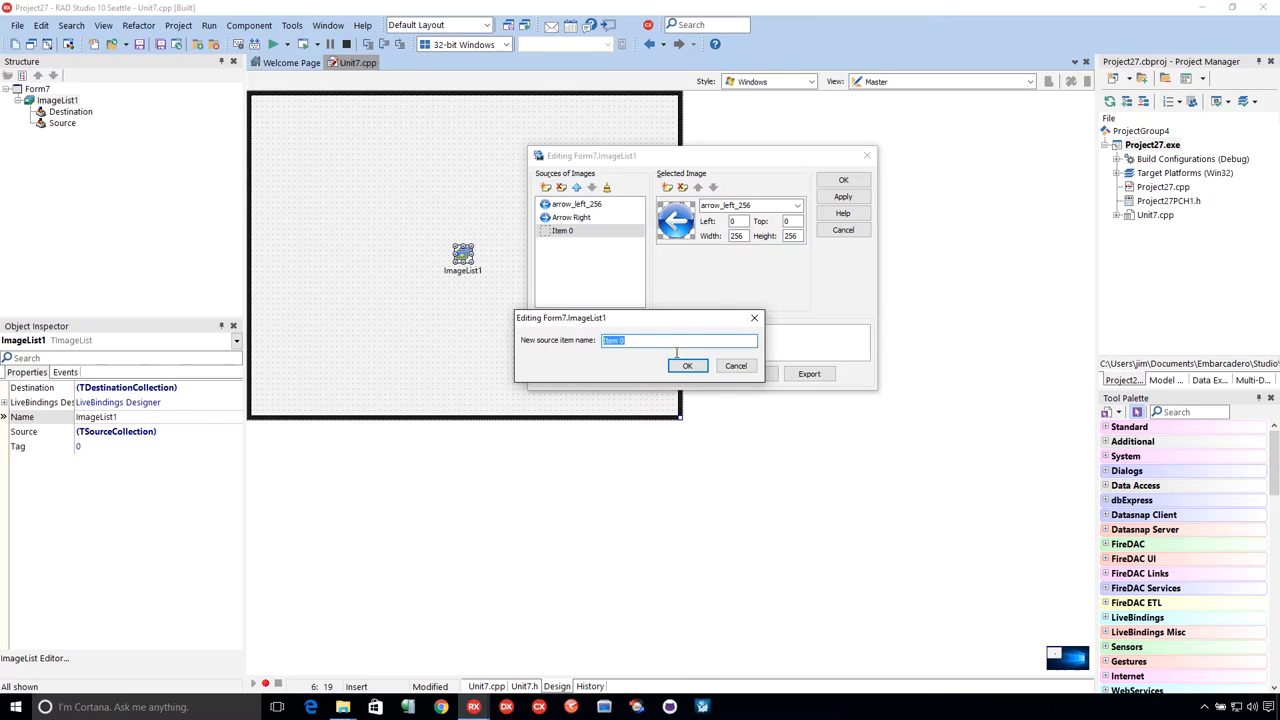
Step: Create a source named Delete and load the red X picture delete_256.png into it
{"action": "type", "text": "Delete"}
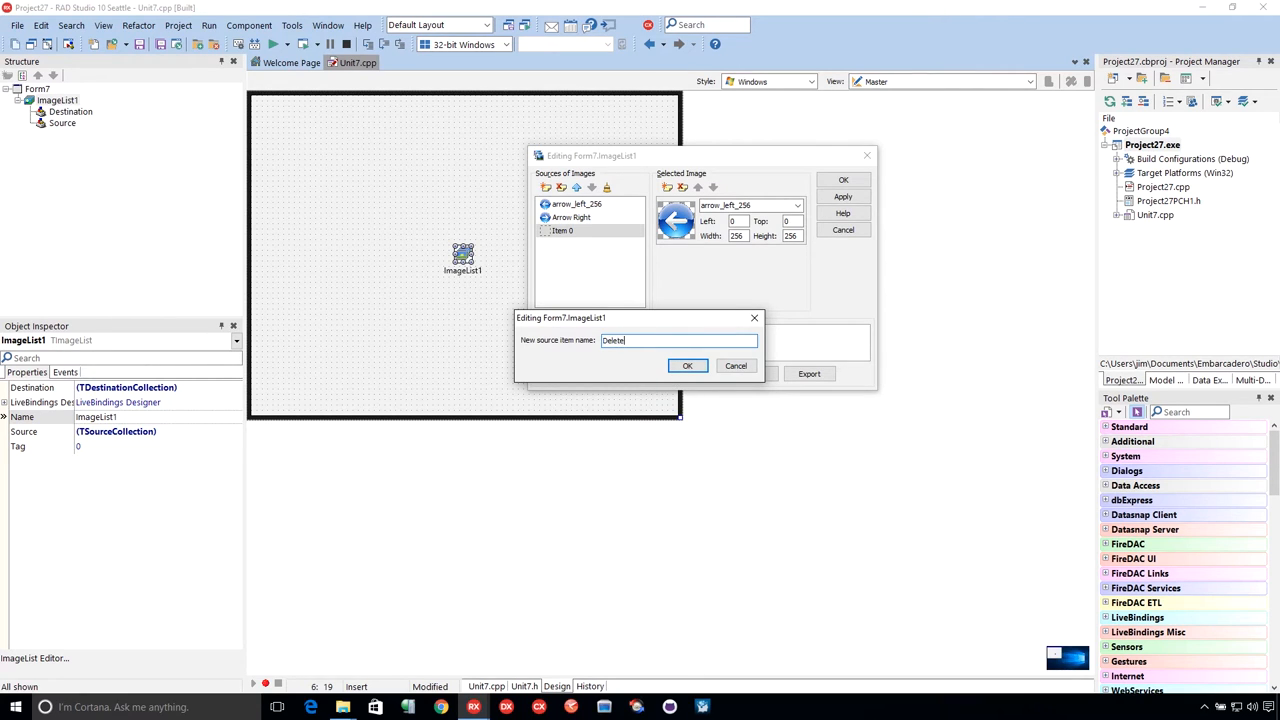
{"action": "left_click", "coordinate": [687, 365]}
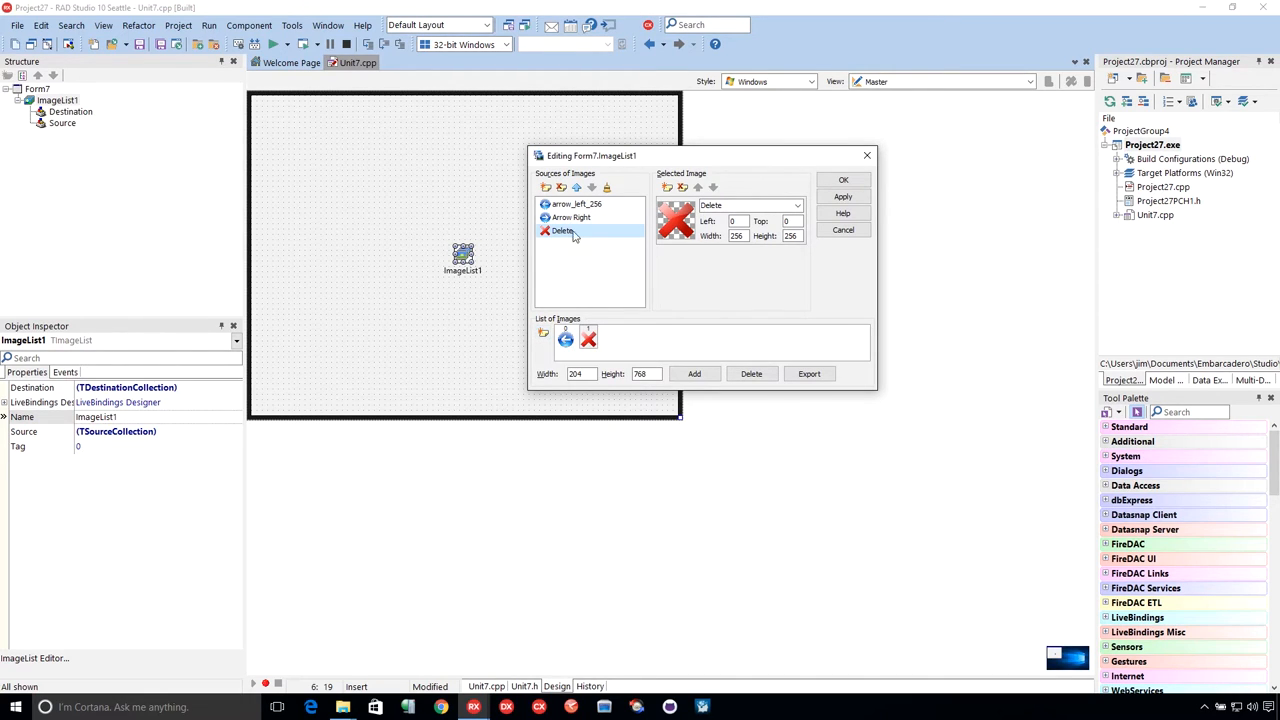
{"action": "mouse_move", "coordinate": [620, 241]}
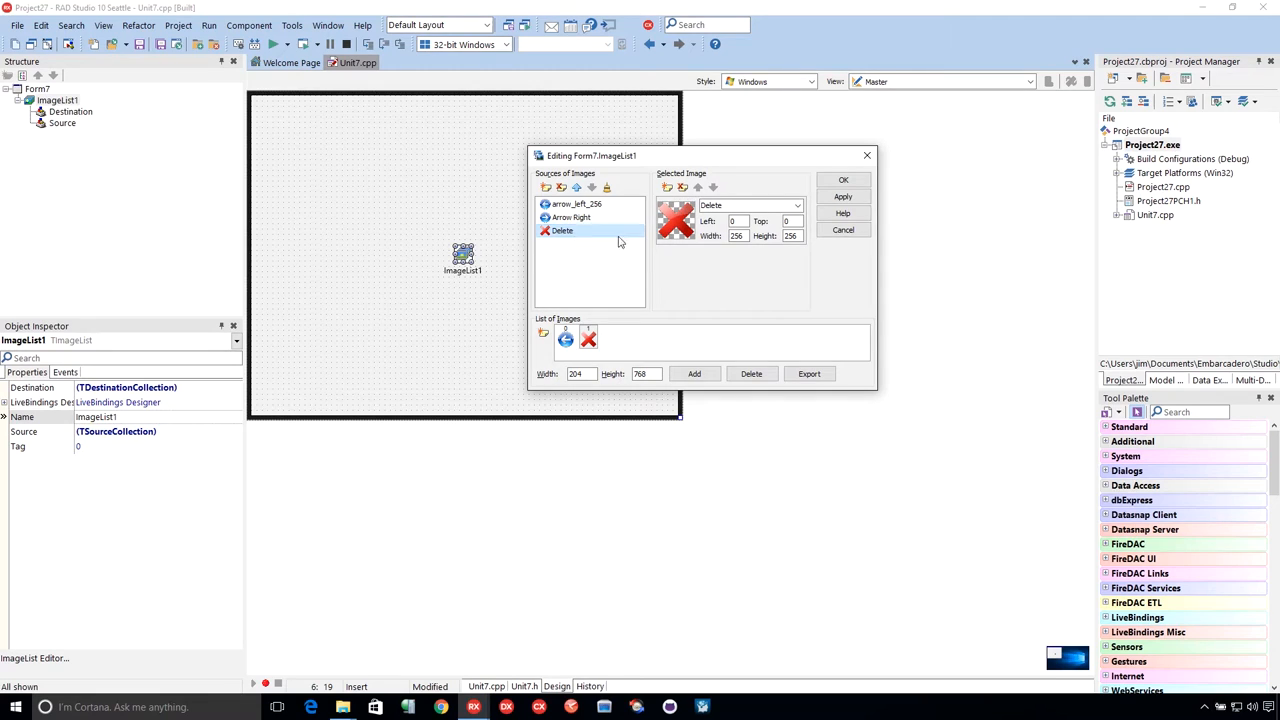
{"action": "left_click", "coordinate": [566, 217]}
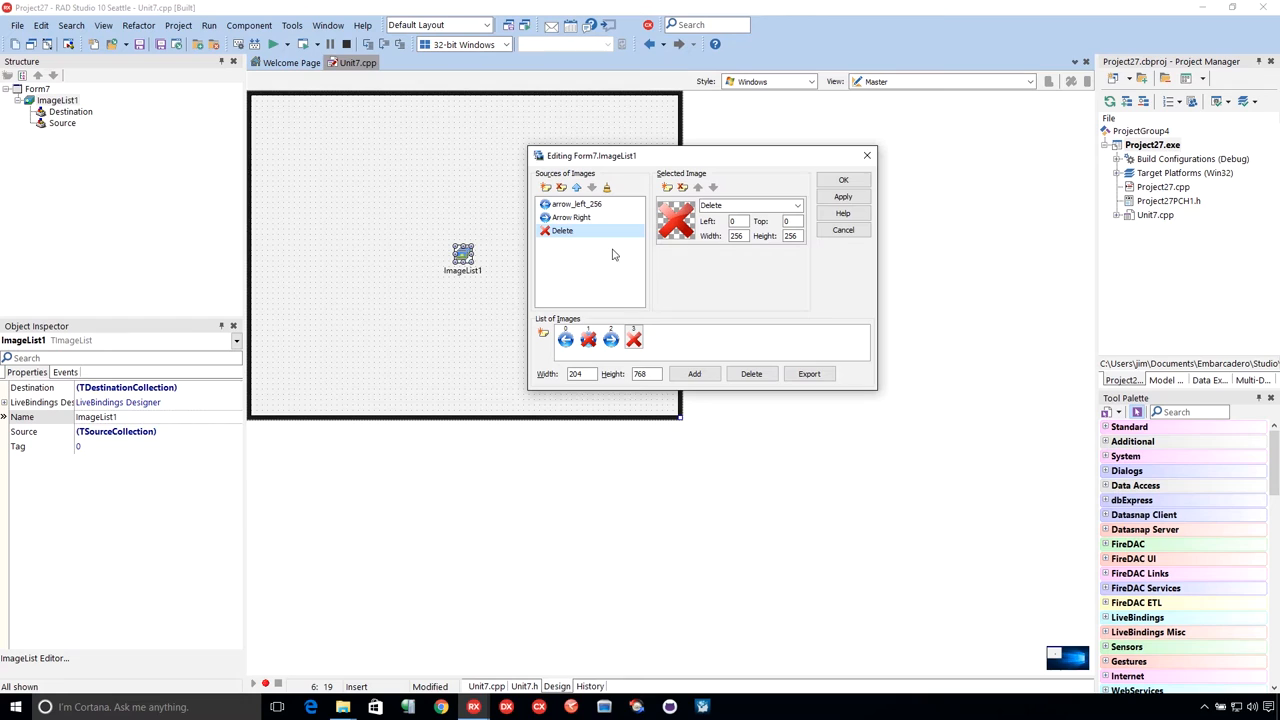
Step: Open the Delete source's 128 by 128 picture in its image editor
{"action": "double_click", "coordinate": [560, 230]}
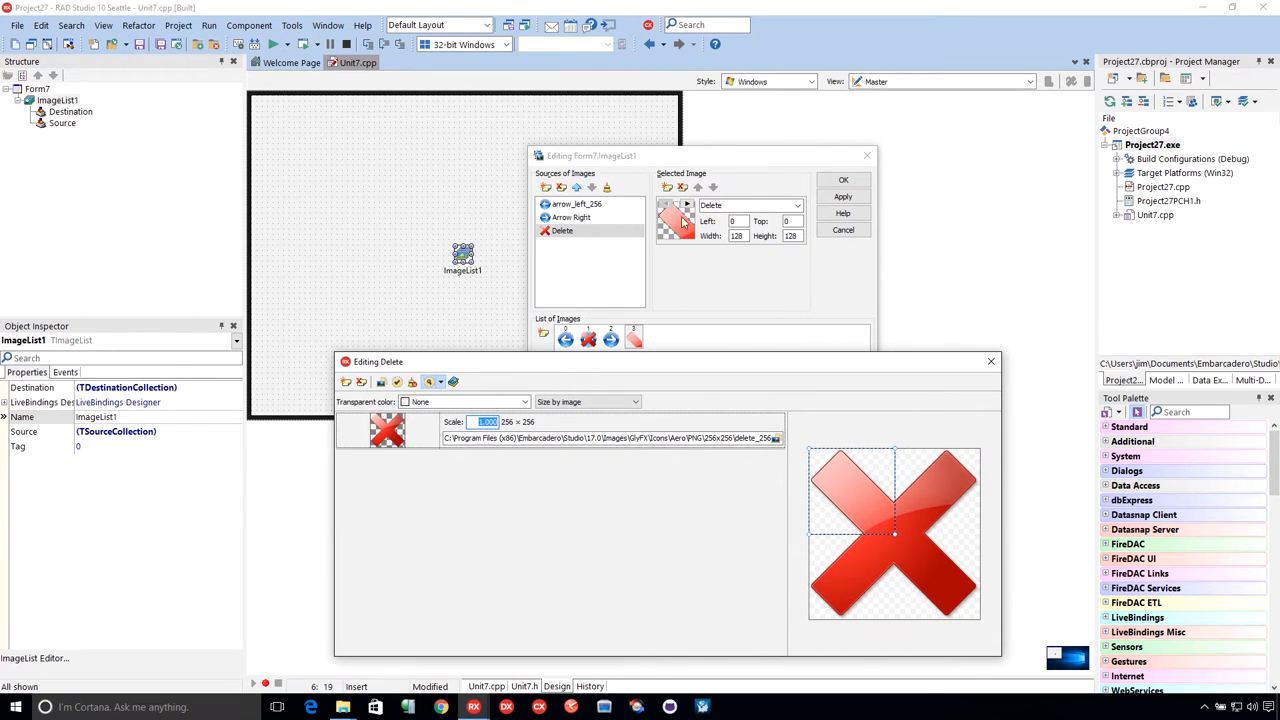
{"action": "mouse_move", "coordinate": [675, 228]}
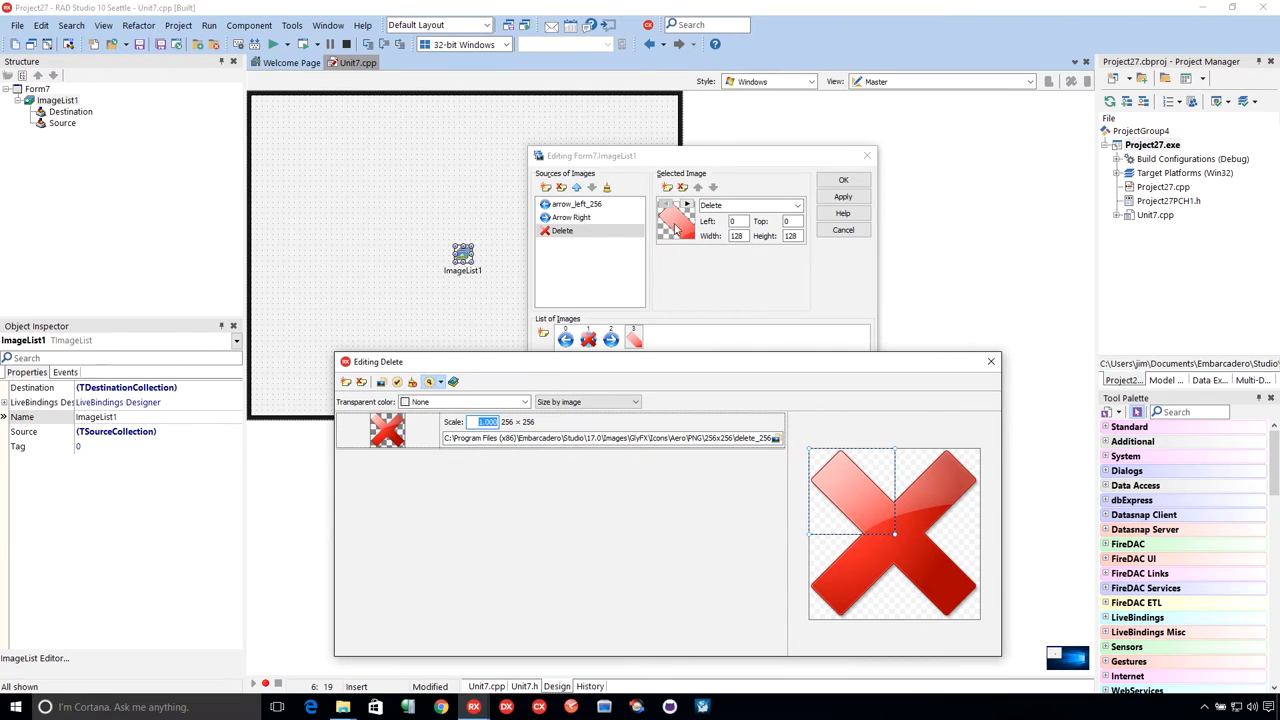
{"action": "mouse_move", "coordinate": [698, 261]}
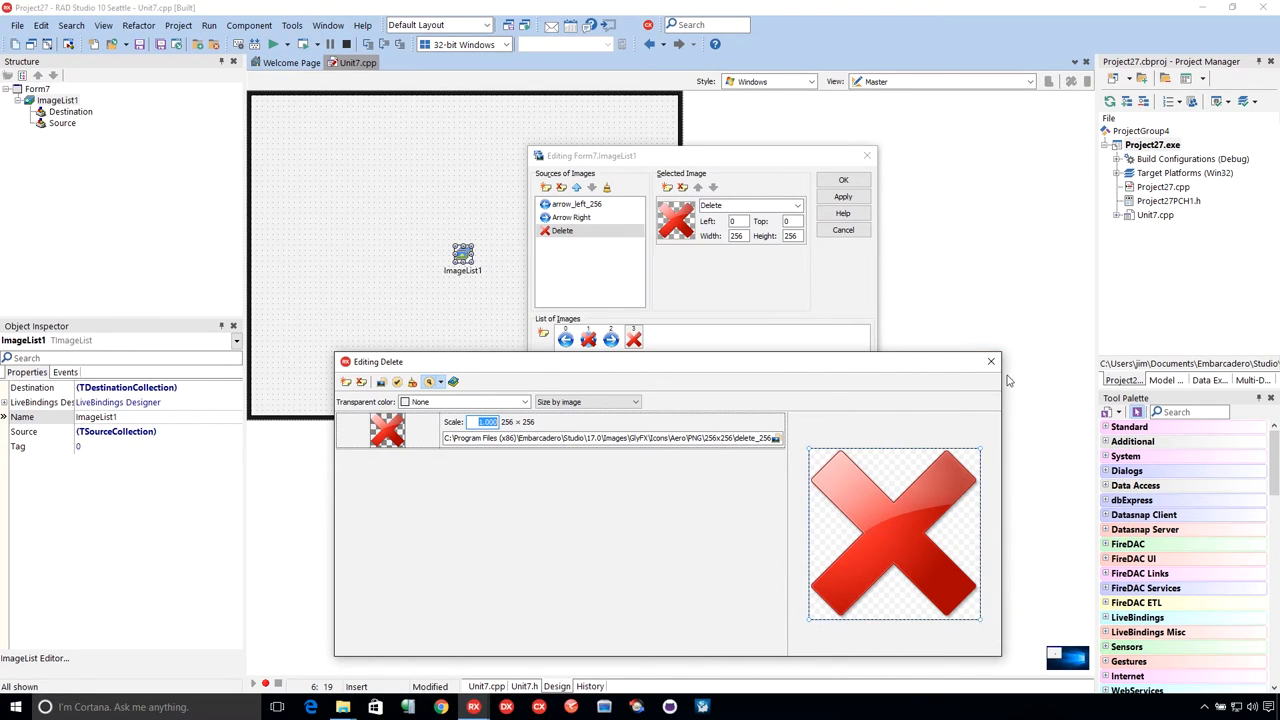
{"action": "mouse_move", "coordinate": [990, 362]}
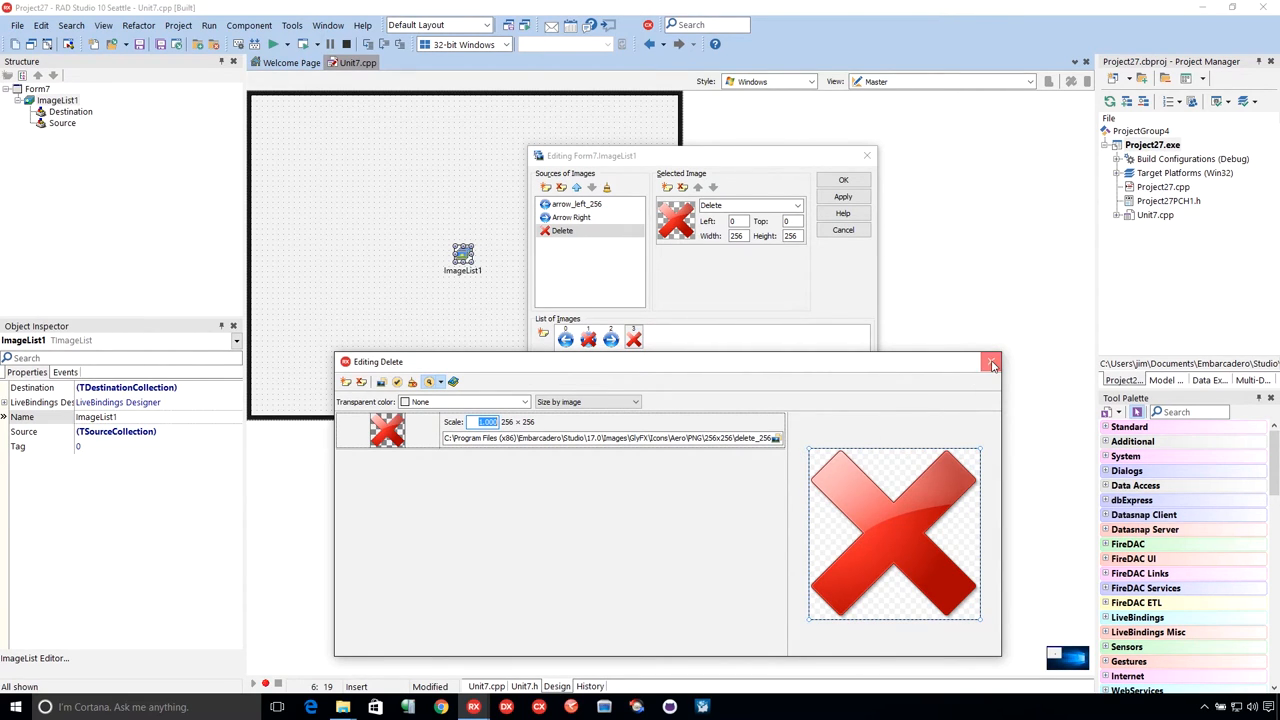
Step: Size the Delete source by image to 256 × 256 and close its editor
{"action": "left_click", "coordinate": [991, 362]}
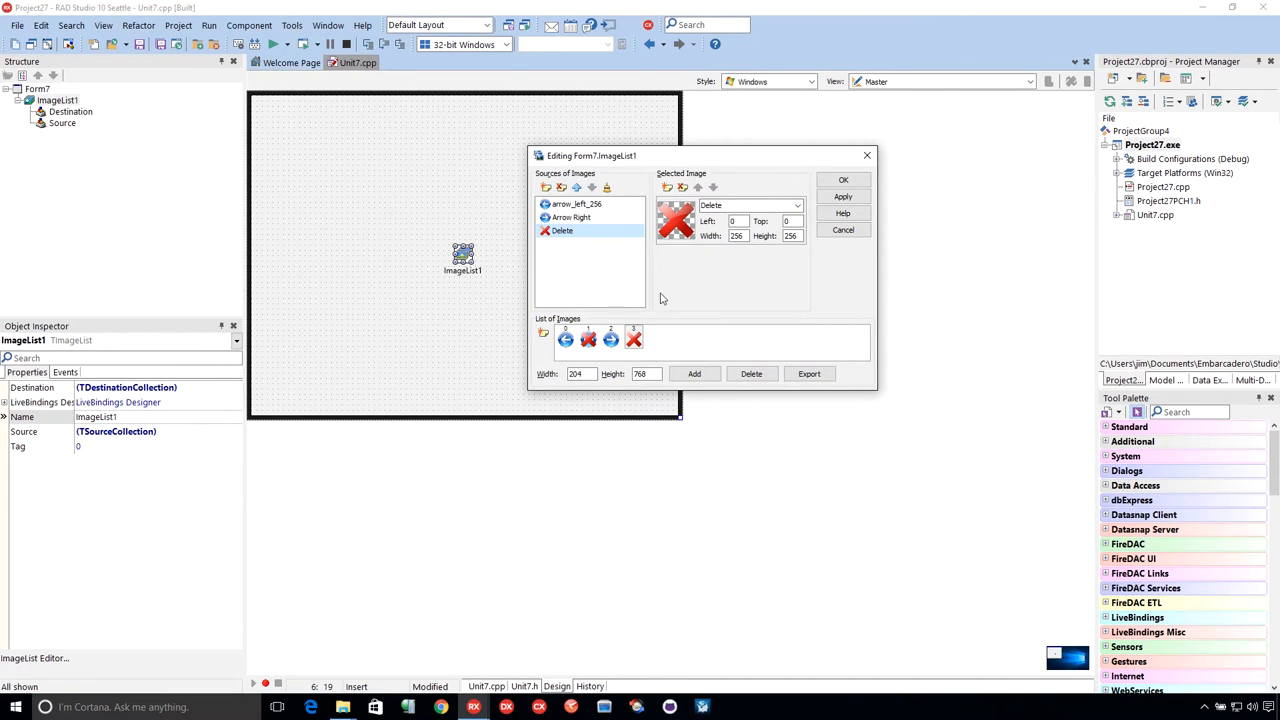
{"action": "mouse_move", "coordinate": [648, 340]}
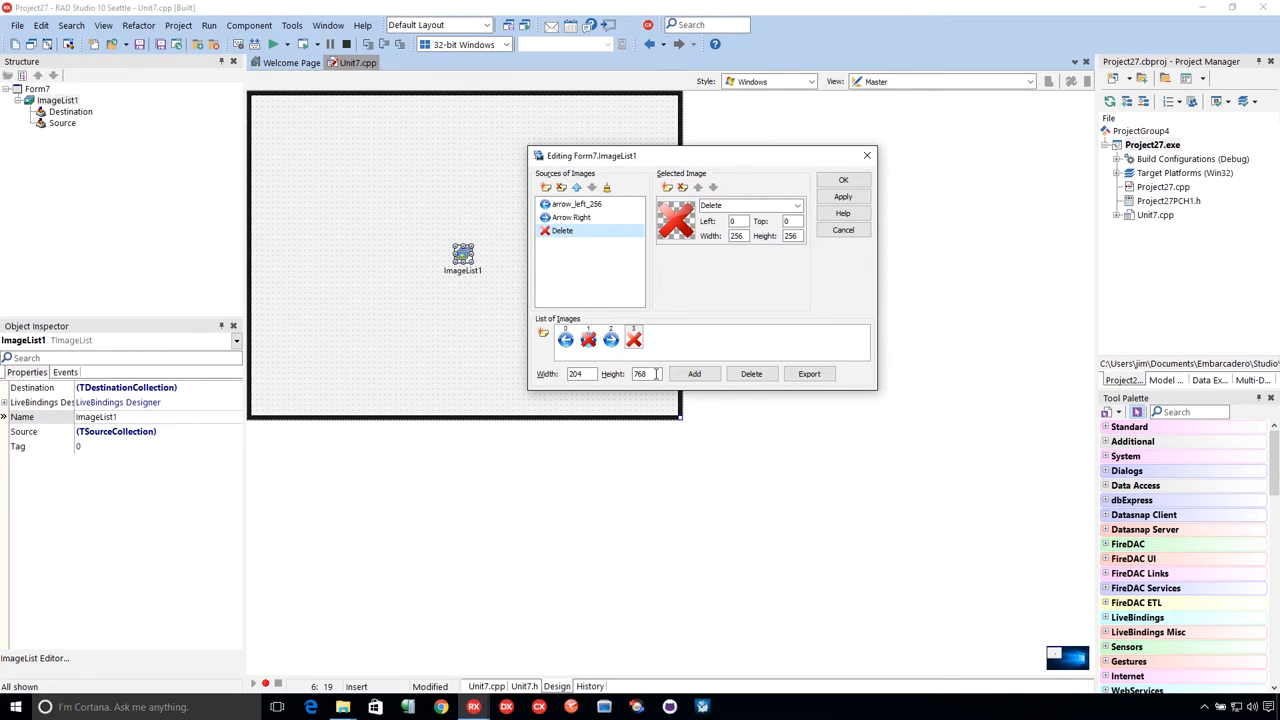
Step: Set the image list's new image width and height to 32 by 32
{"action": "left_click", "coordinate": [580, 374]}
{"action": "type", "text": "32"}
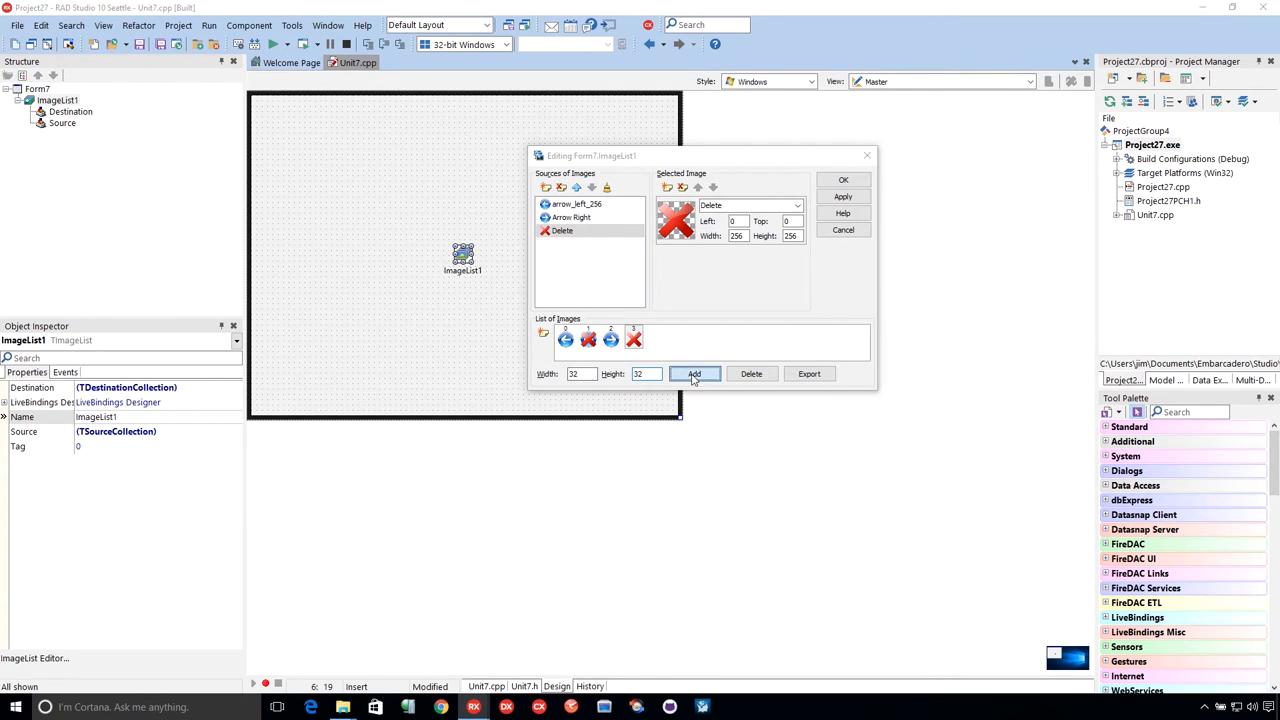
Step: Add clipboard_copy_lined_256.png as a source, splitting it into 64 bitmaps
{"action": "left_click", "coordinate": [694, 373]}
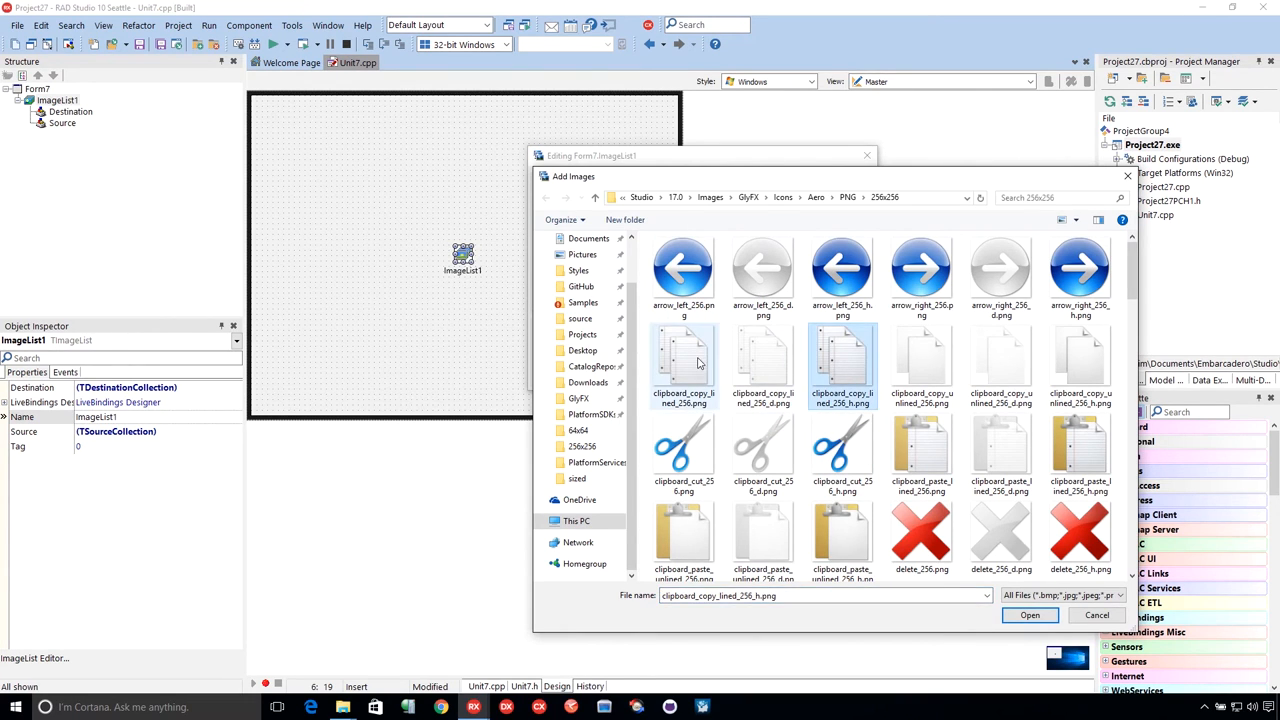
{"action": "left_click", "coordinate": [1030, 615]}
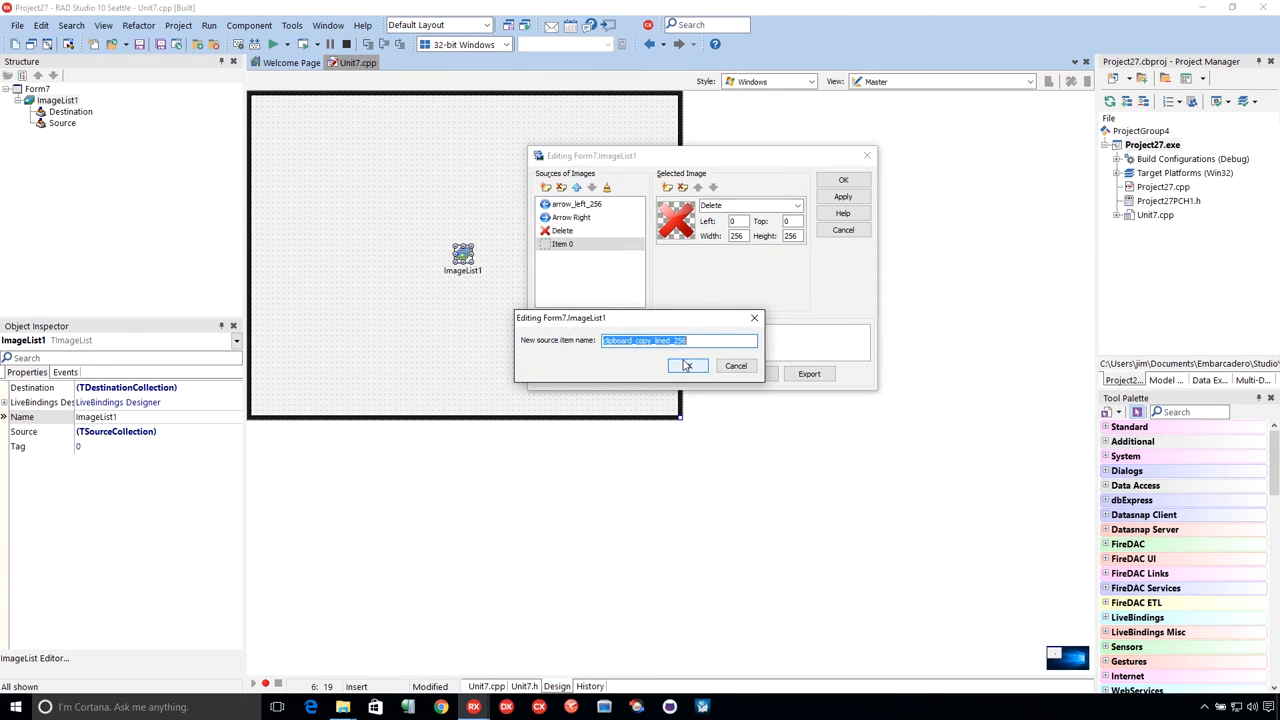
{"action": "left_click", "coordinate": [688, 365]}
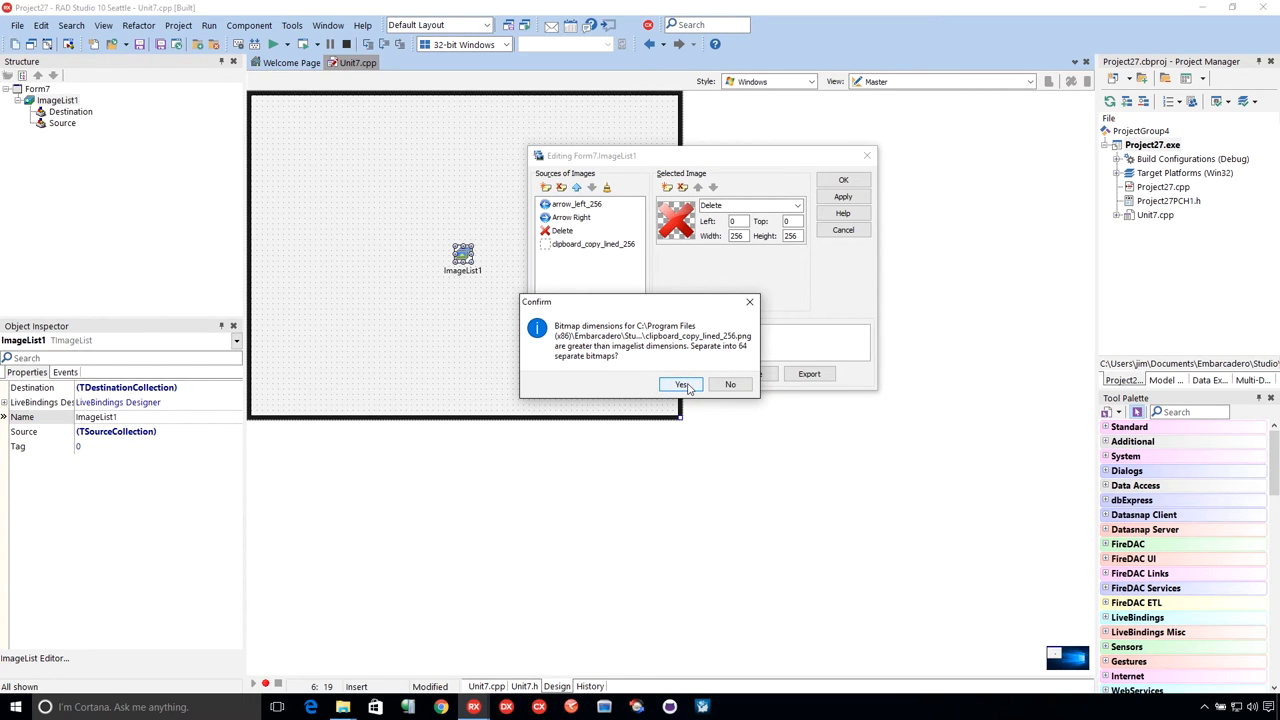
{"action": "left_click", "coordinate": [680, 384]}
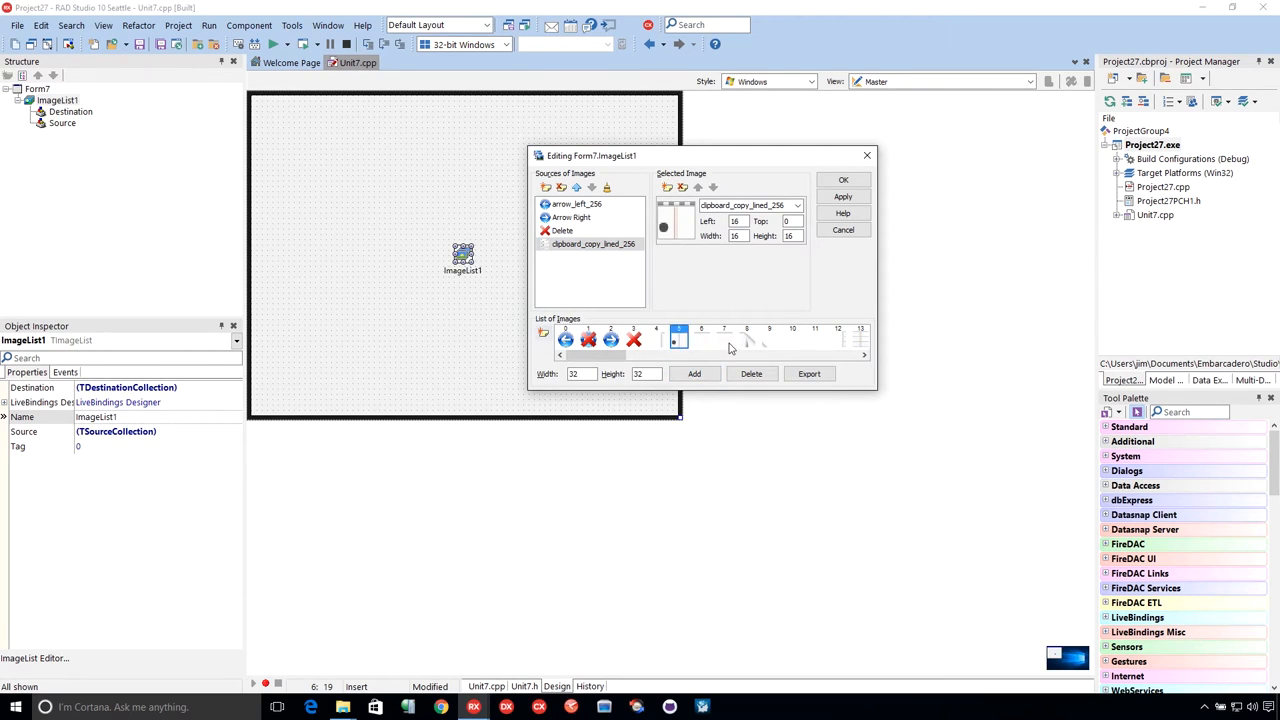
Step: Browse the split clipboard pieces in the List of Images
{"action": "left_click", "coordinate": [812, 338]}
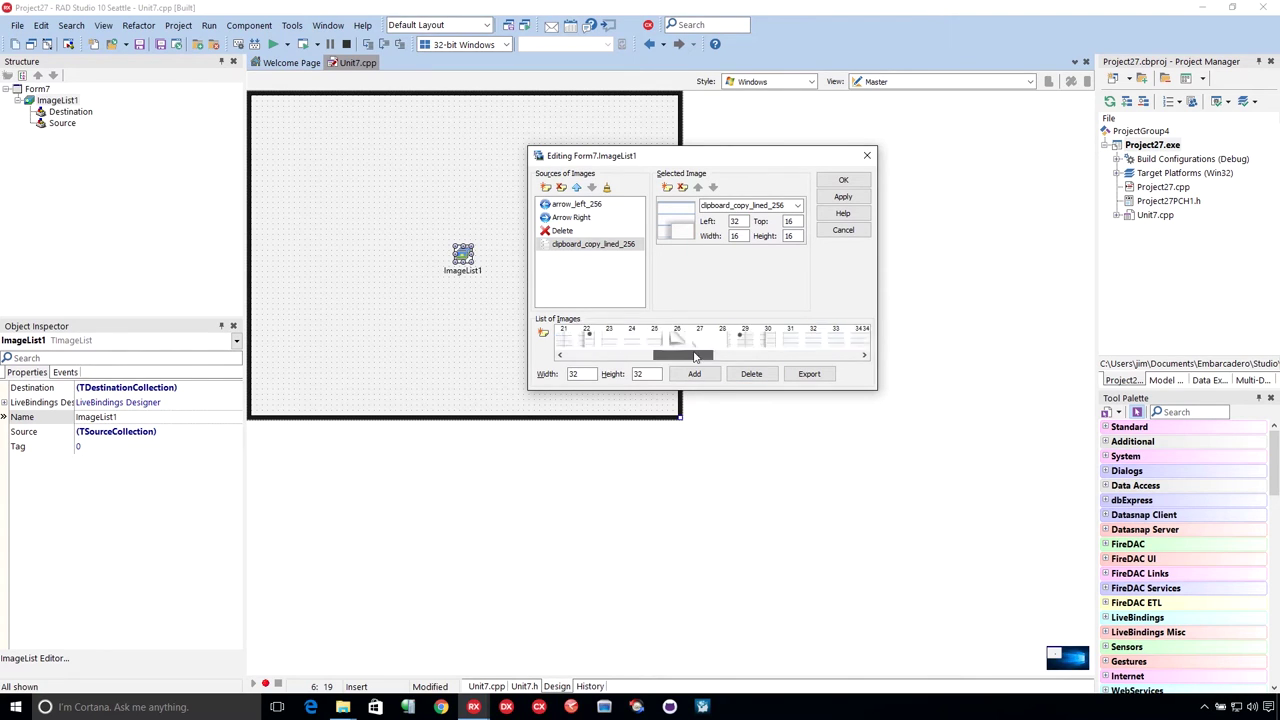
{"action": "left_click_drag", "start_coordinate": [683, 355], "coordinate": [830, 355]}
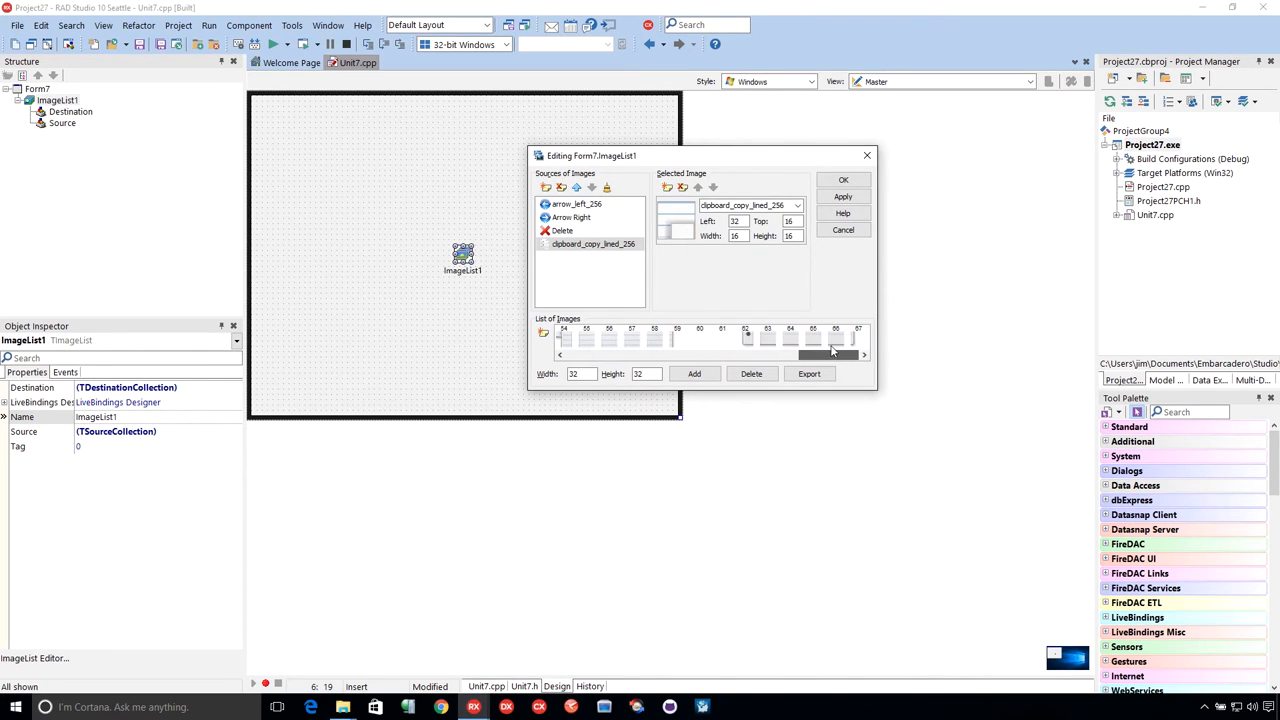
{"action": "left_click", "coordinate": [767, 338]}
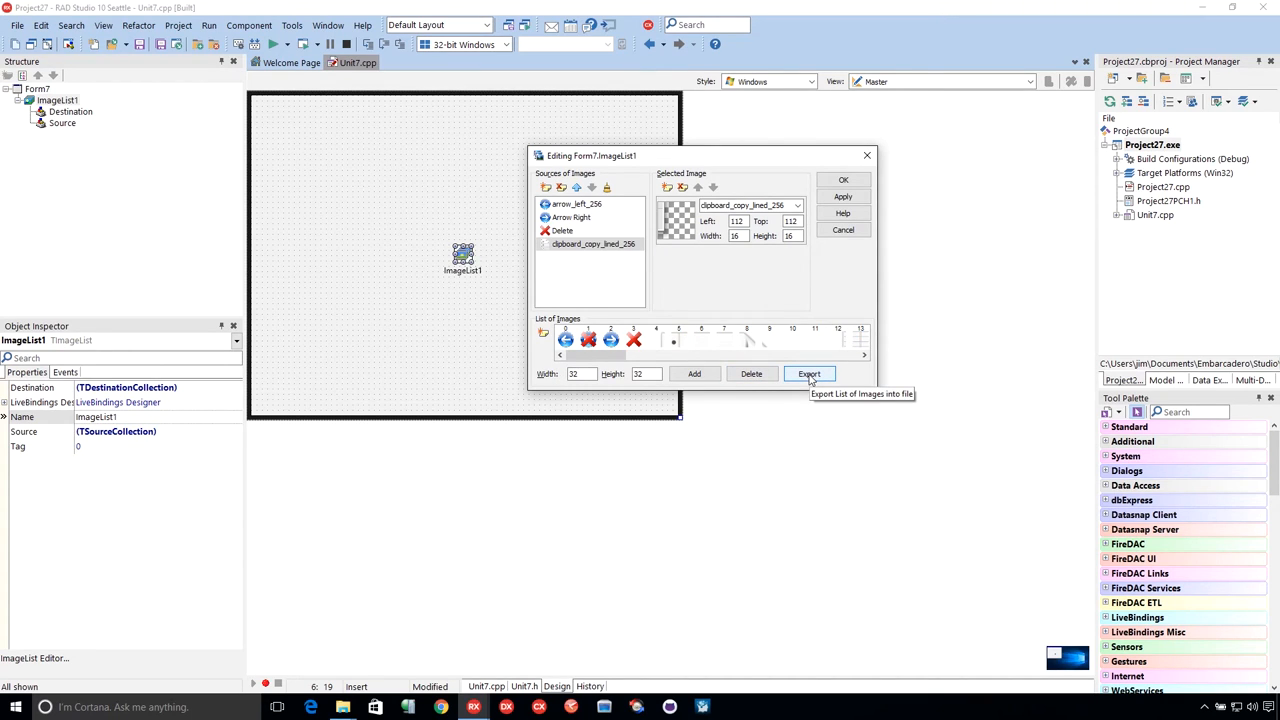
{"action": "mouse_move", "coordinate": [649, 386]}
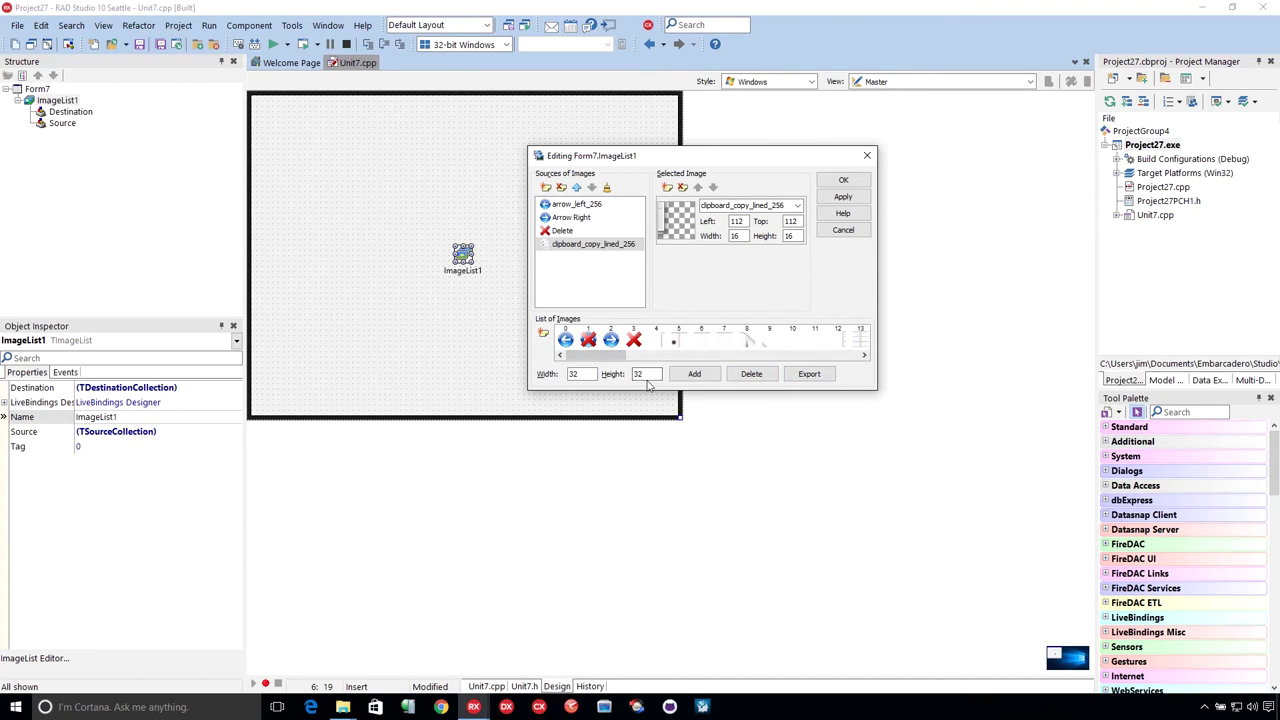
Step: Set the image size to 256 and export the image list to Pictures as test.bmp
{"action": "type", "text": "24"}
{"action": "type", "text": "256"}
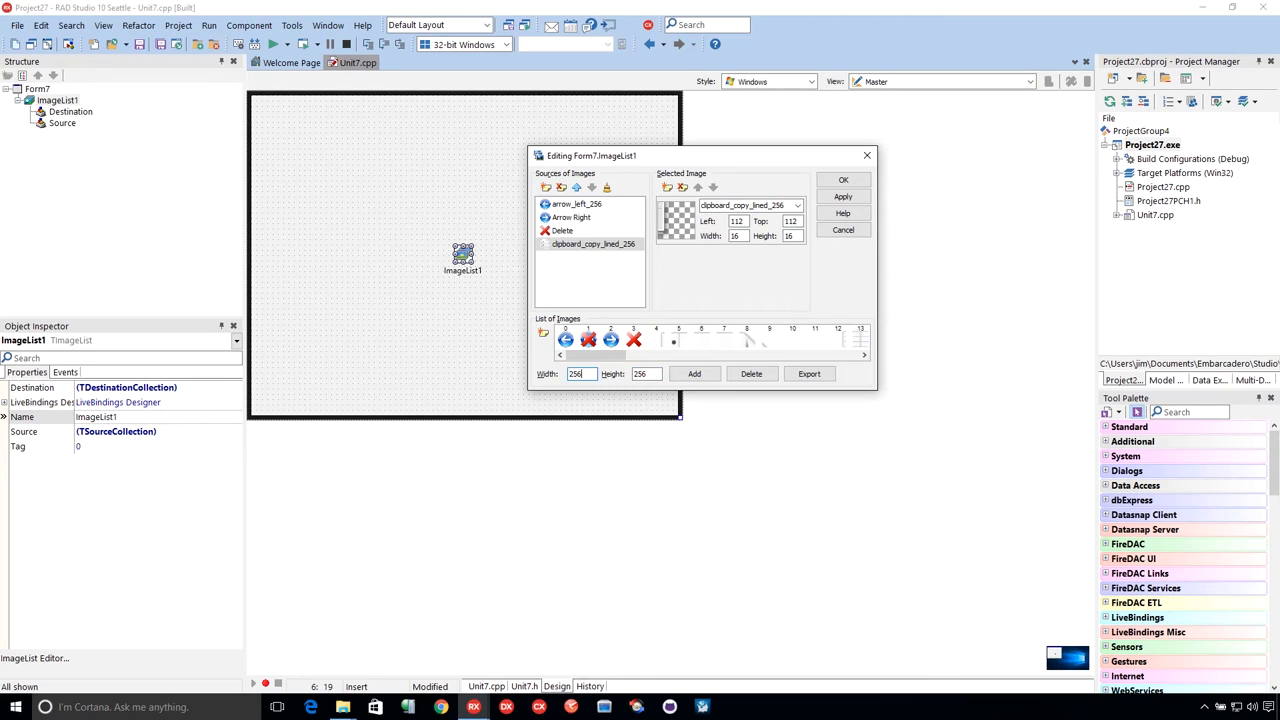
{"action": "left_click", "coordinate": [809, 374]}
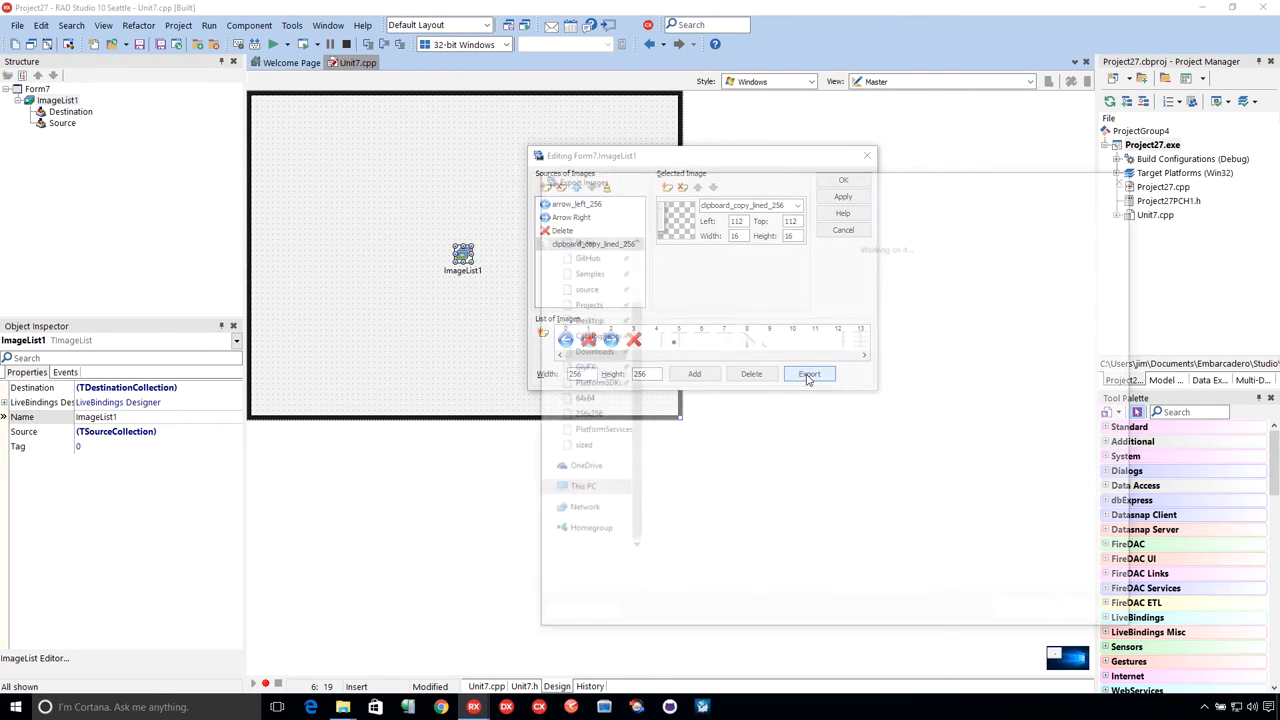
{"action": "left_click", "coordinate": [809, 374]}
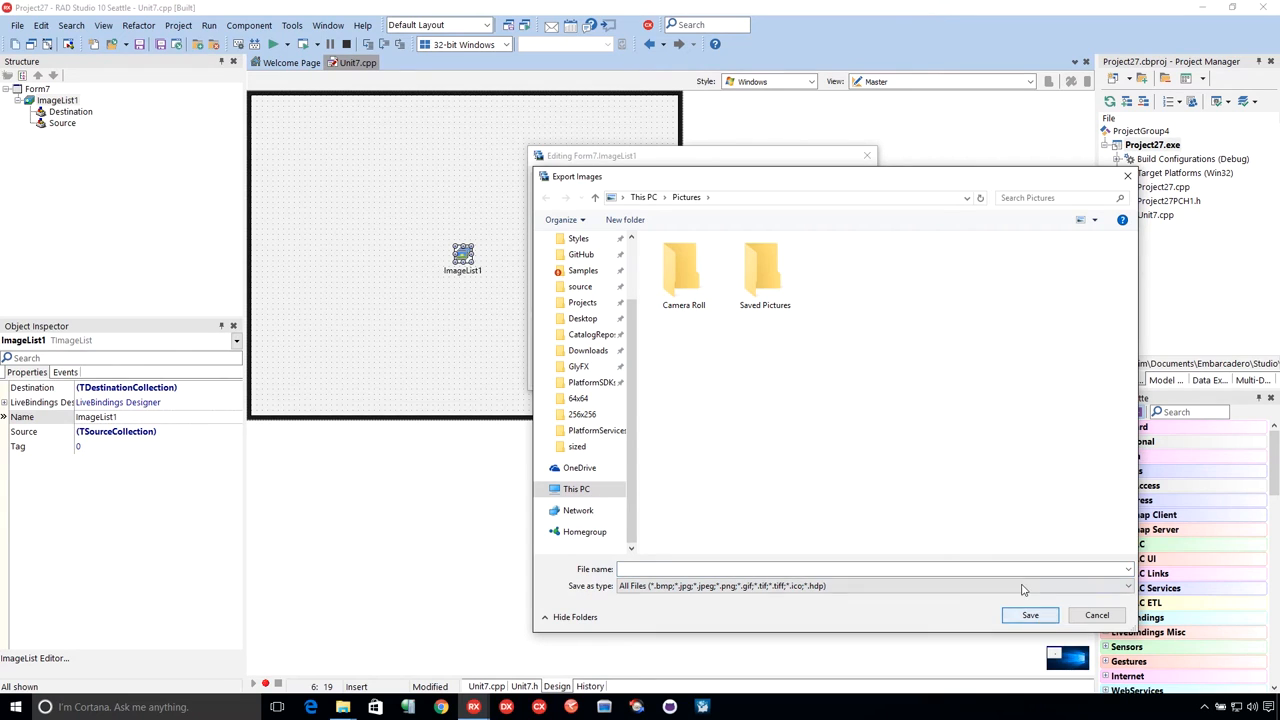
{"action": "type", "text": "tes"}
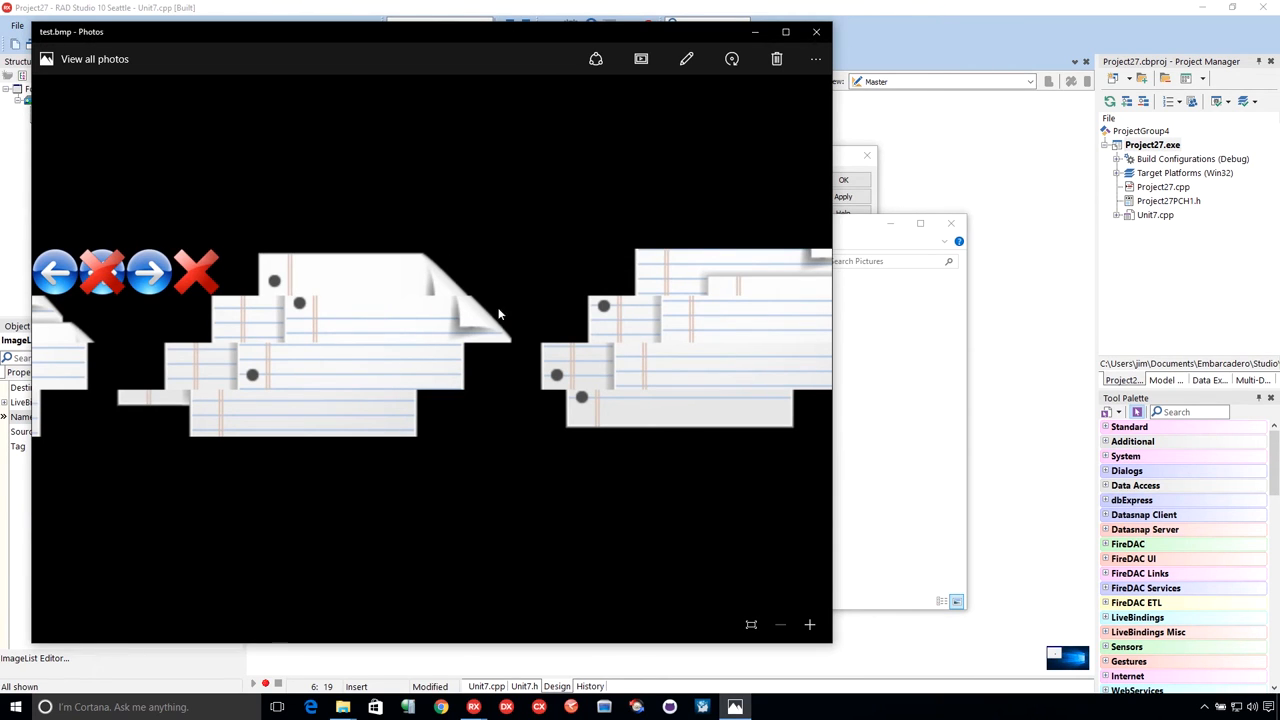
{"action": "mouse_move", "coordinate": [281, 334]}
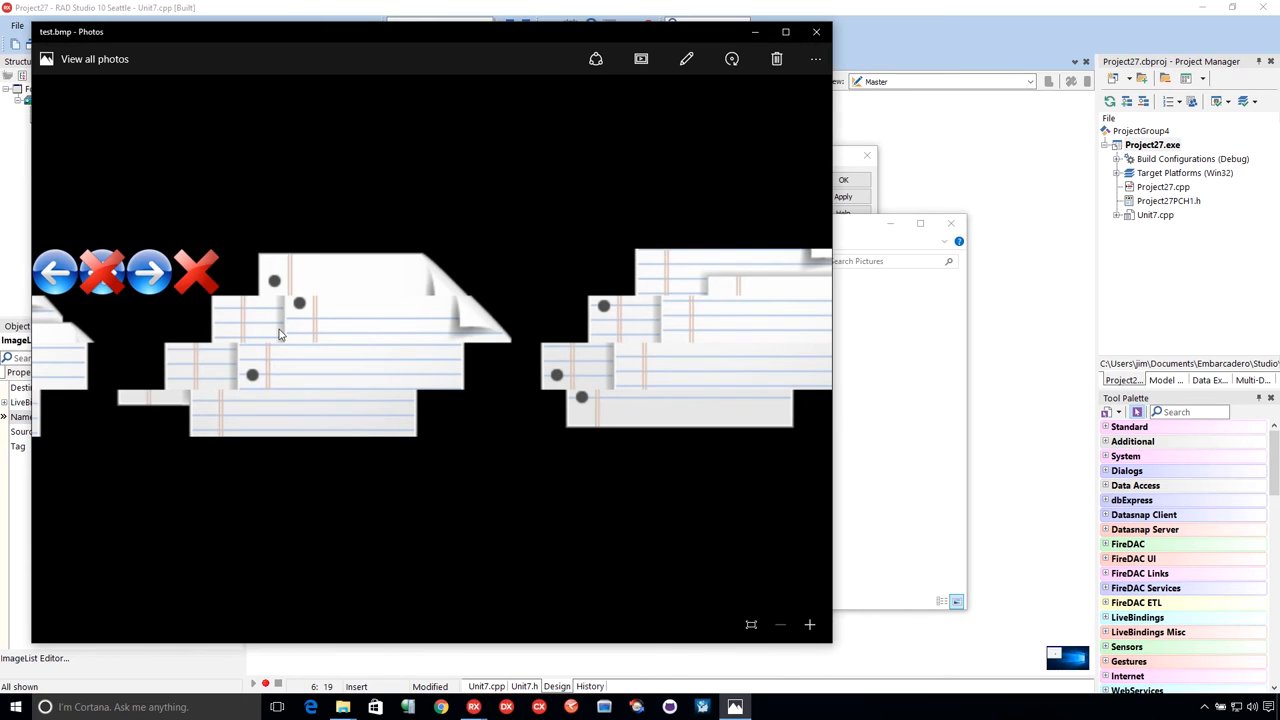
{"action": "mouse_move", "coordinate": [600, 95]}
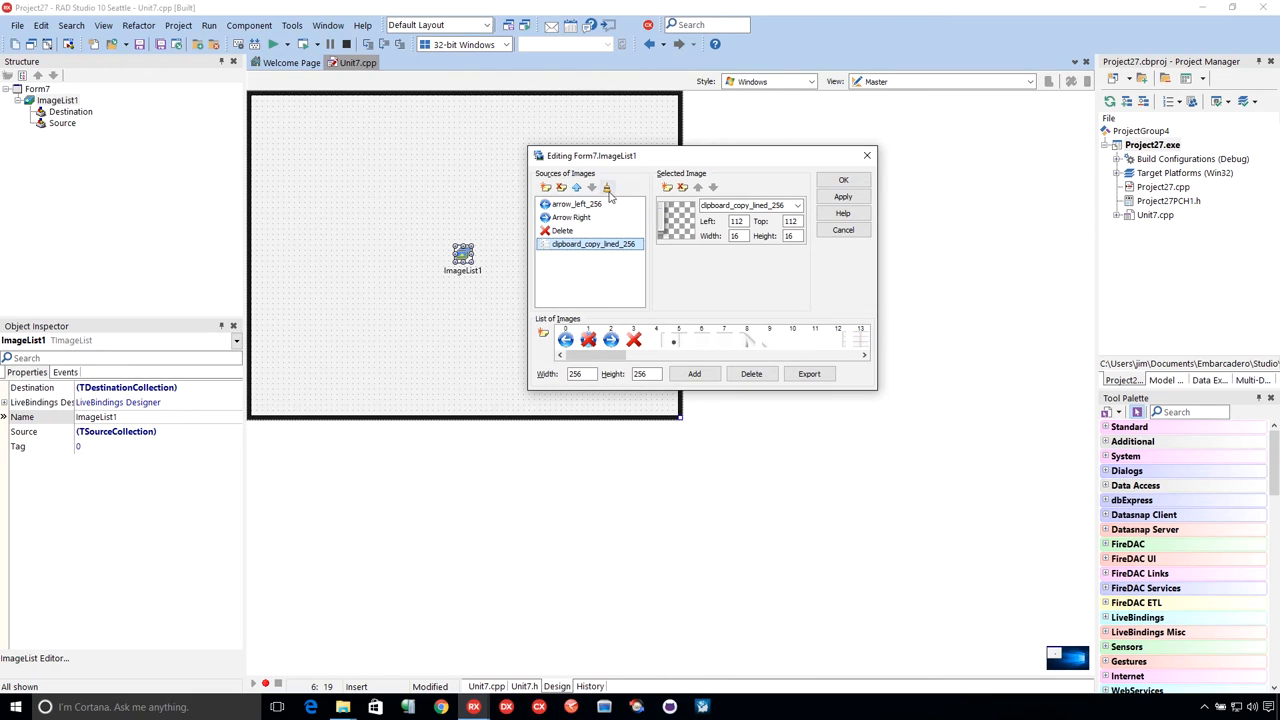
{"action": "mouse_move", "coordinate": [582, 256]}
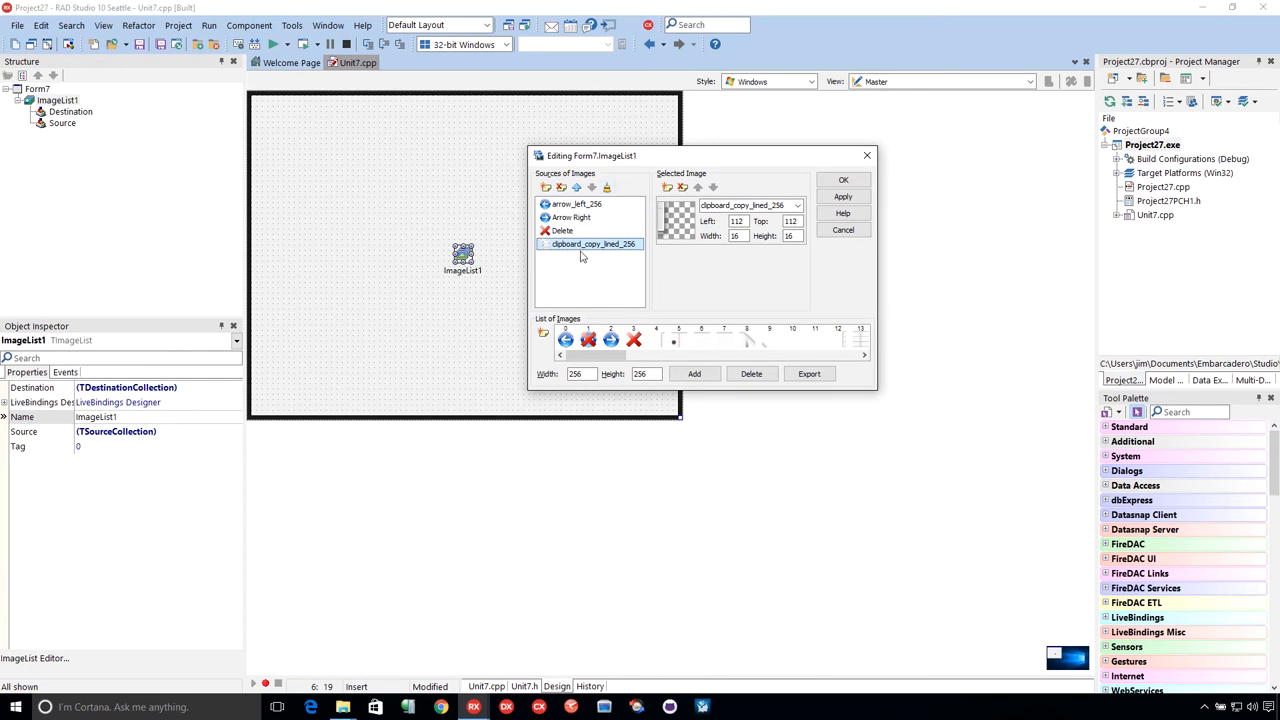
Step: Clear the clipboard source's design-time information and accept the ImageList1 changes
{"action": "double_click", "coordinate": [593, 243]}
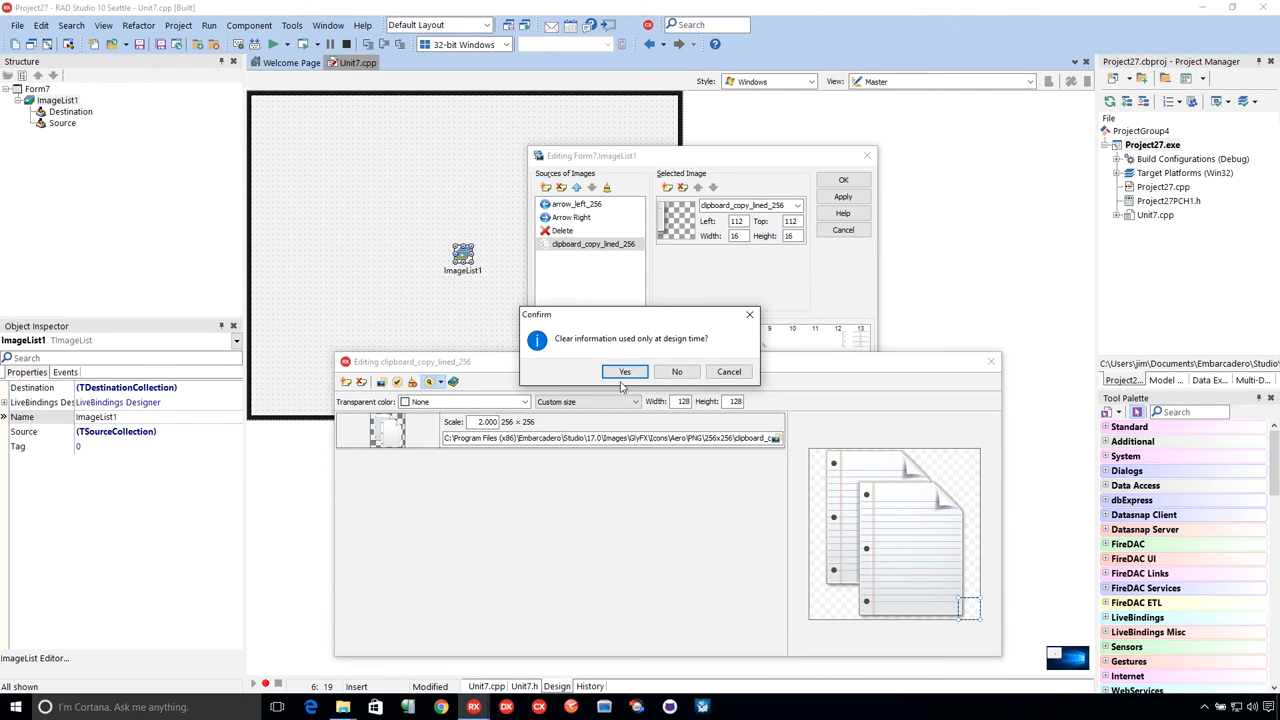
{"action": "left_click", "coordinate": [624, 371]}
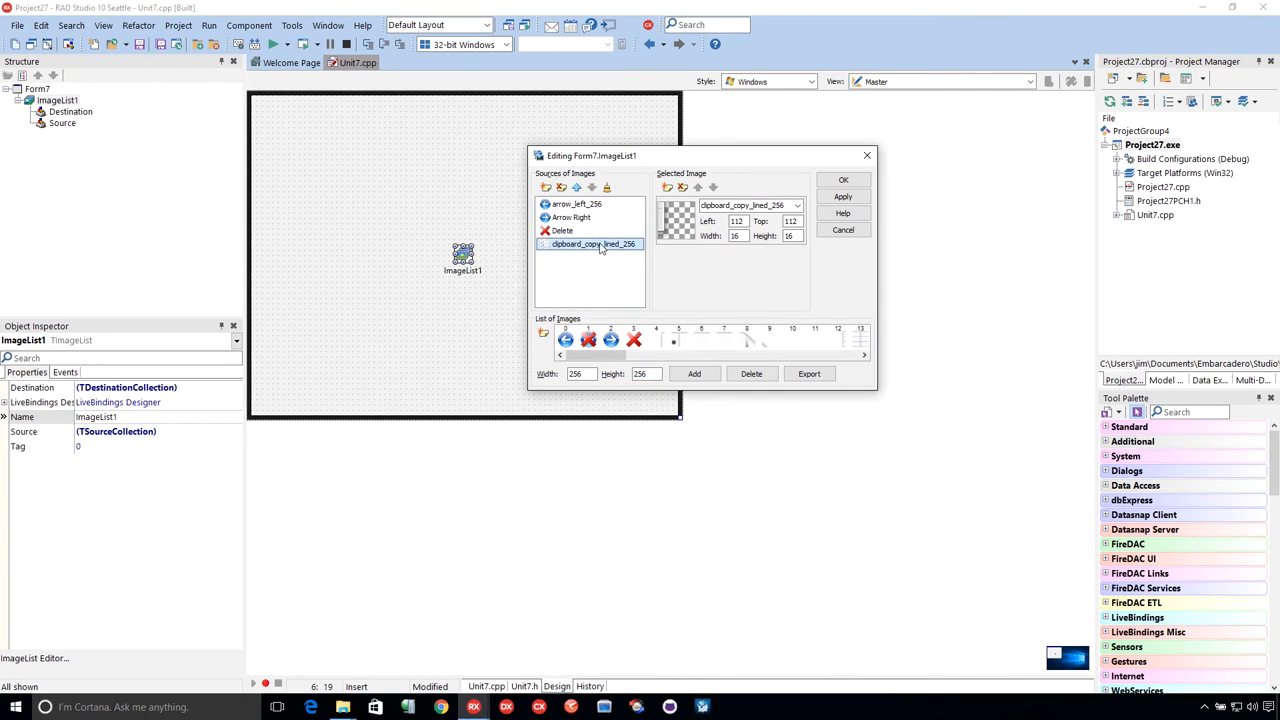
{"action": "double_click", "coordinate": [590, 243]}
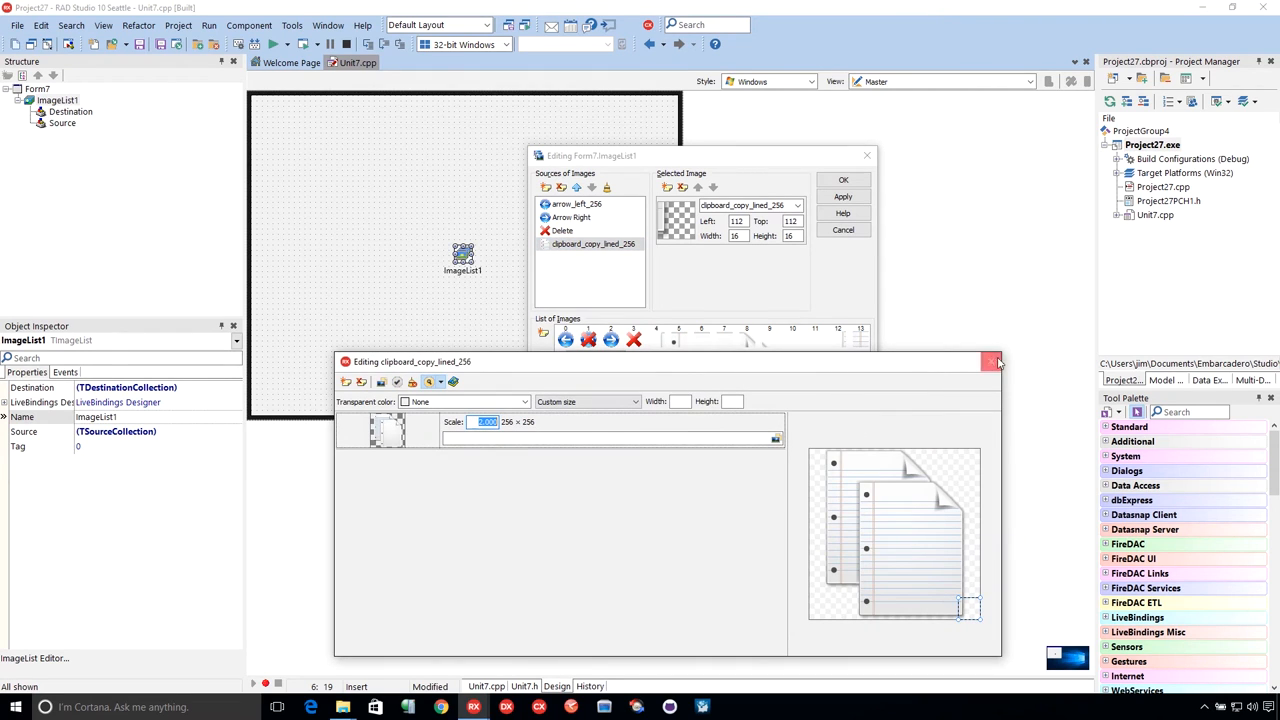
{"action": "mouse_move", "coordinate": [992, 362]}
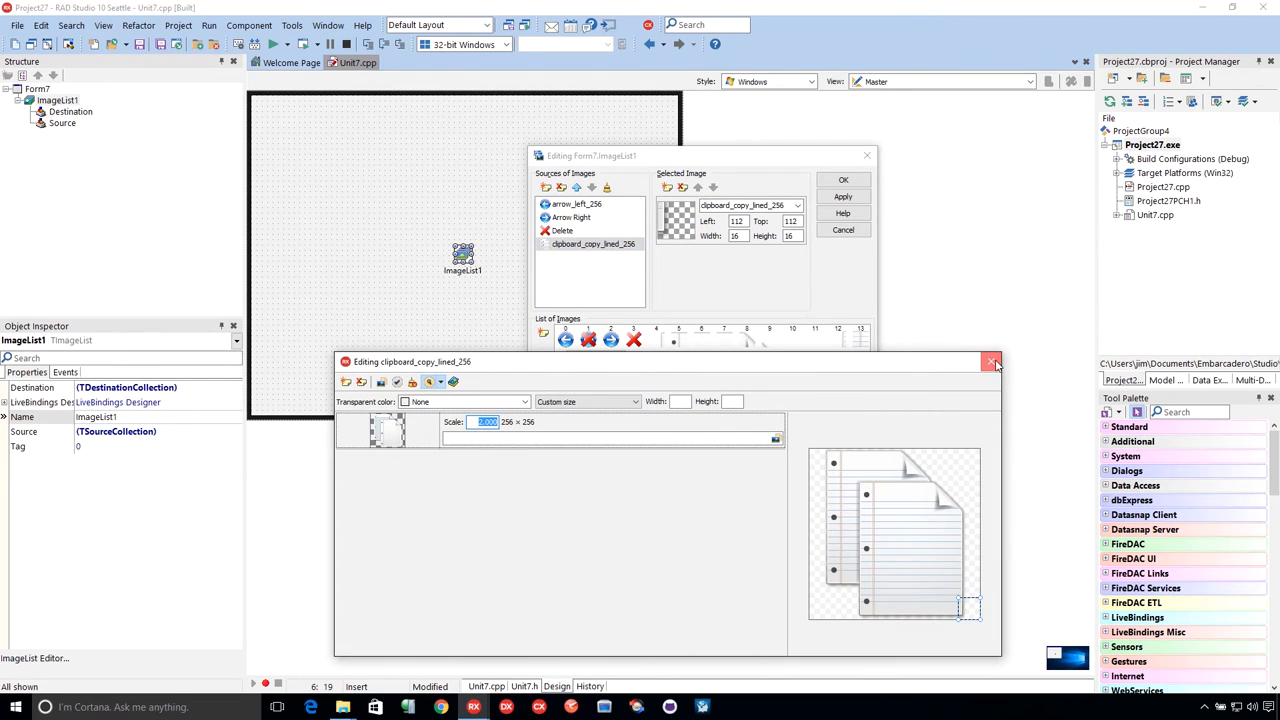
{"action": "left_click", "coordinate": [991, 361]}
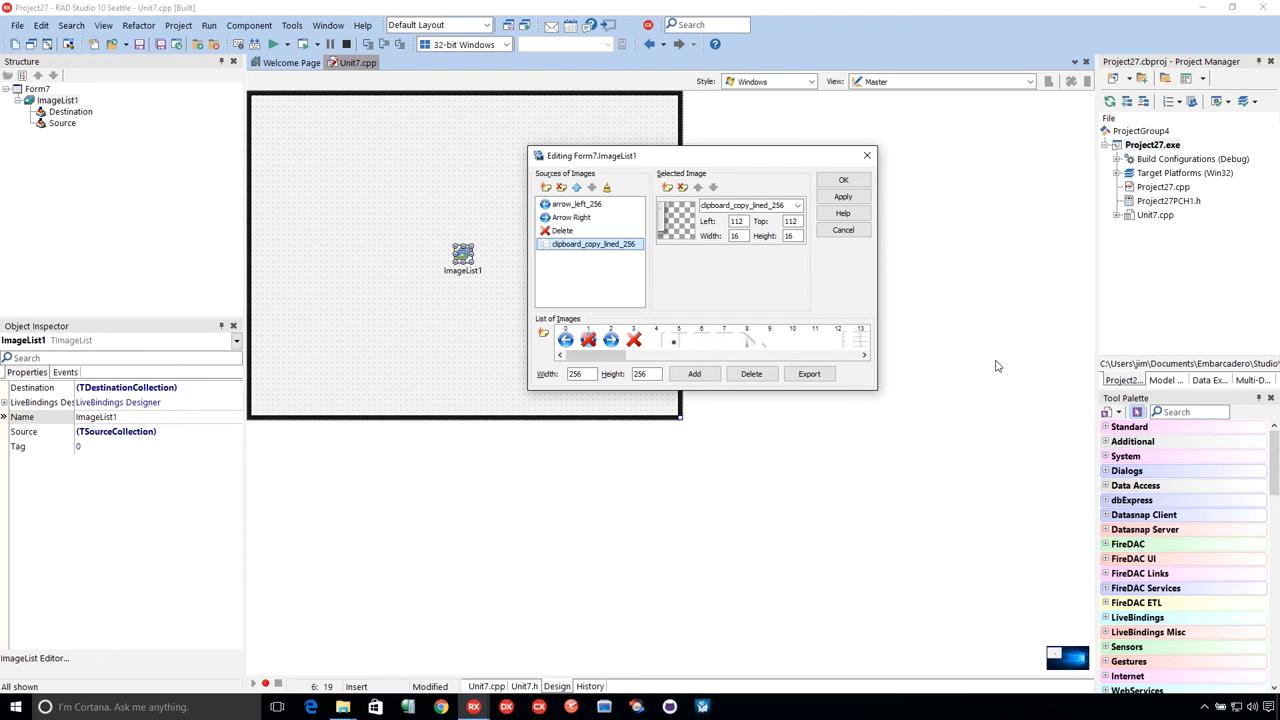
{"action": "mouse_move", "coordinate": [844, 181]}
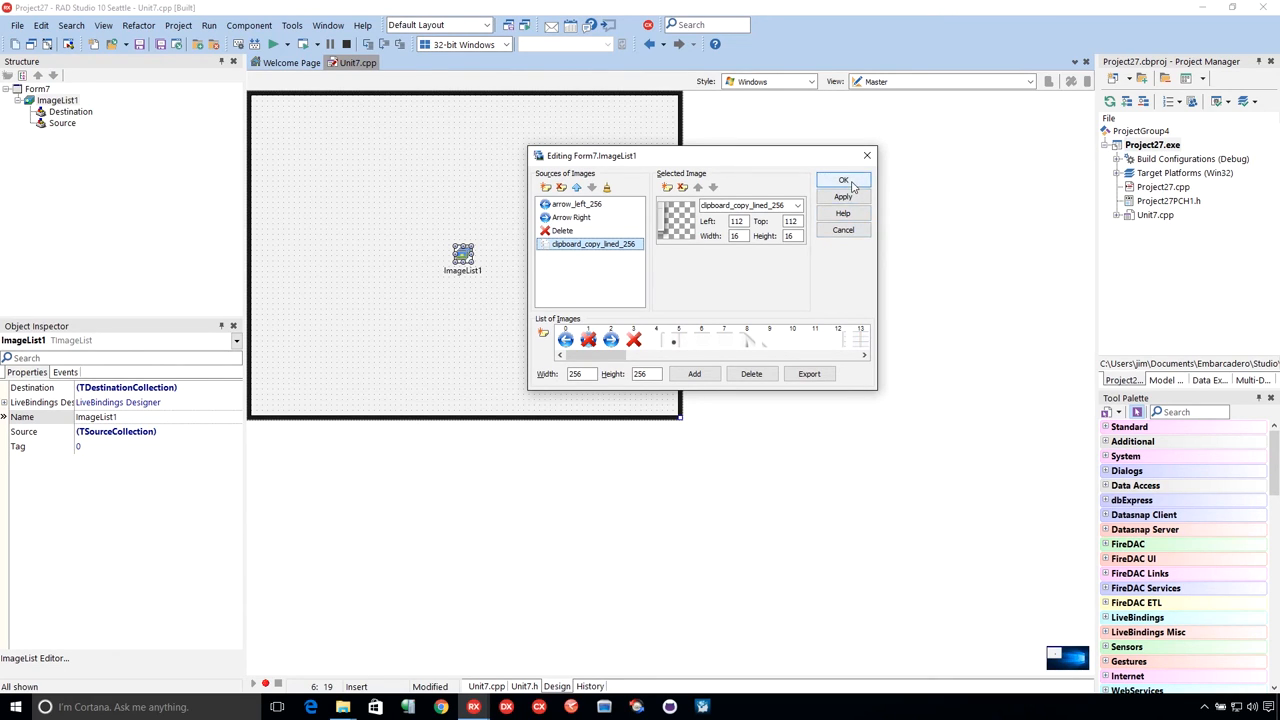
{"action": "left_click", "coordinate": [844, 180]}
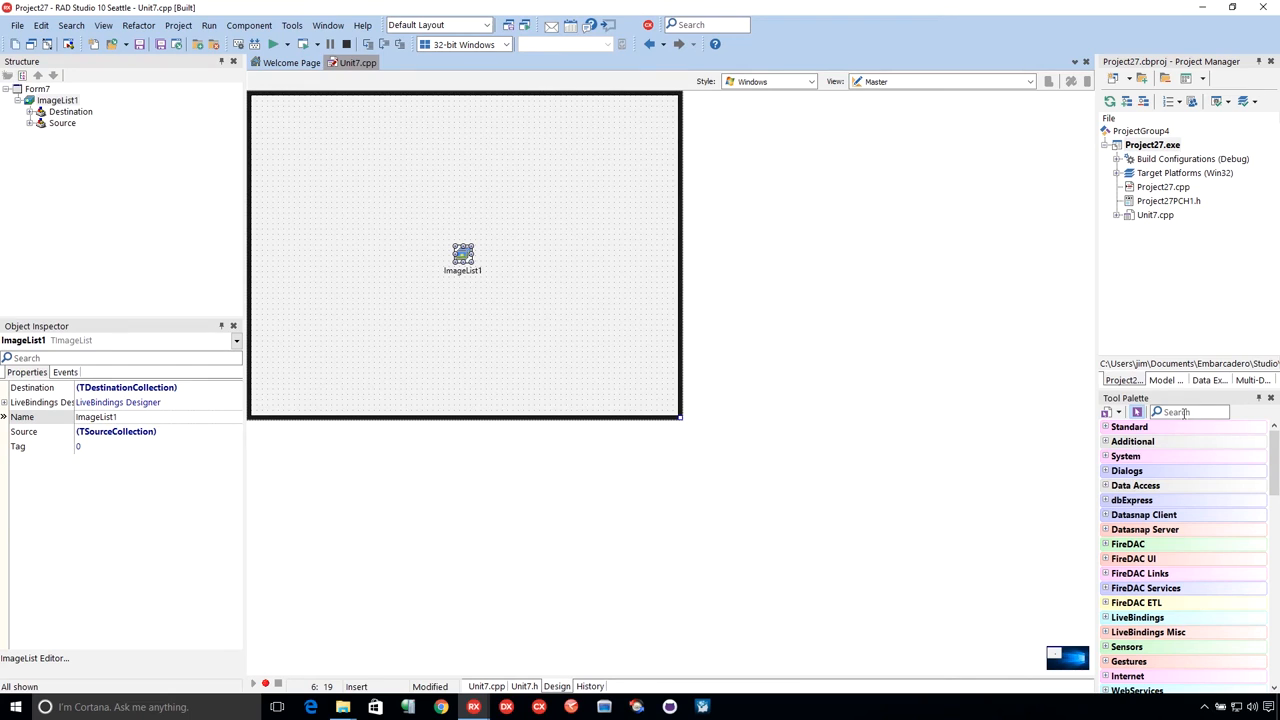
Step: Drop a TGlyph onto Form7 and link its Images to ImageList1
{"action": "type", "text": "g"}
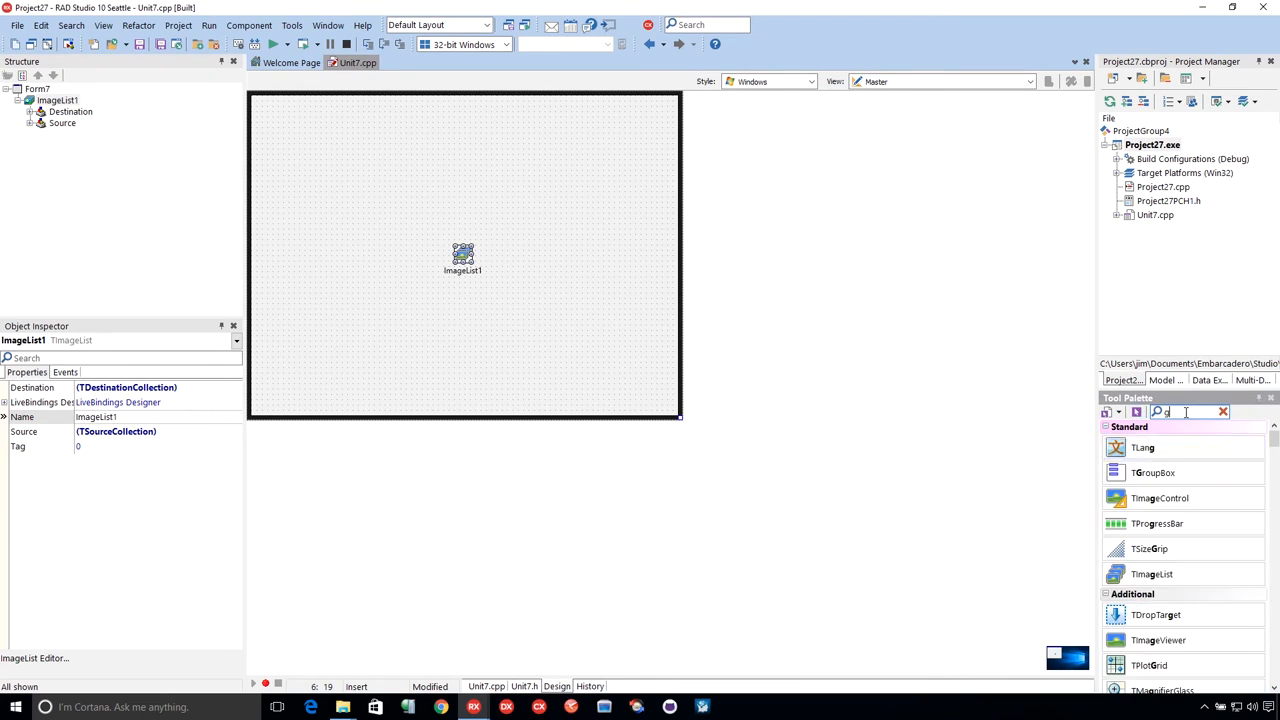
{"action": "left_click", "coordinate": [1142, 447]}
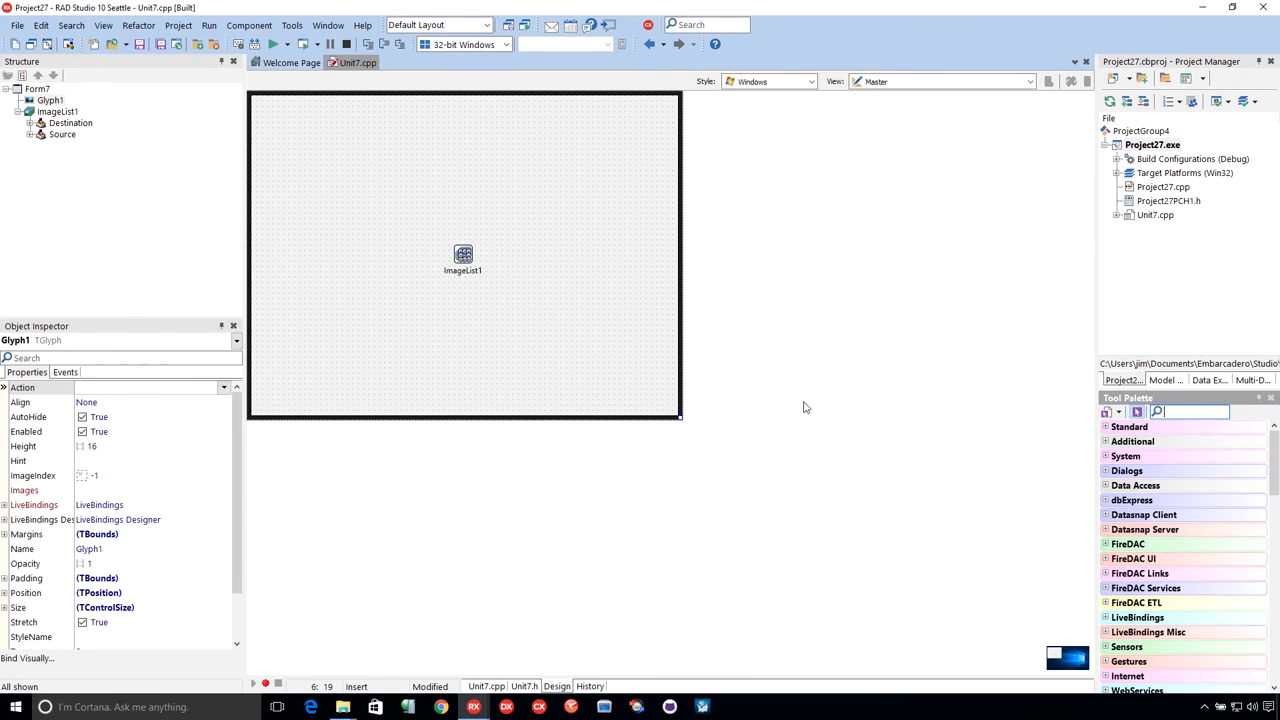
{"action": "left_click", "coordinate": [462, 254]}
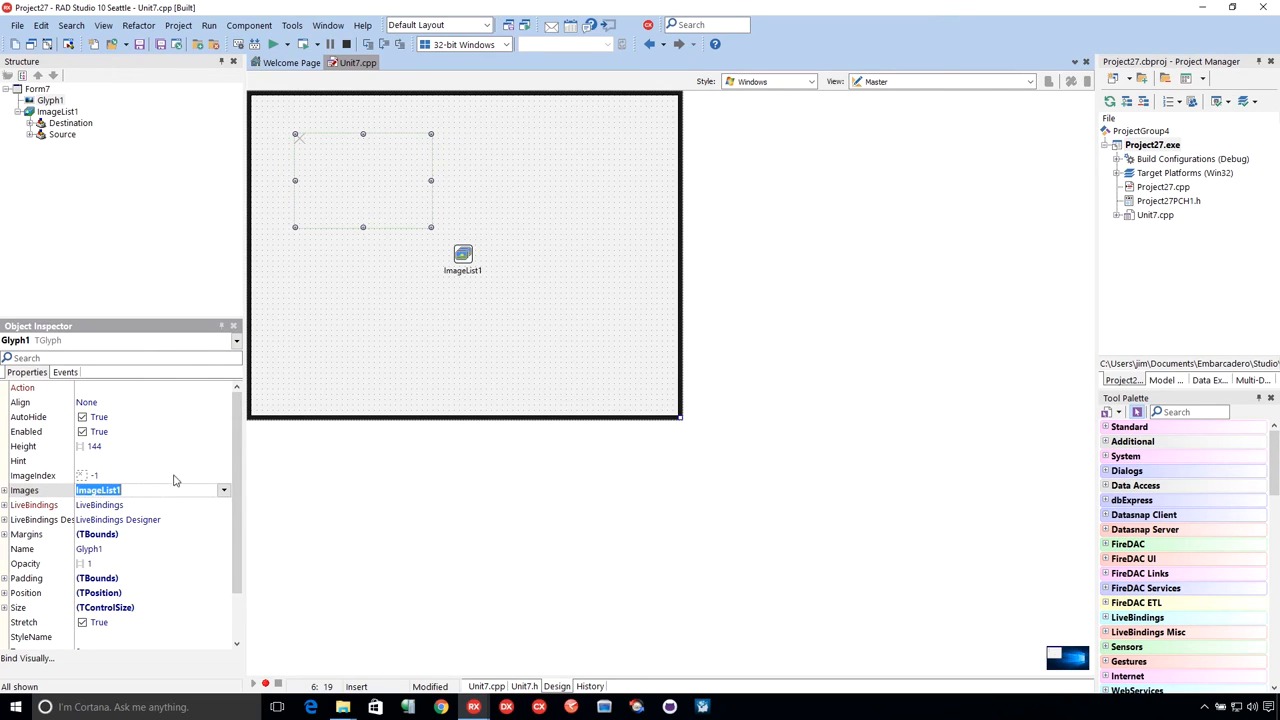
Step: Set the glyph's ImageIndex to 1 so it shows the red X
{"action": "left_click", "coordinate": [150, 475]}
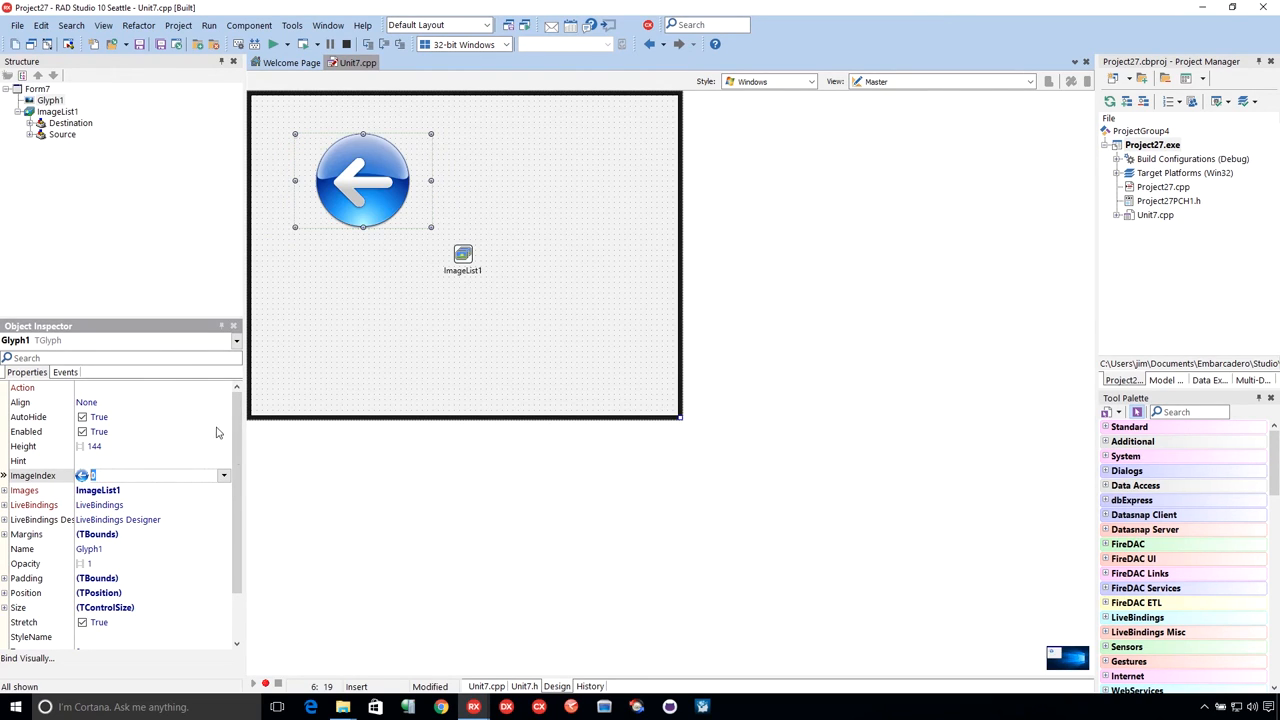
{"action": "left_click", "coordinate": [224, 475]}
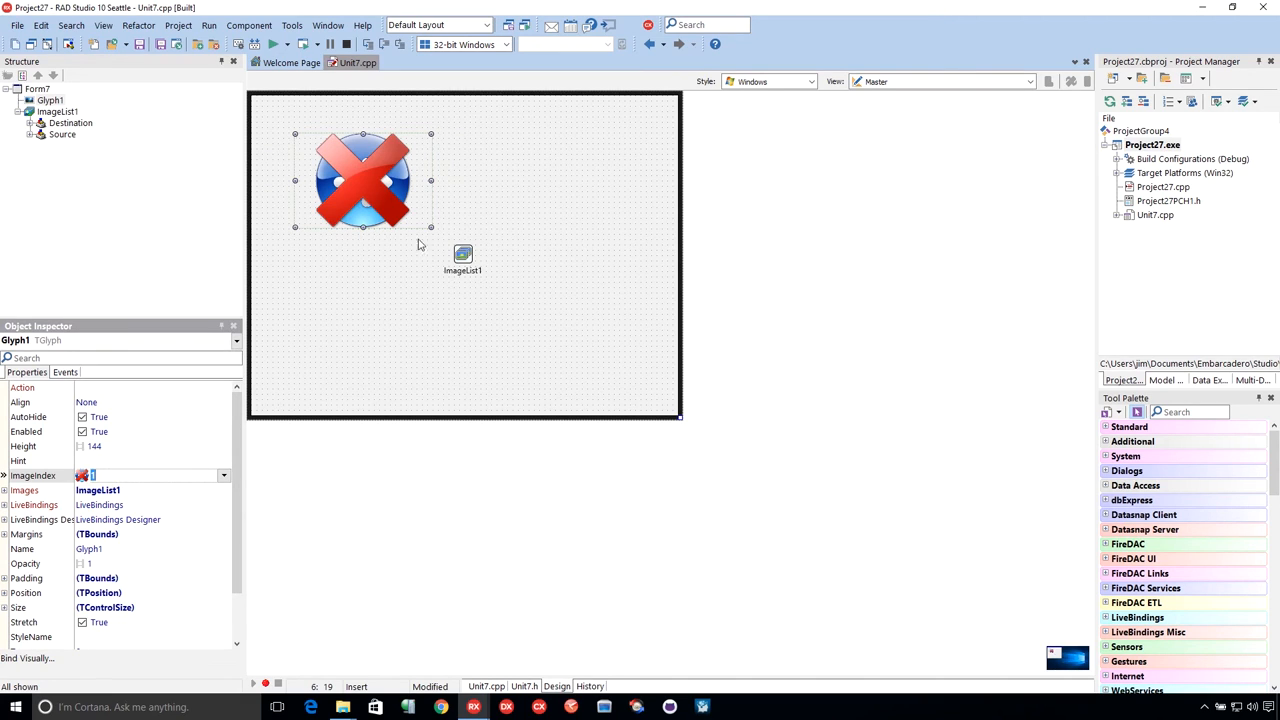
{"action": "mouse_move", "coordinate": [224, 475]}
{"action": "type", "text": "5"}
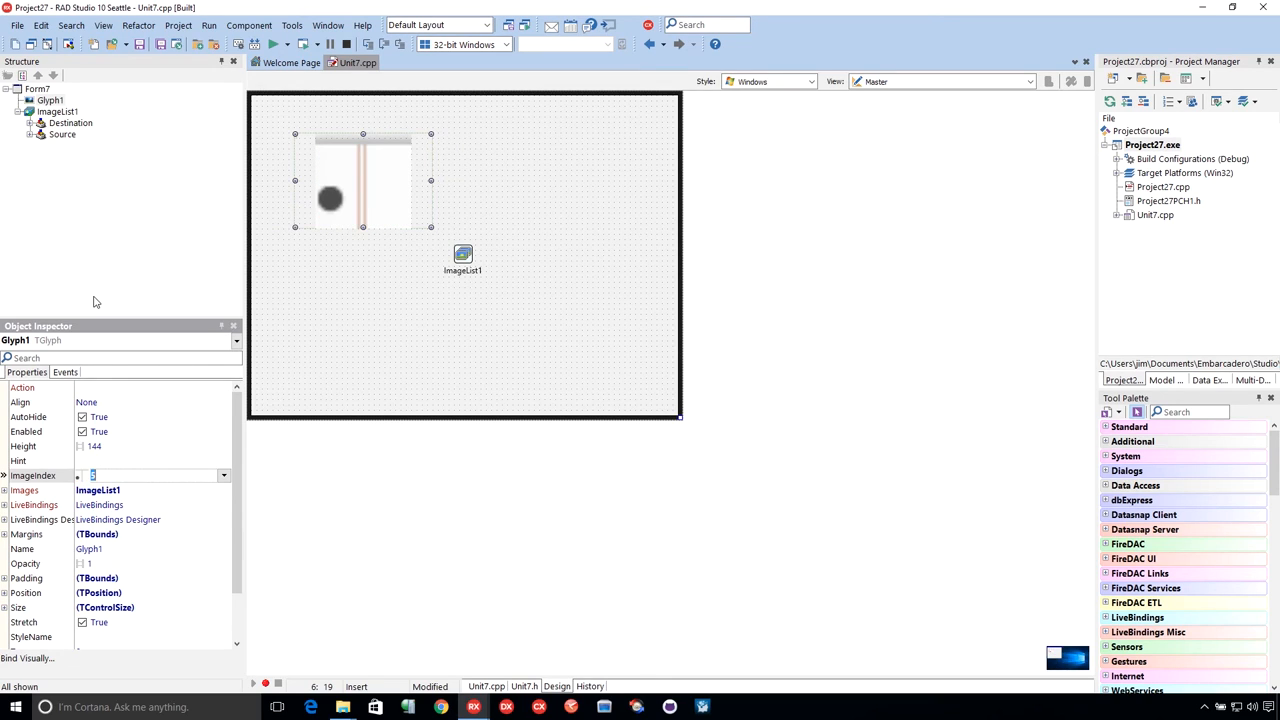
{"action": "left_click", "coordinate": [224, 475]}
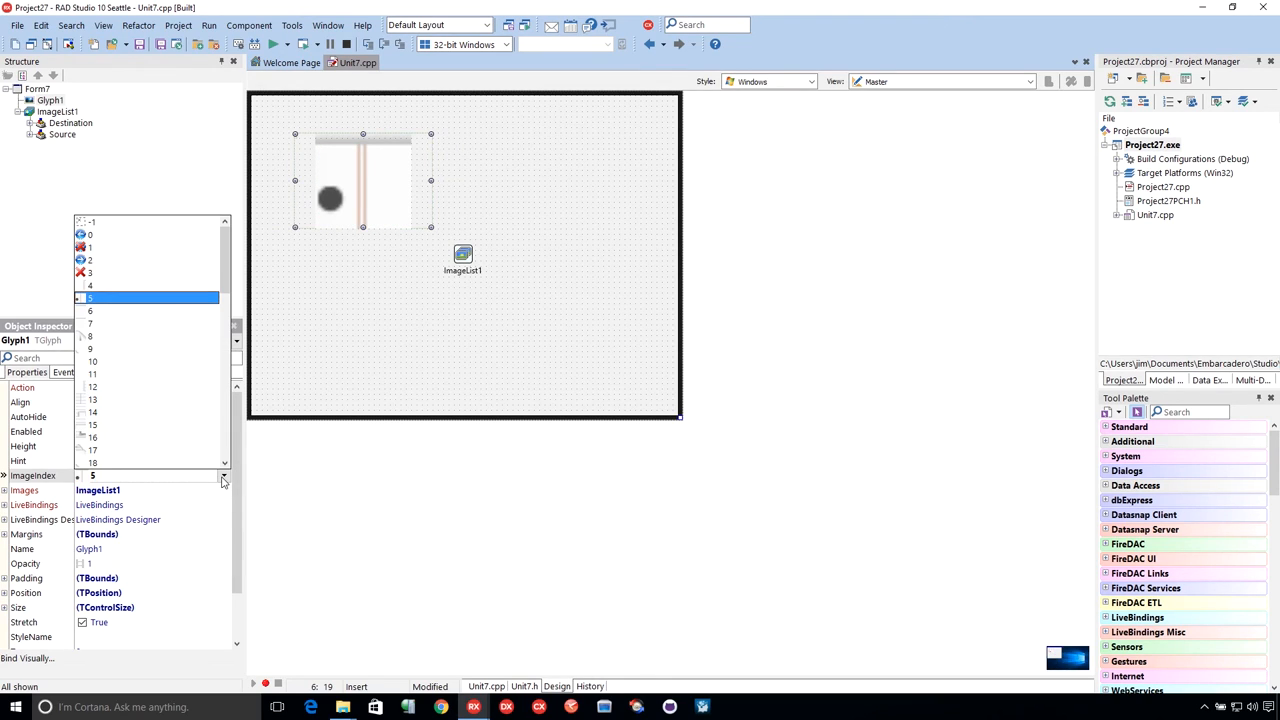
{"action": "left_click", "coordinate": [93, 271]}
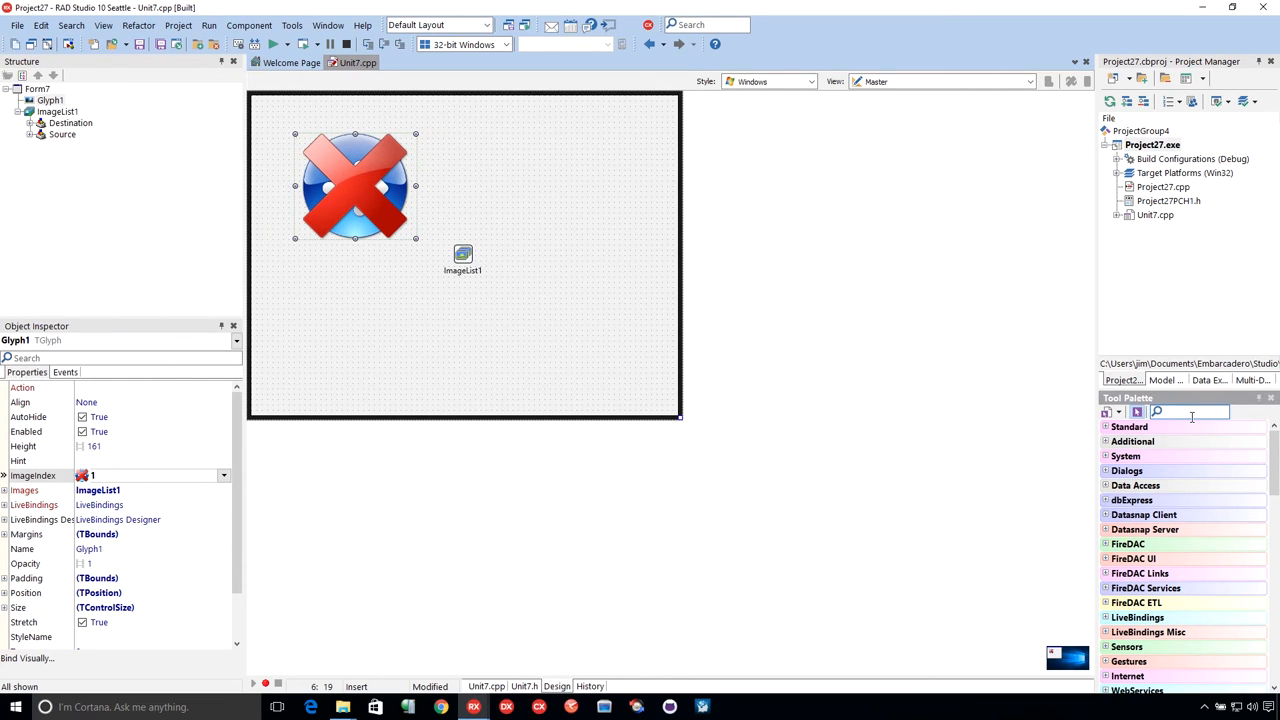
{"action": "type", "text": "button"}
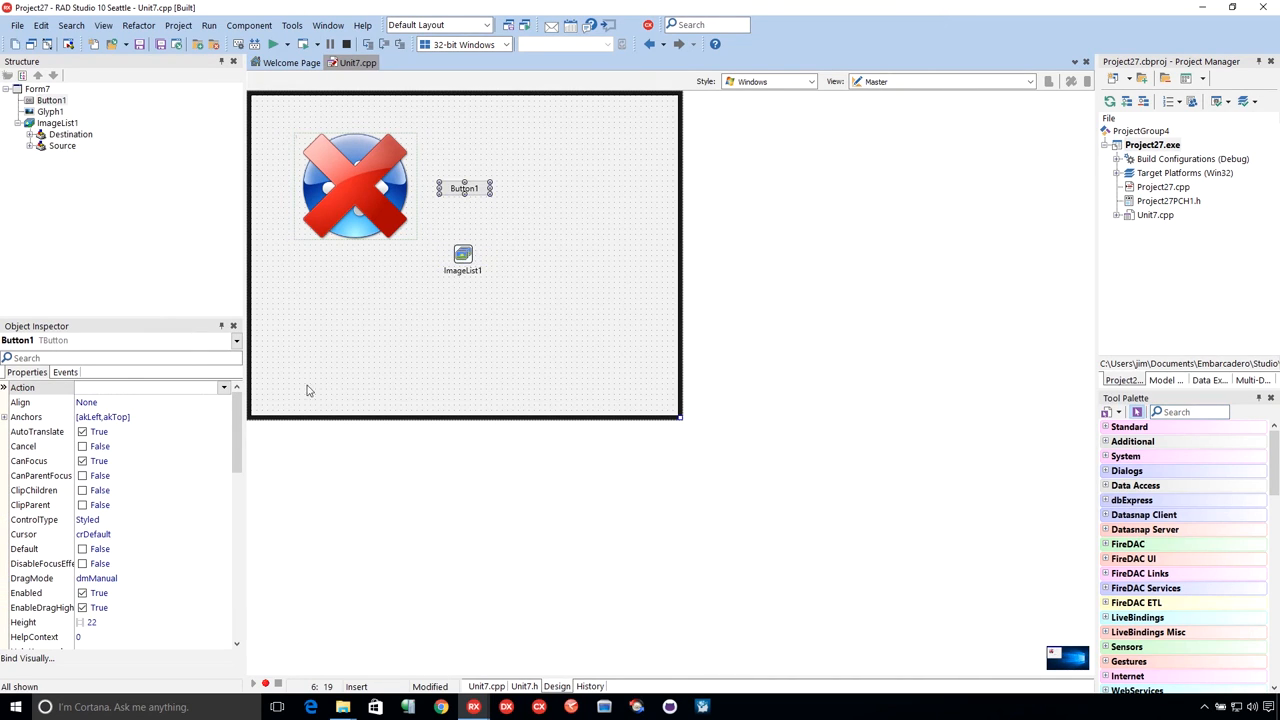
Step: Place Button1 beside the glyph and select ImageList1 in the component tree
{"action": "scroll", "scroll_direction": "down", "scroll_amount": 3}
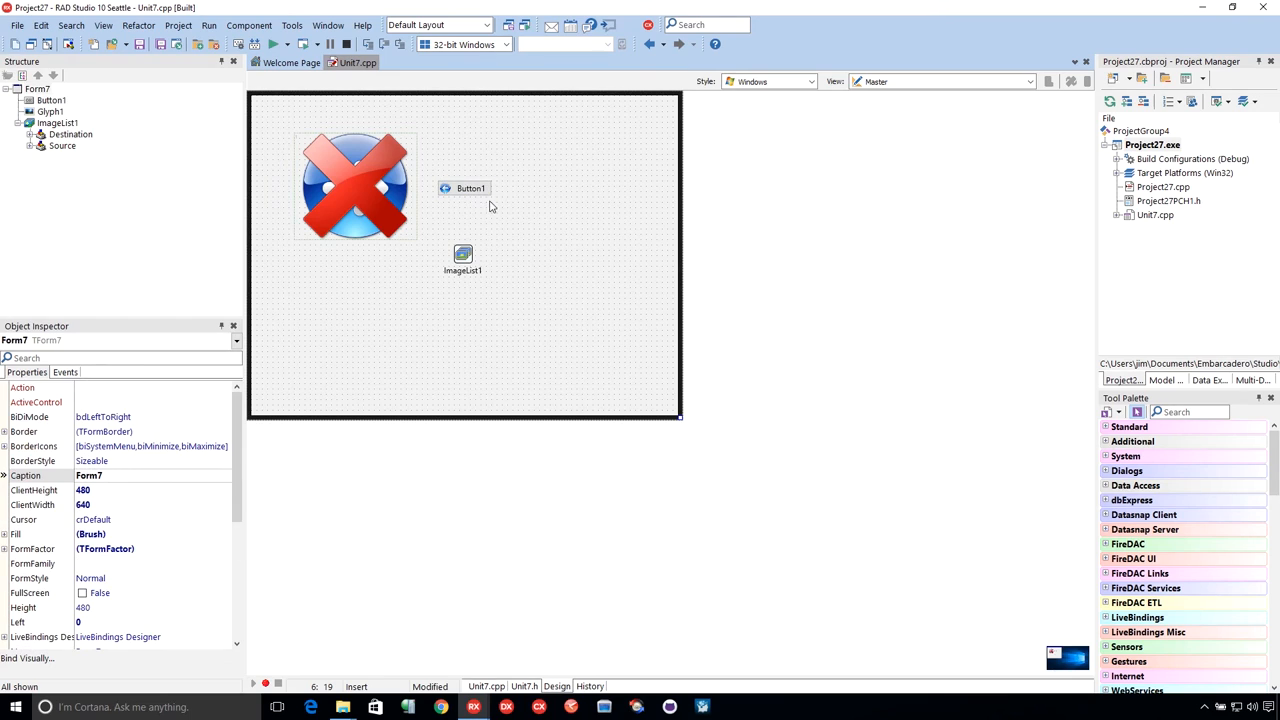
{"action": "mouse_move", "coordinate": [530, 368]}
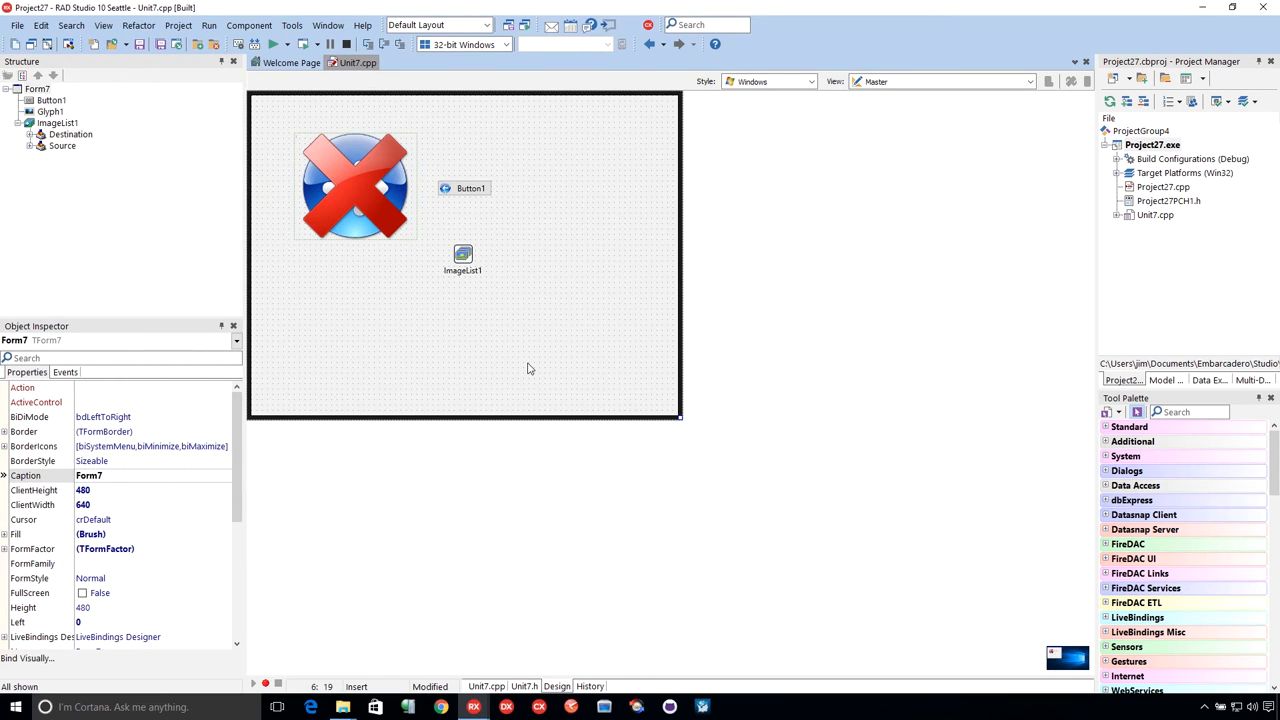
{"action": "left_click", "coordinate": [461, 255]}
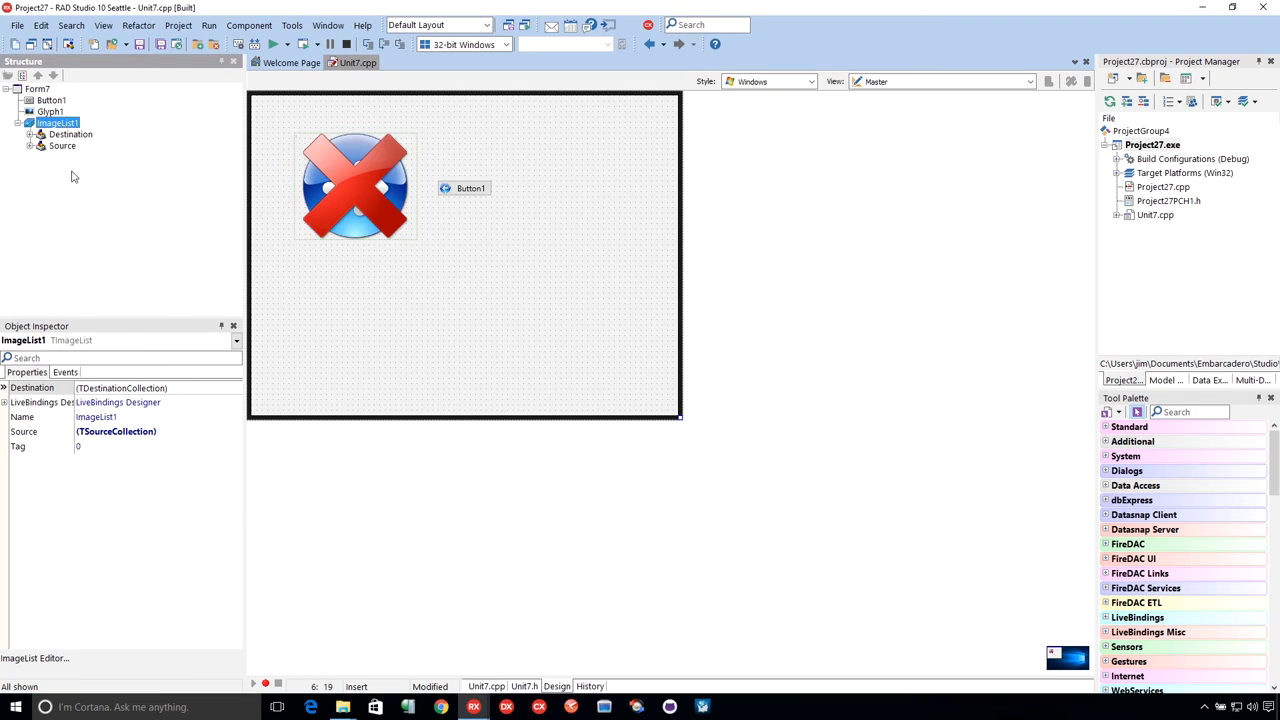
Step: Expand and collapse ImageList1's Source and Destination nodes, then select ImageList1 on the form
{"action": "left_click", "coordinate": [30, 145]}
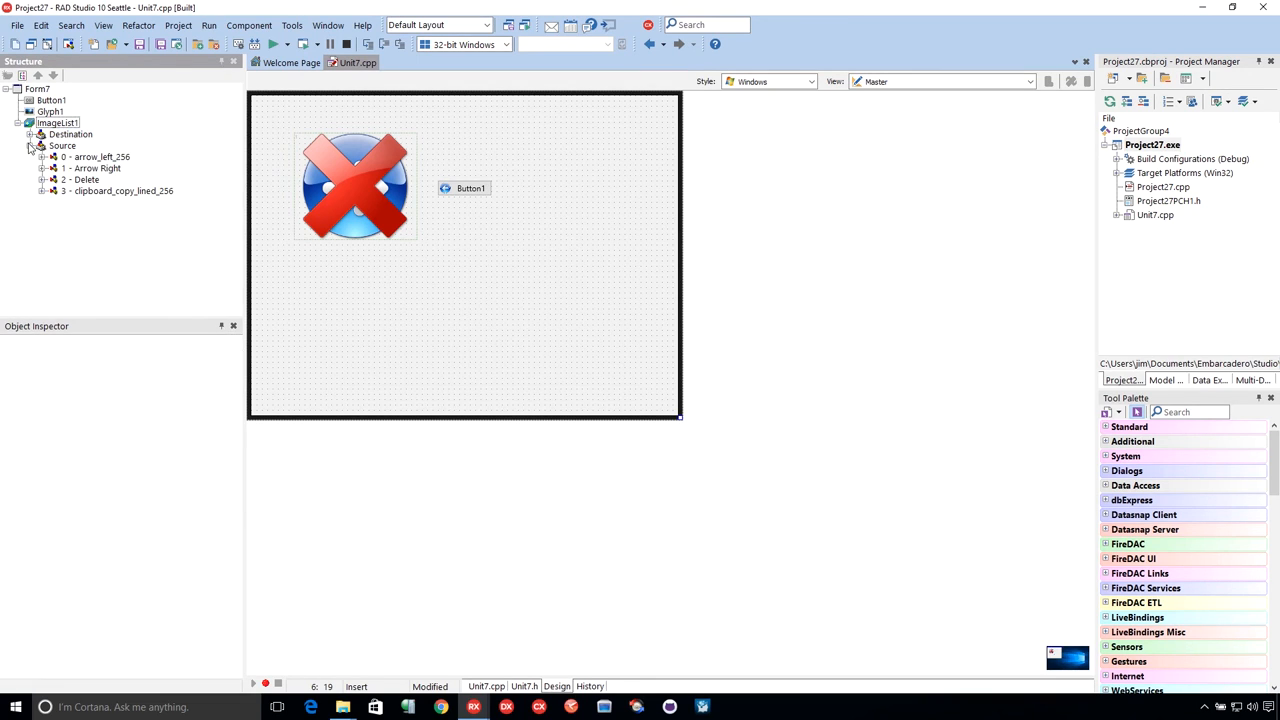
{"action": "left_click", "coordinate": [34, 133]}
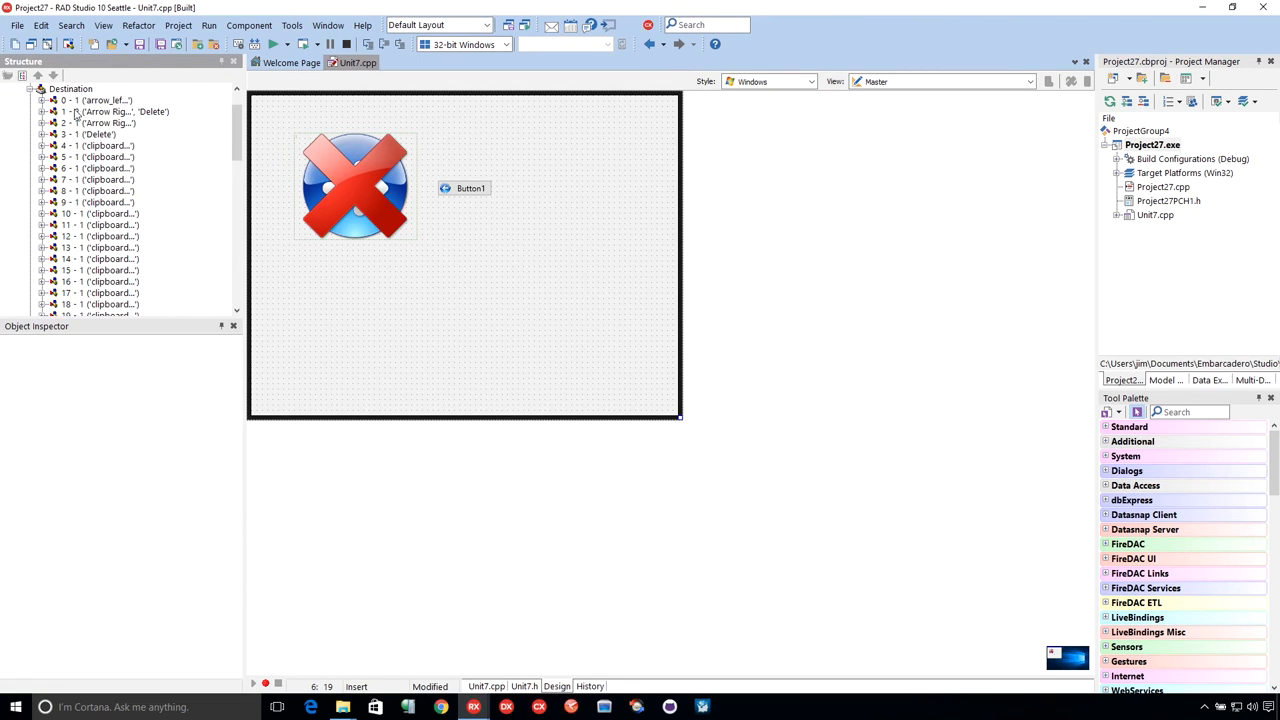
{"action": "scroll", "scroll_direction": "down", "scroll_amount": 3}
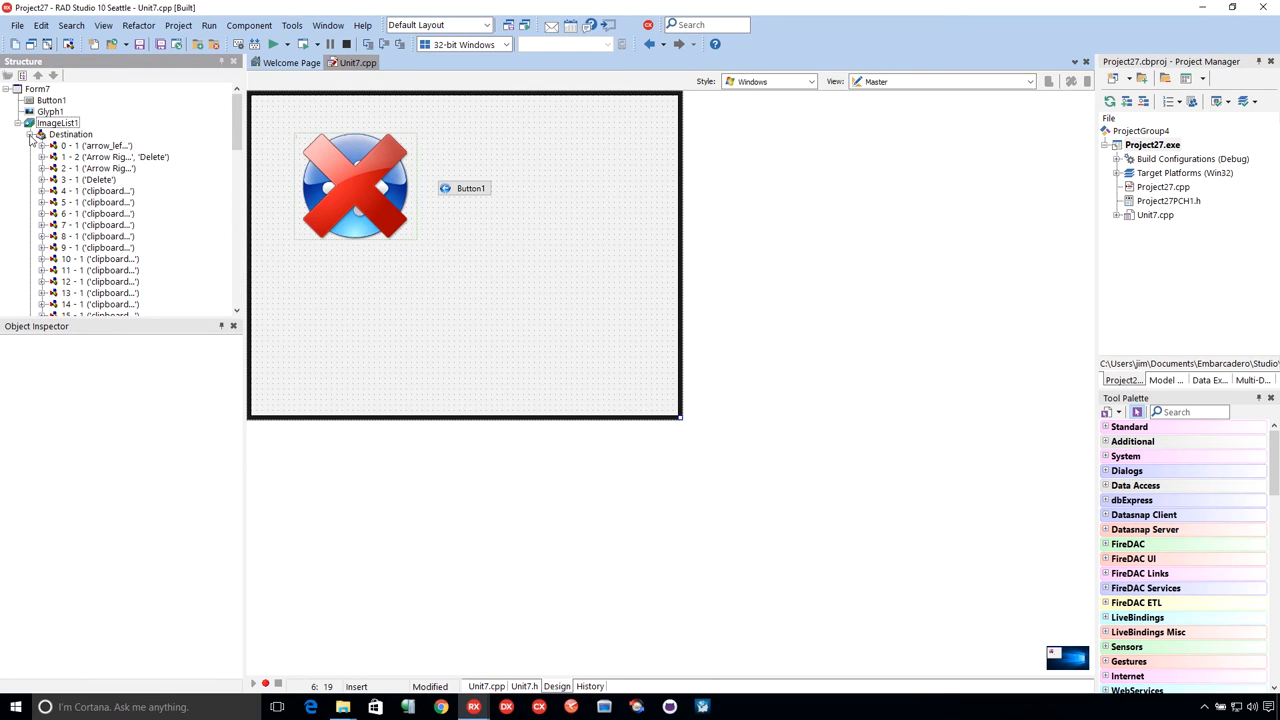
{"action": "left_click", "coordinate": [40, 145]}
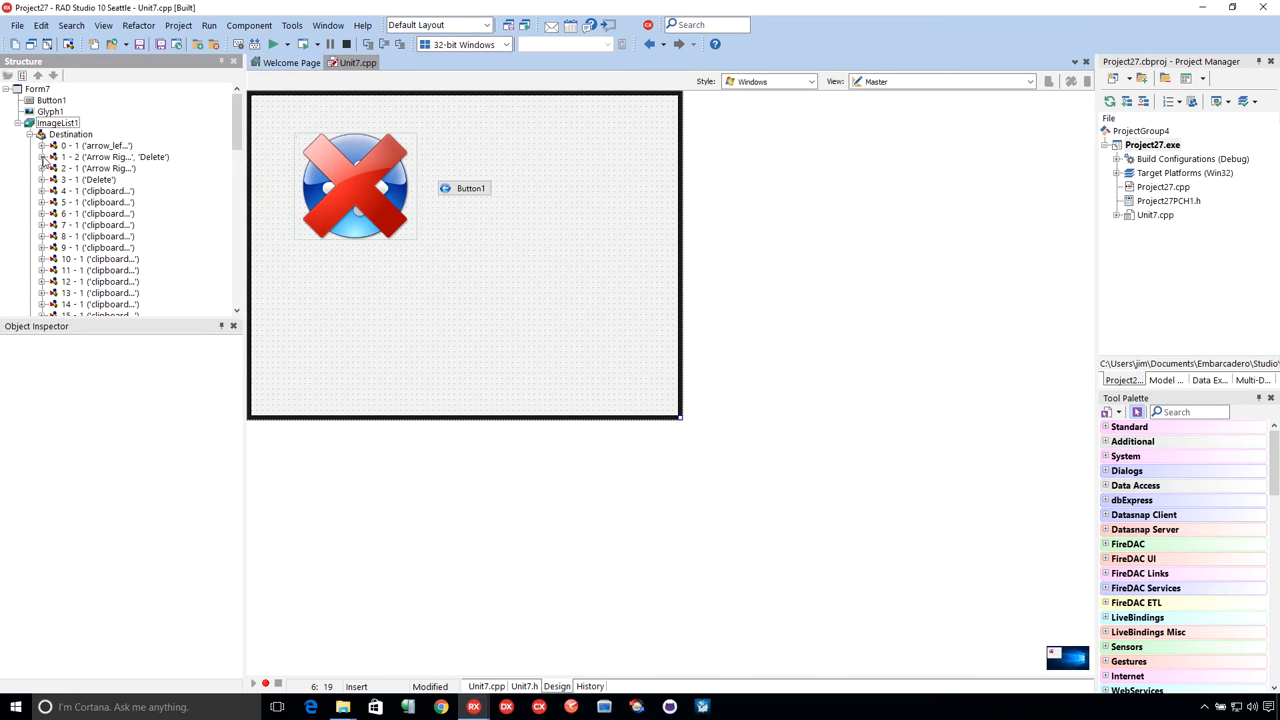
{"action": "left_click", "coordinate": [38, 171]}
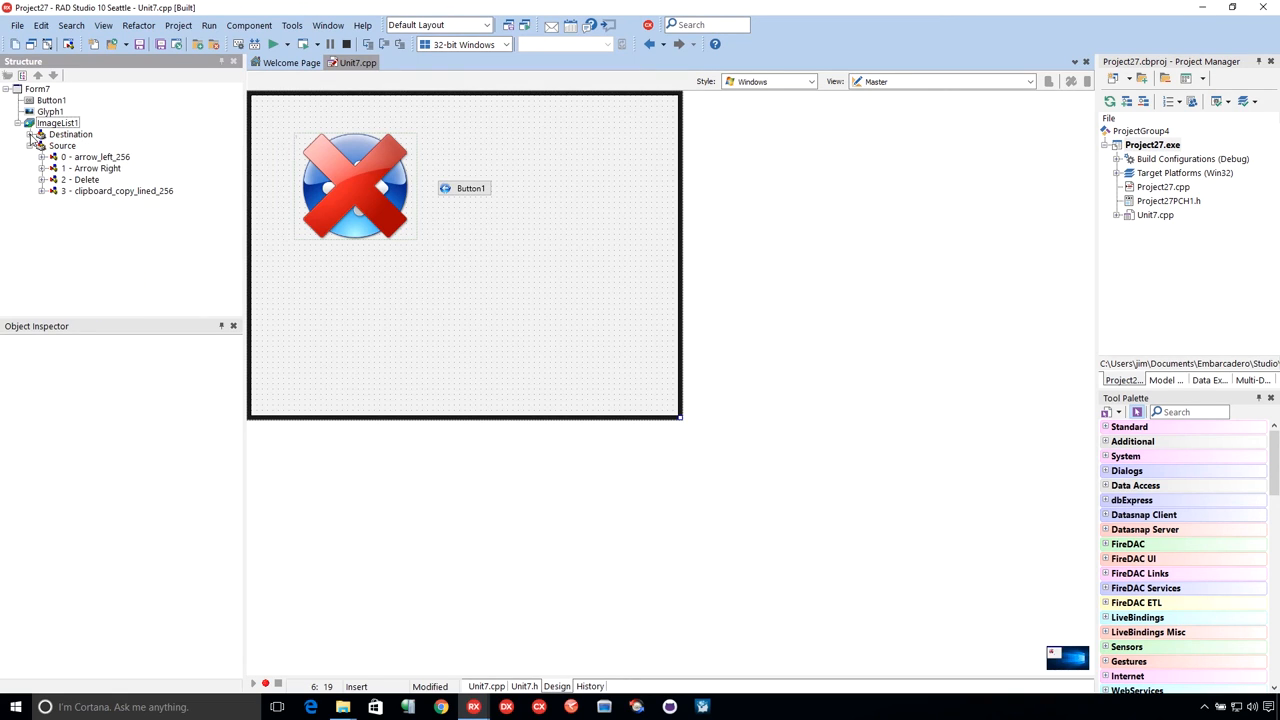
{"action": "left_click", "coordinate": [28, 117]}
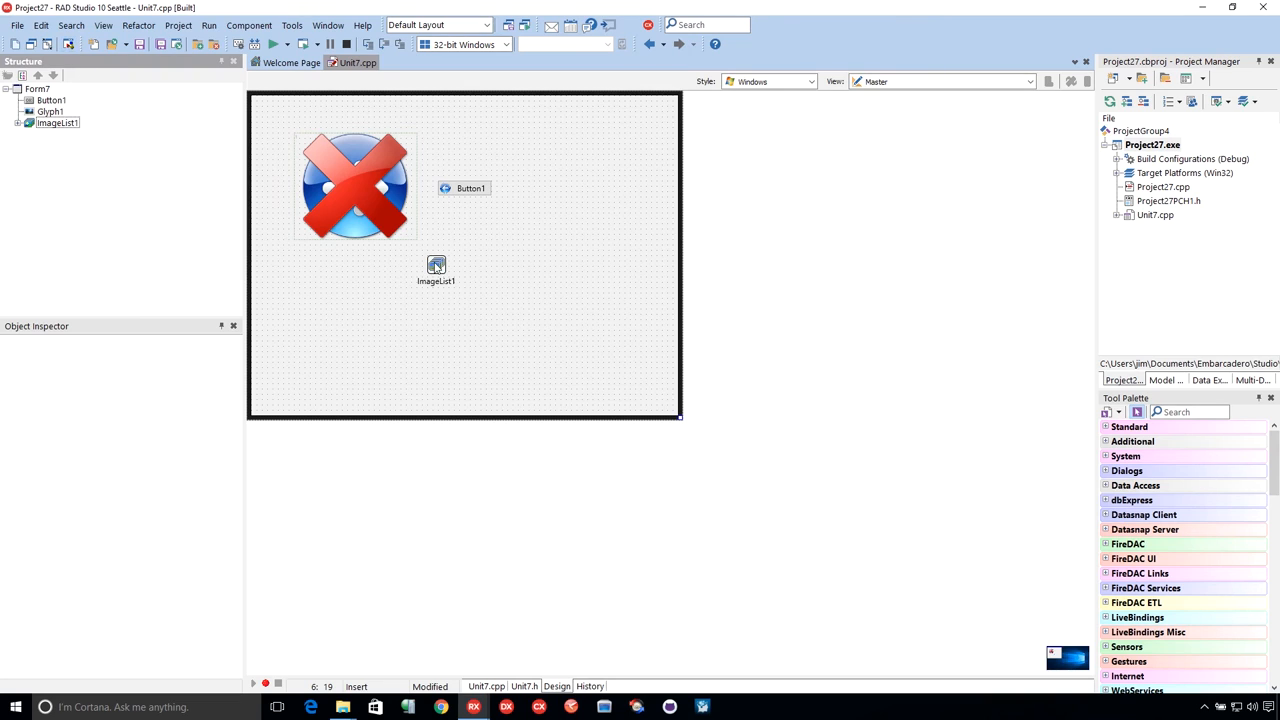
{"action": "left_click", "coordinate": [436, 267]}
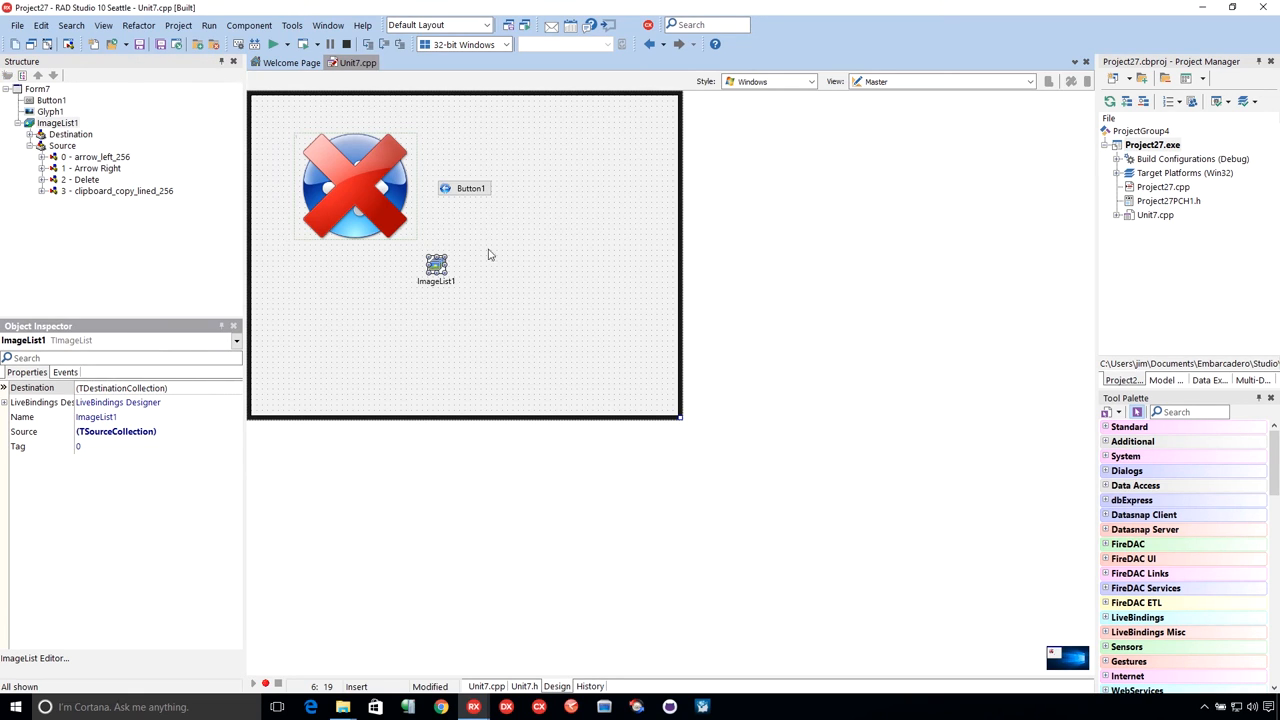
{"action": "mouse_move", "coordinate": [531, 281]}
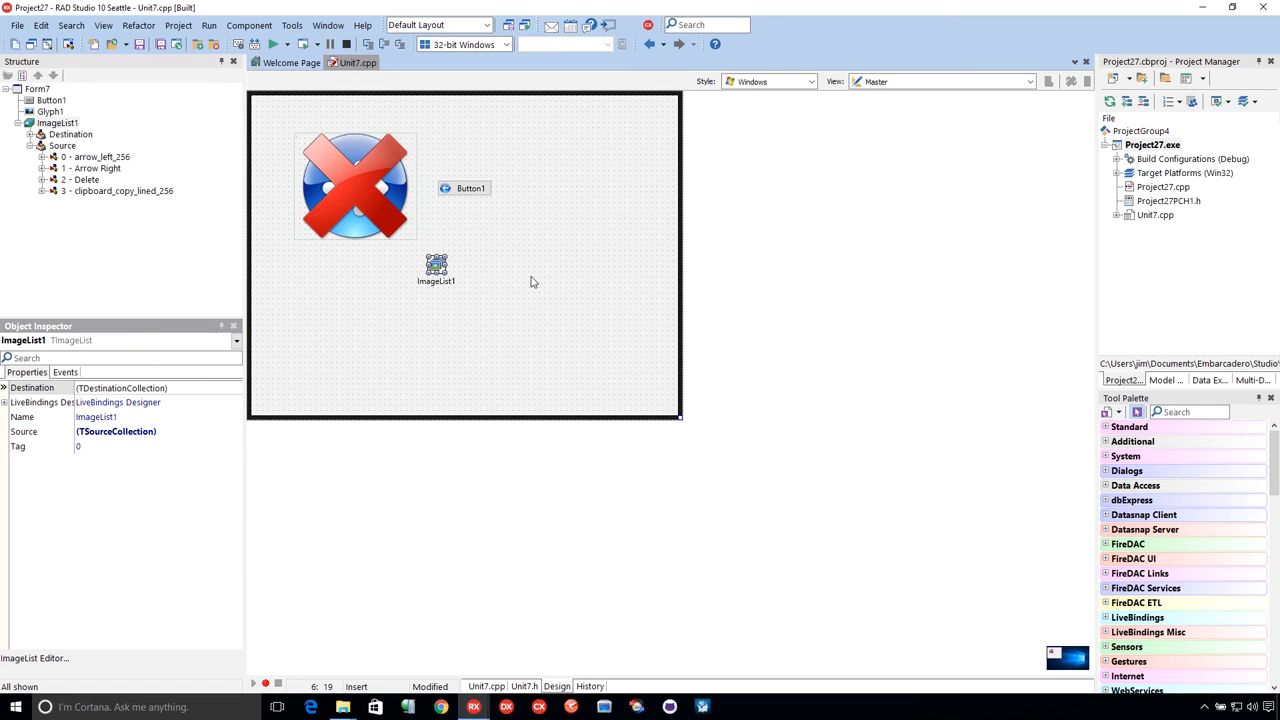
{"action": "mouse_move", "coordinate": [1128, 145]}
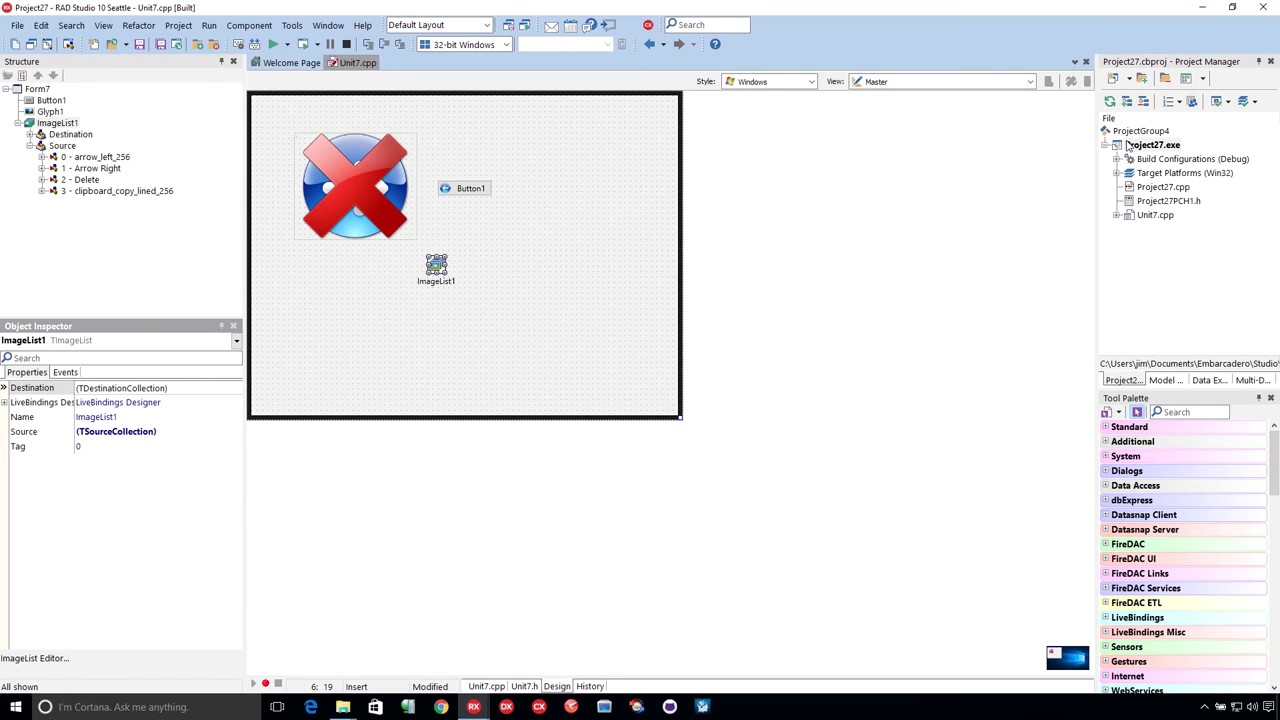
Step: Add a new C++Builder Data Module unit, Unit2, to Project27
{"action": "right_click", "coordinate": [1152, 145]}
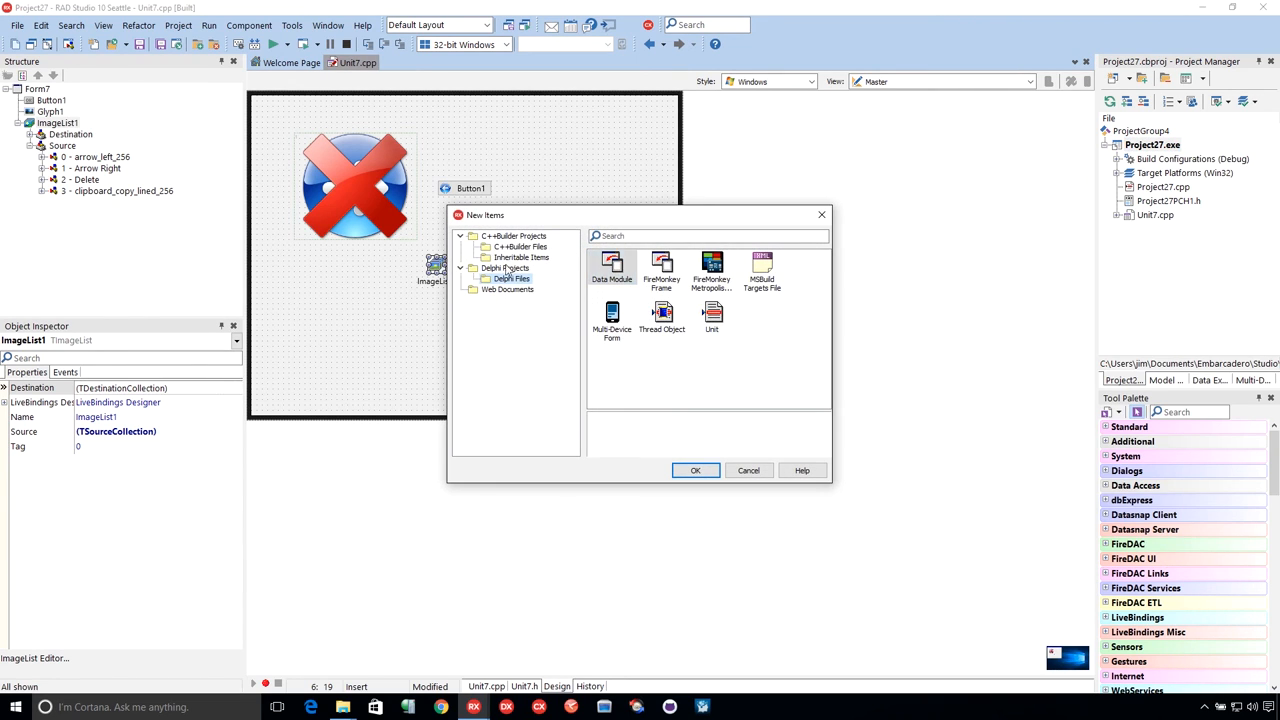
{"action": "left_click", "coordinate": [513, 235]}
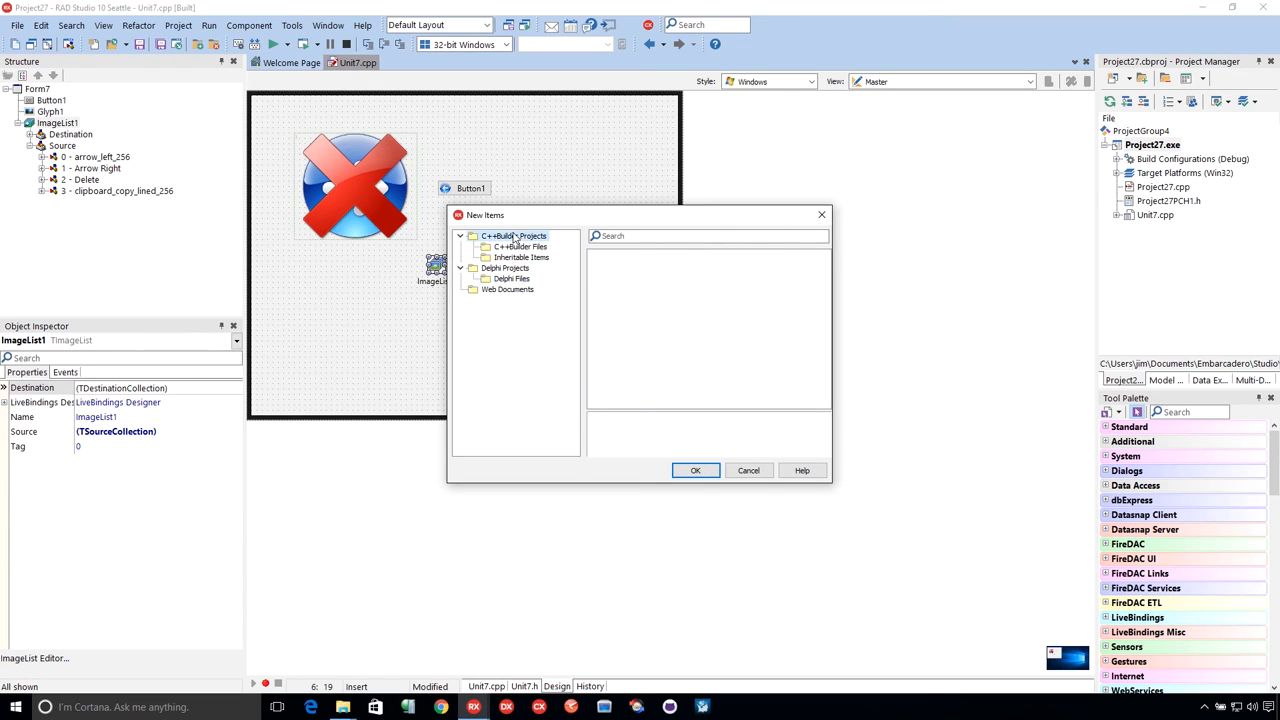
{"action": "left_click", "coordinate": [521, 246]}
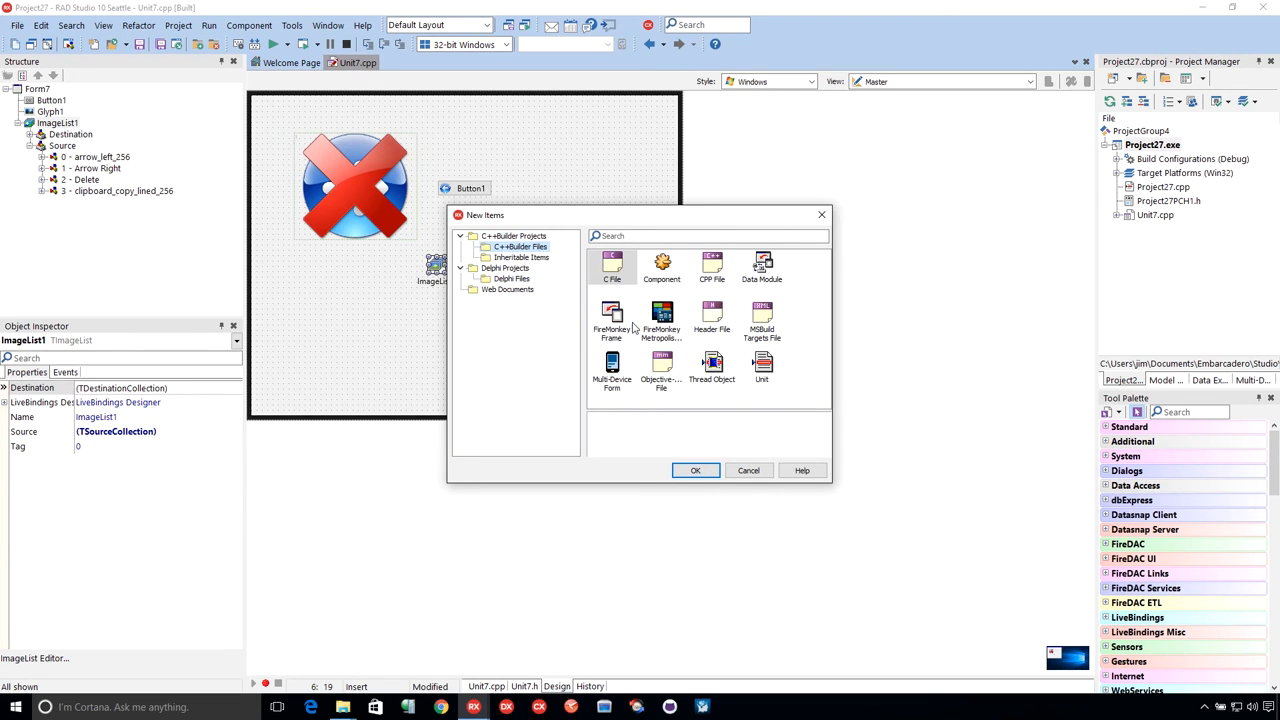
{"action": "mouse_move", "coordinate": [740, 345]}
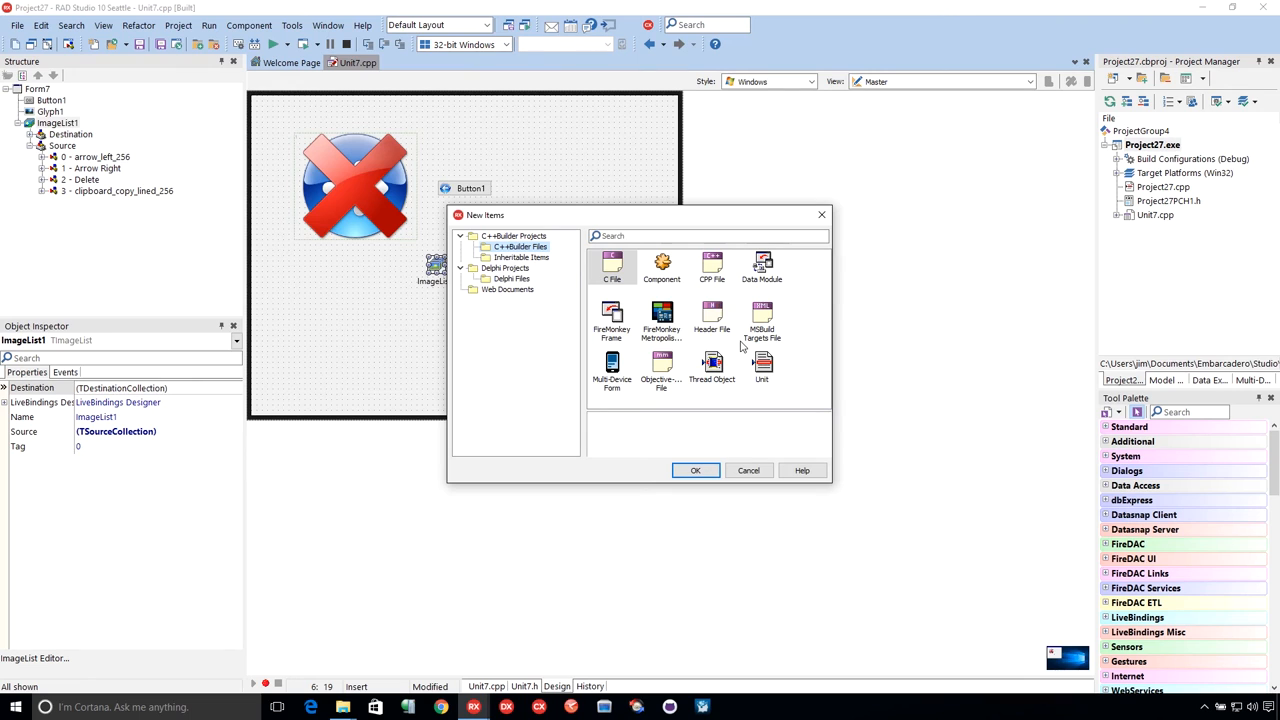
{"action": "left_click", "coordinate": [748, 470]}
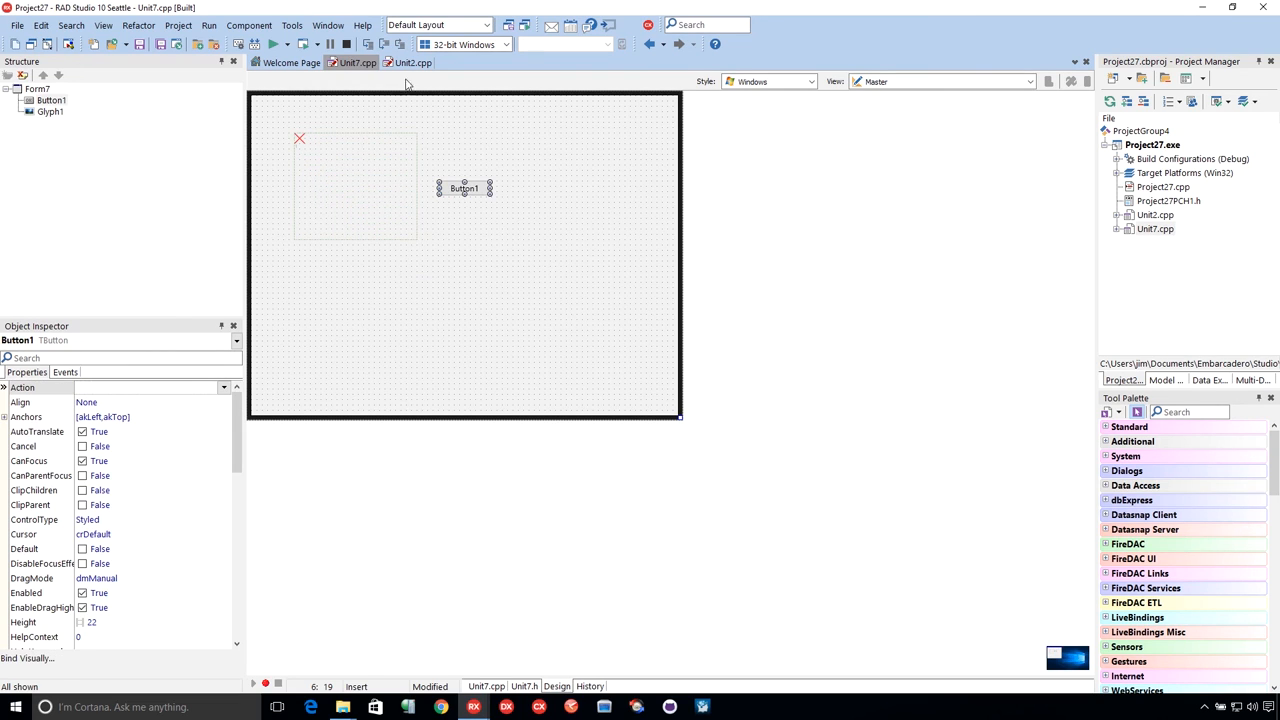
Step: Add Unit2.cpp to Form7's used units so the glyph shows the red X again
{"action": "left_click", "coordinate": [414, 64]}
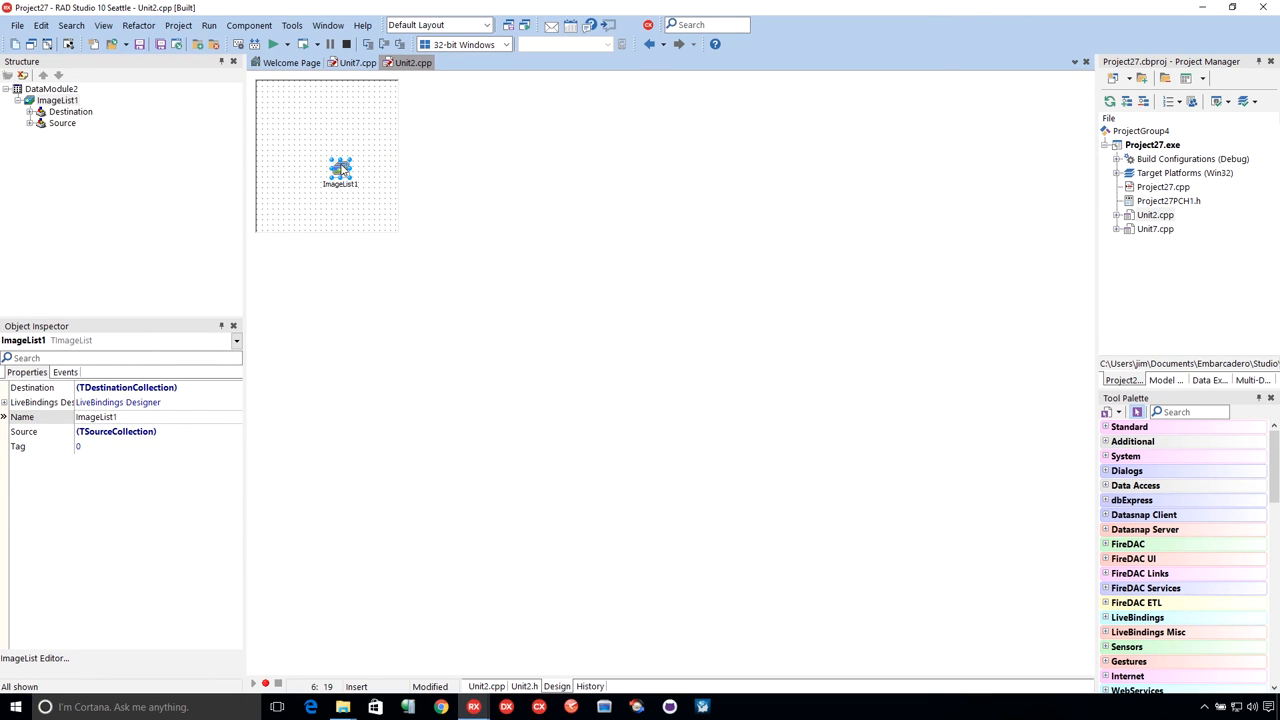
{"action": "left_click", "coordinate": [355, 62]}
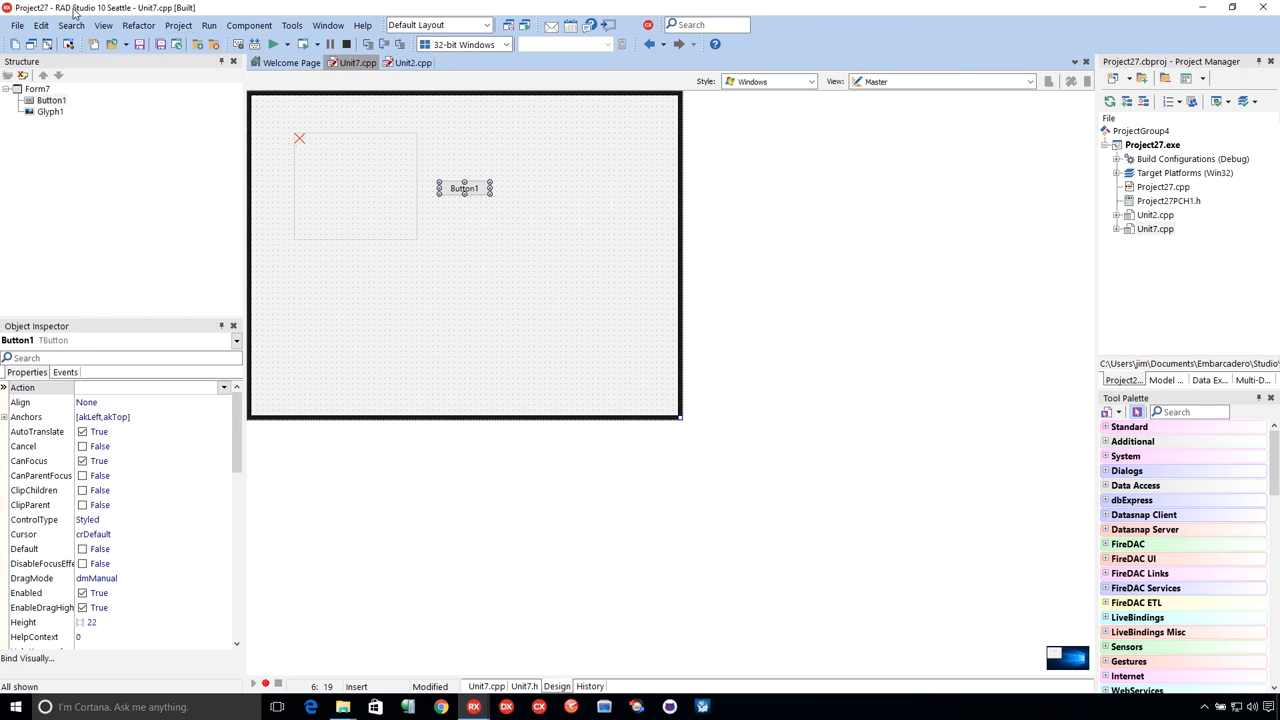
{"action": "left_click", "coordinate": [12, 25]}
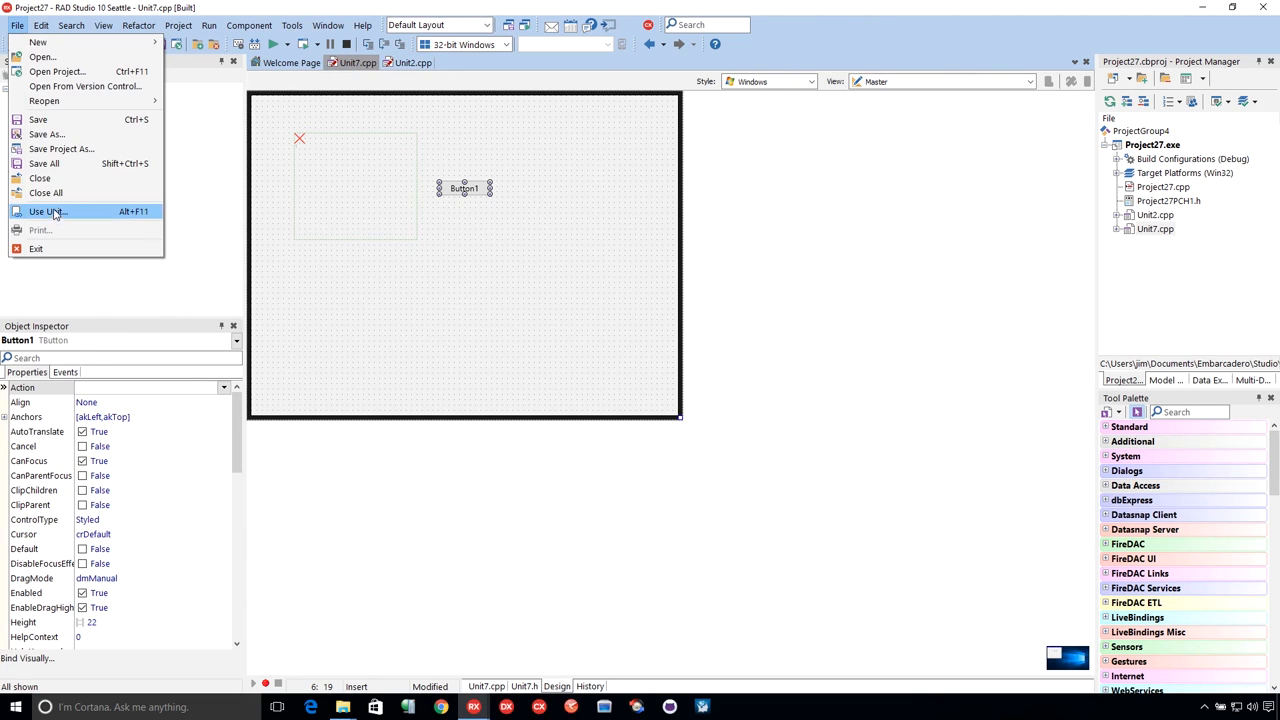
{"action": "left_click", "coordinate": [54, 211]}
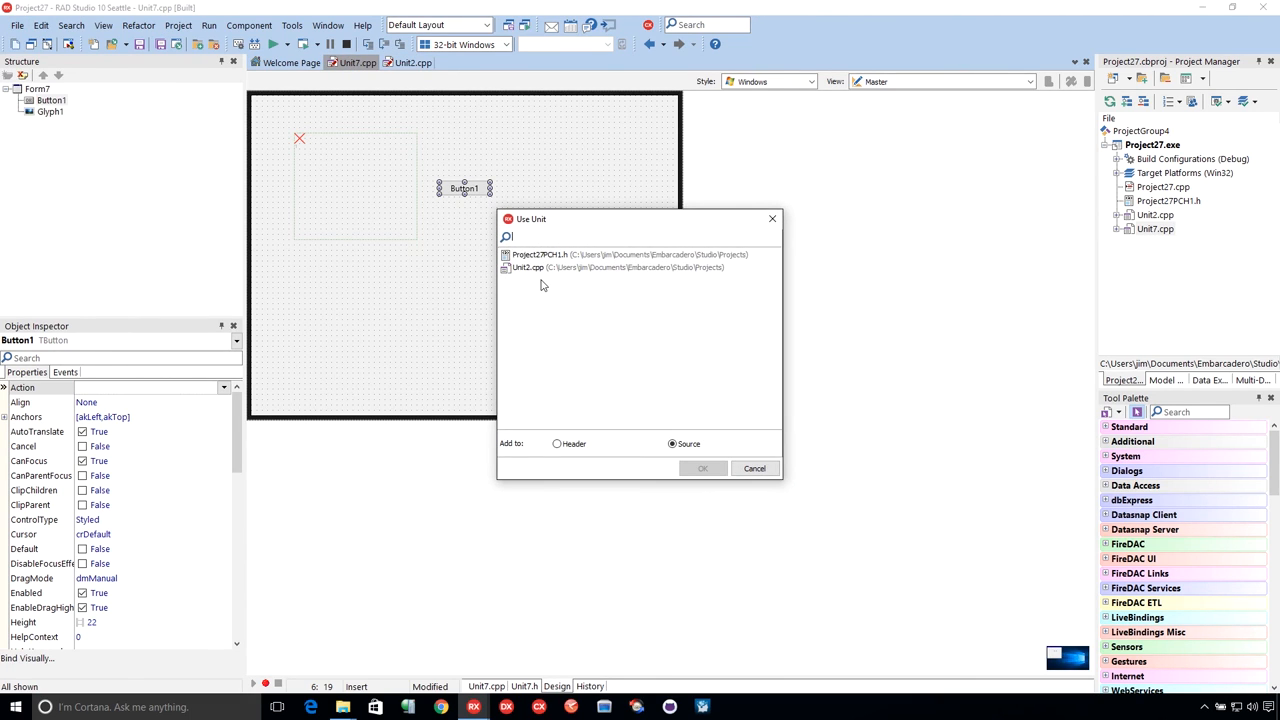
{"action": "left_click", "coordinate": [754, 468]}
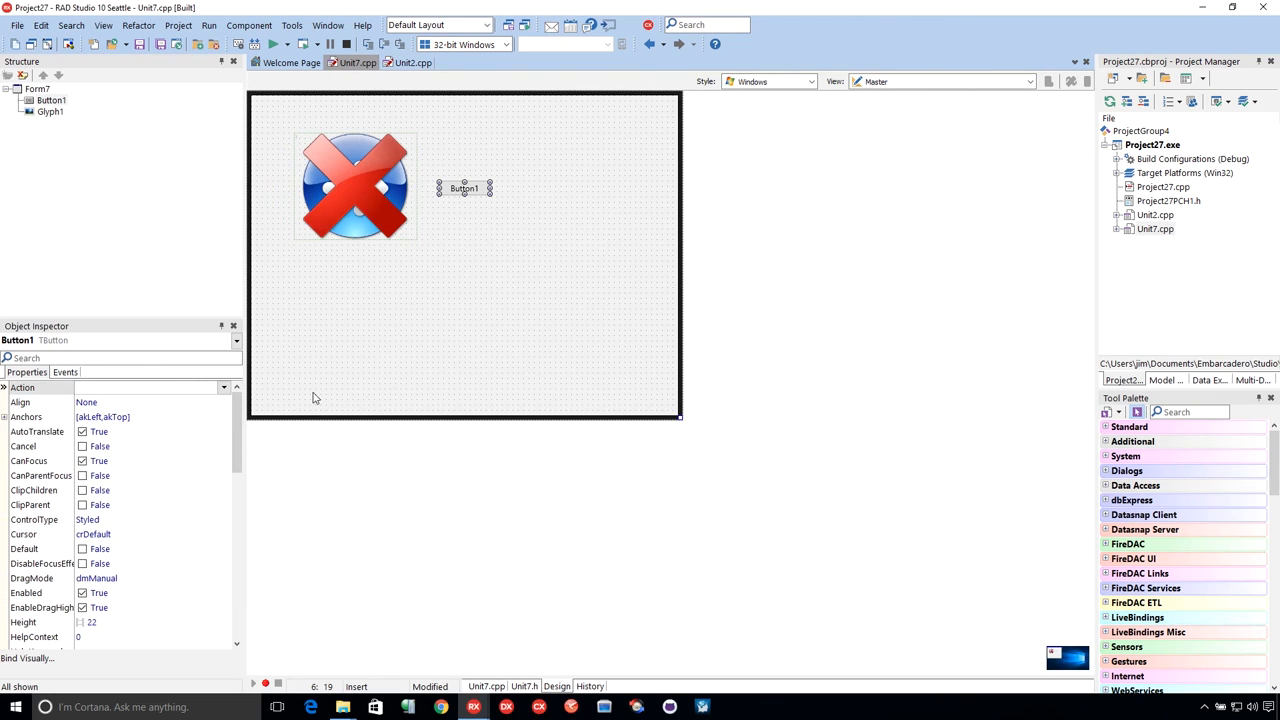
{"action": "scroll", "scroll_direction": "down", "scroll_amount": 3}
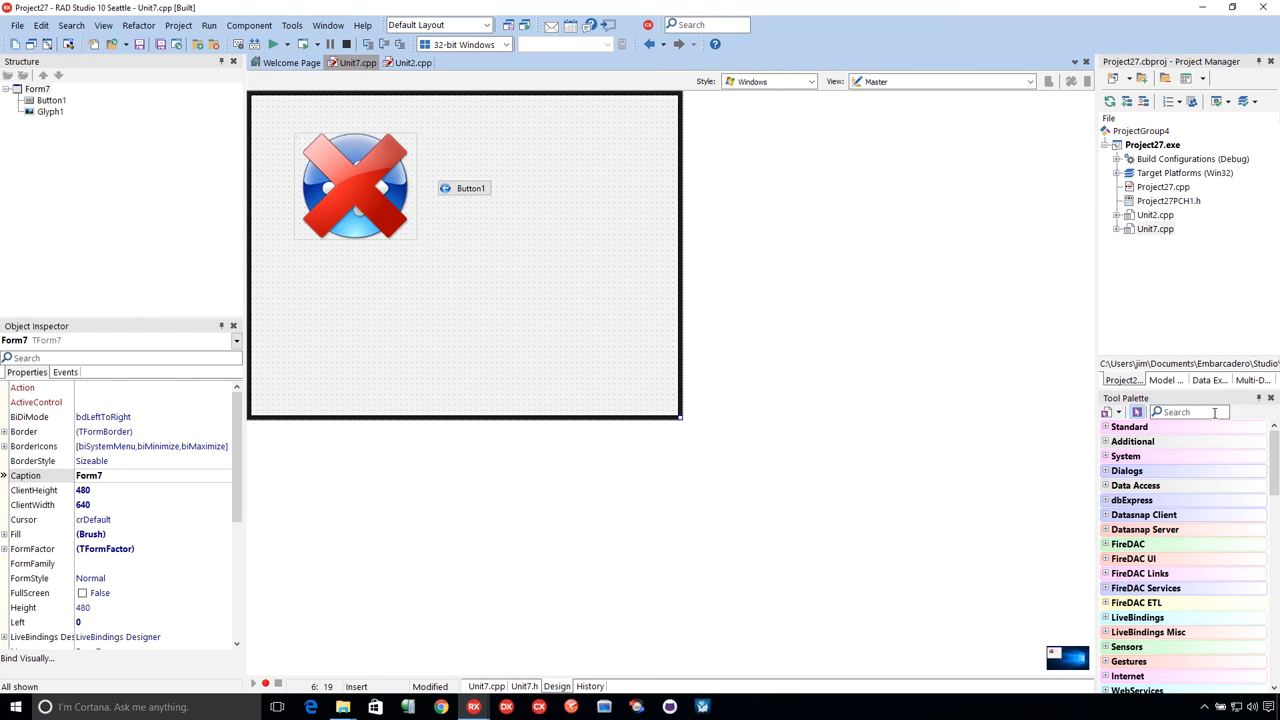
Step: Drop a TImage (Image1) onto Form7 and create an empty Button1Click handler
{"action": "type", "text": "imag"}
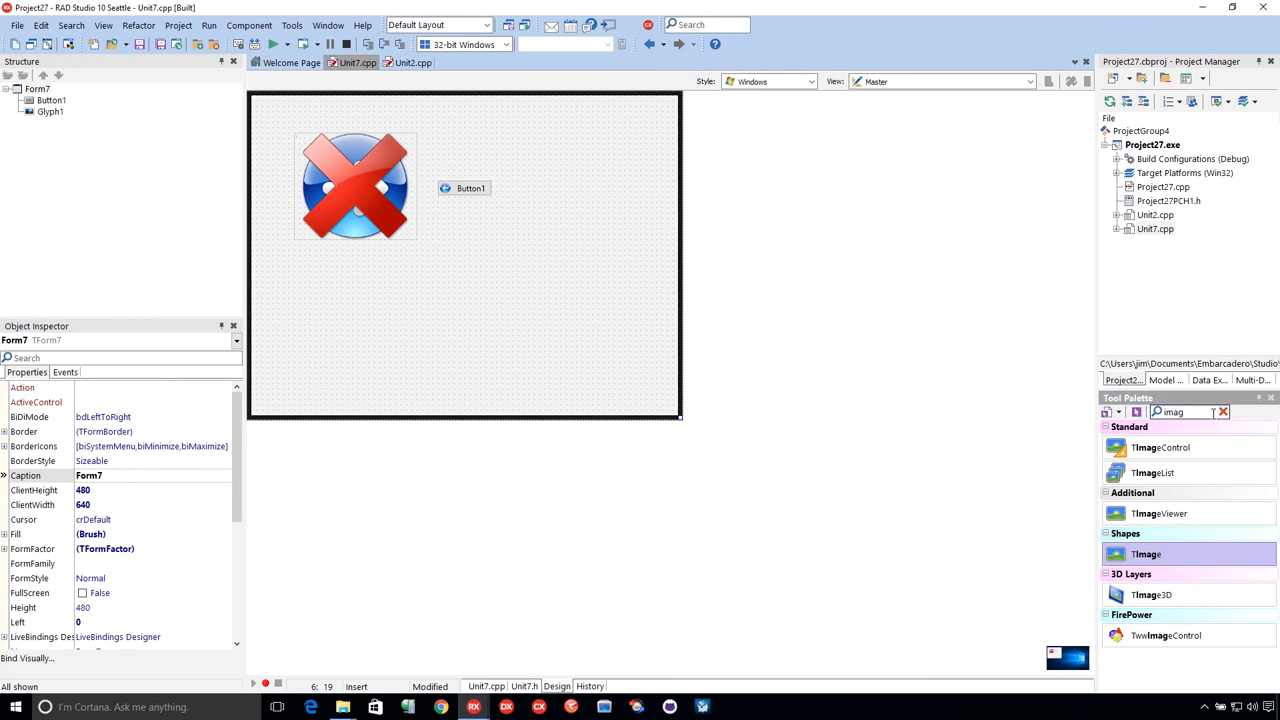
{"action": "left_click_drag", "start_coordinate": [1146, 554], "coordinate": [475, 260]}
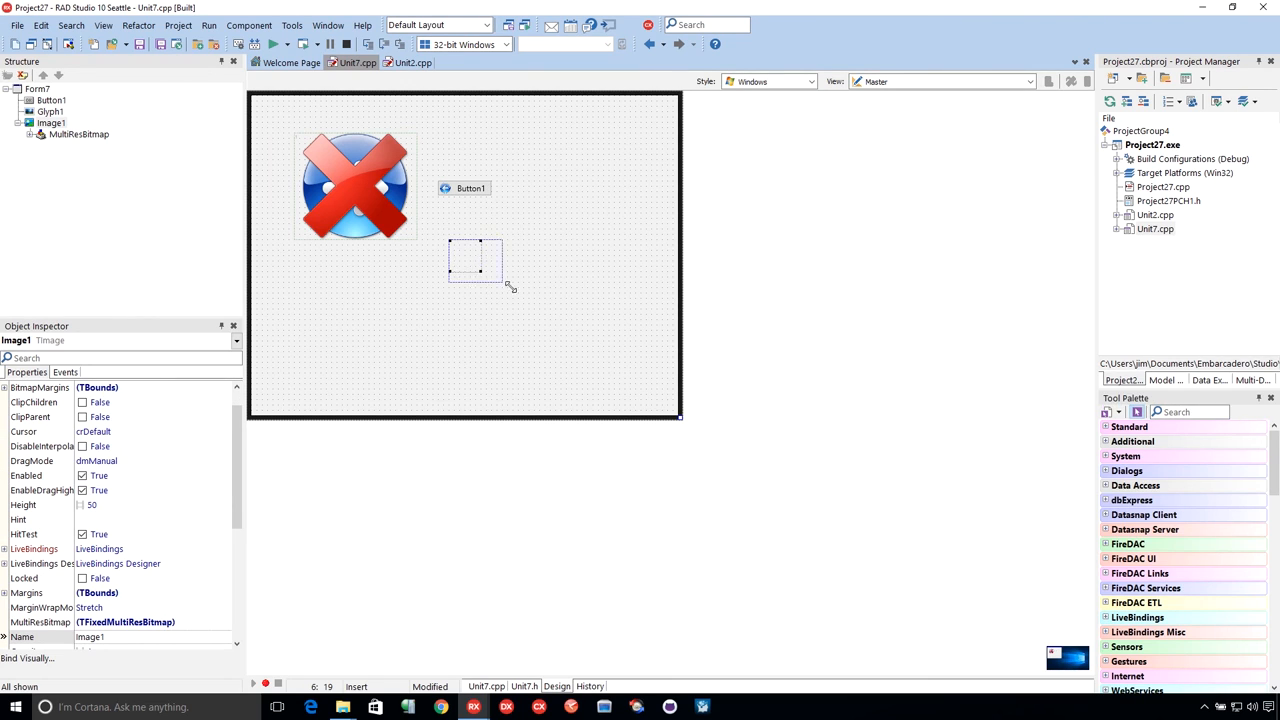
{"action": "left_click", "coordinate": [465, 188]}
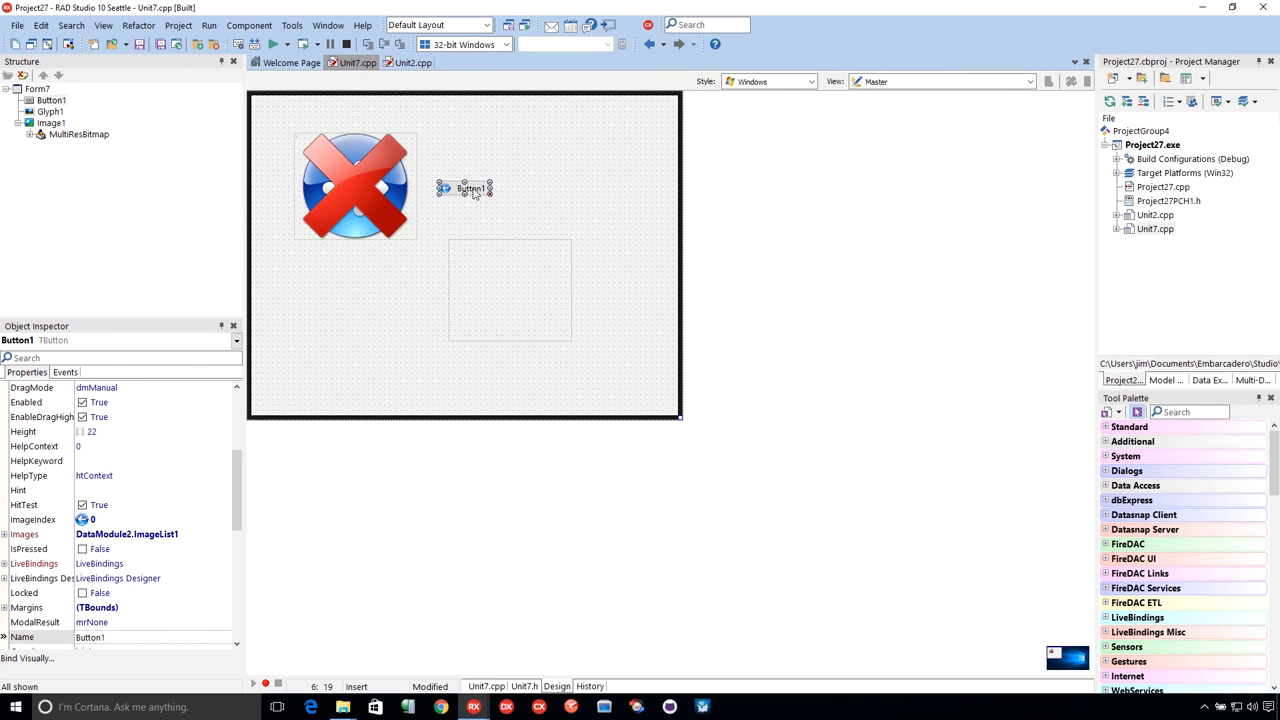
{"action": "double_click", "coordinate": [465, 188]}
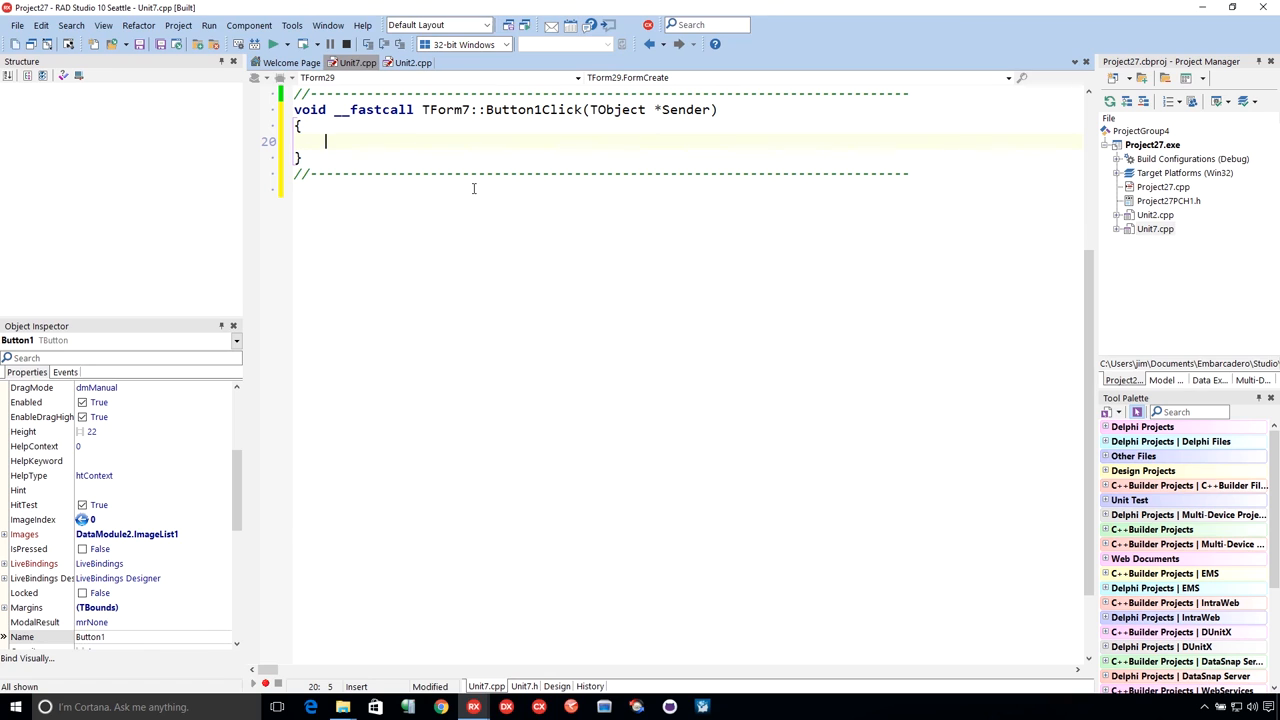
Step: In Button1Click, start typing Image1->Bitmap->Assign(DataModule2->ImageList1->Bitmap(
{"action": "type", "text": "Image1->Bi"}
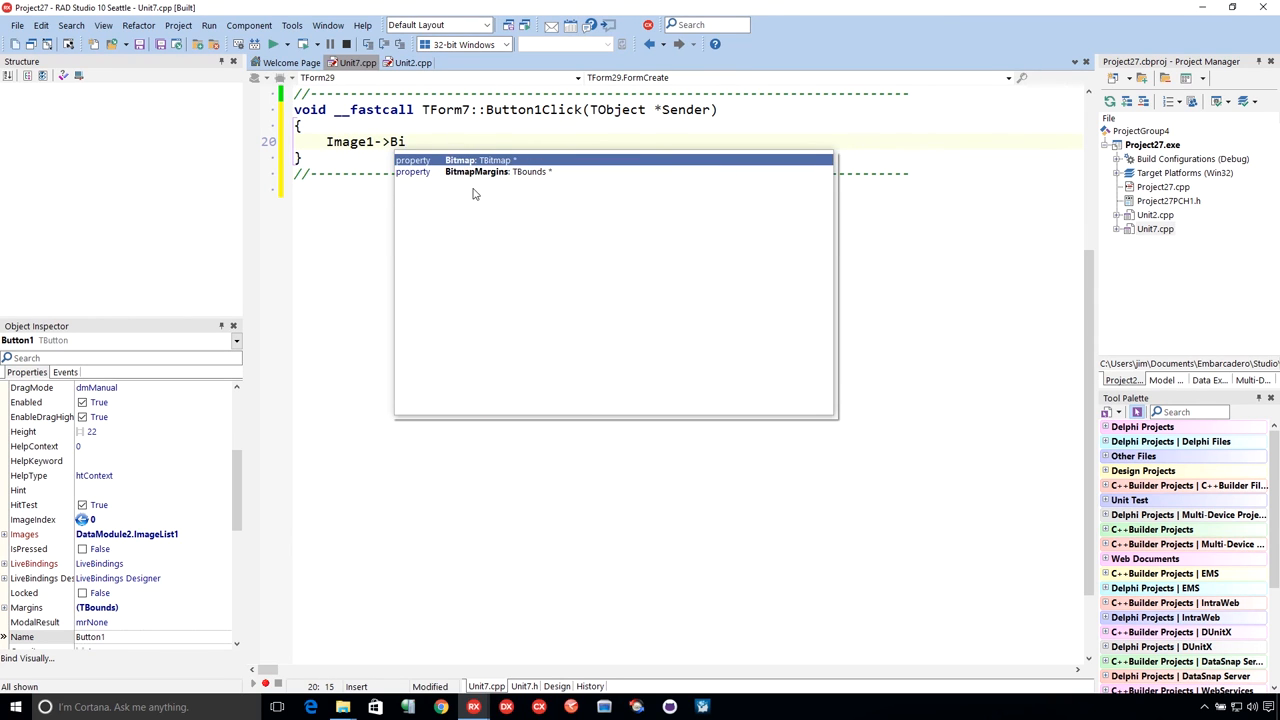
{"action": "type", "text": "tmap->Assign("}
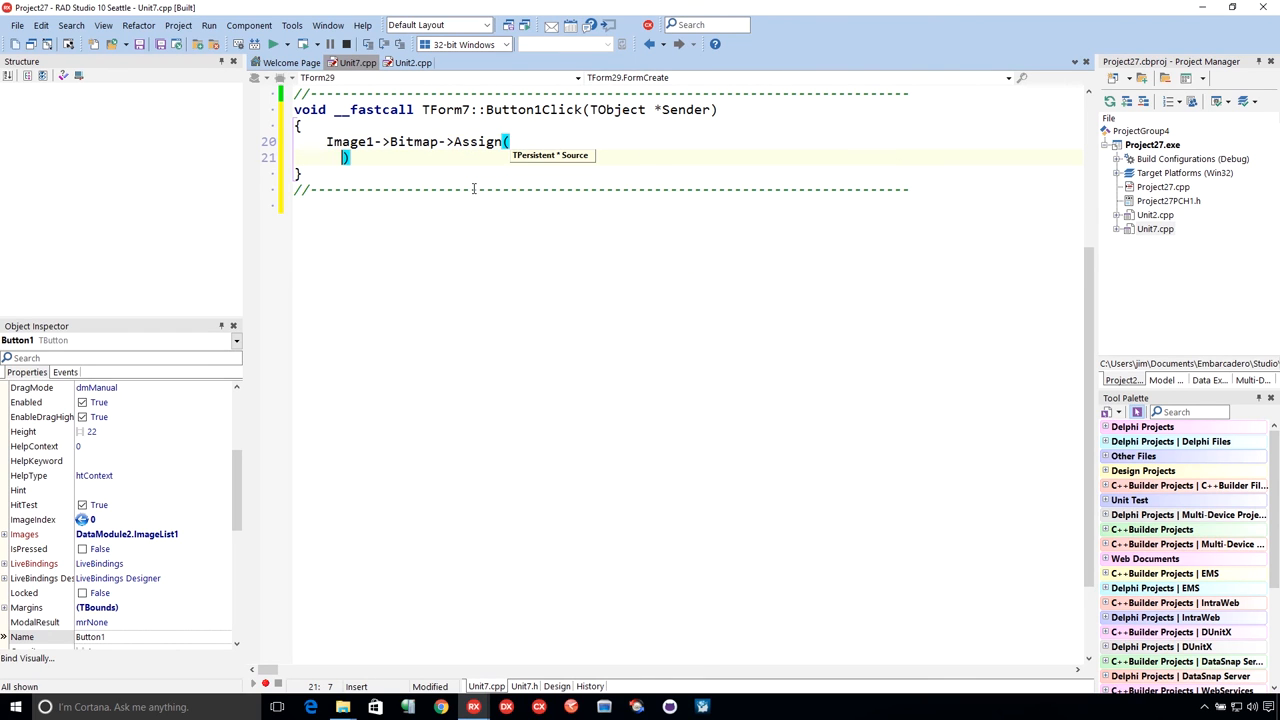
{"action": "type", "text": "Data"}
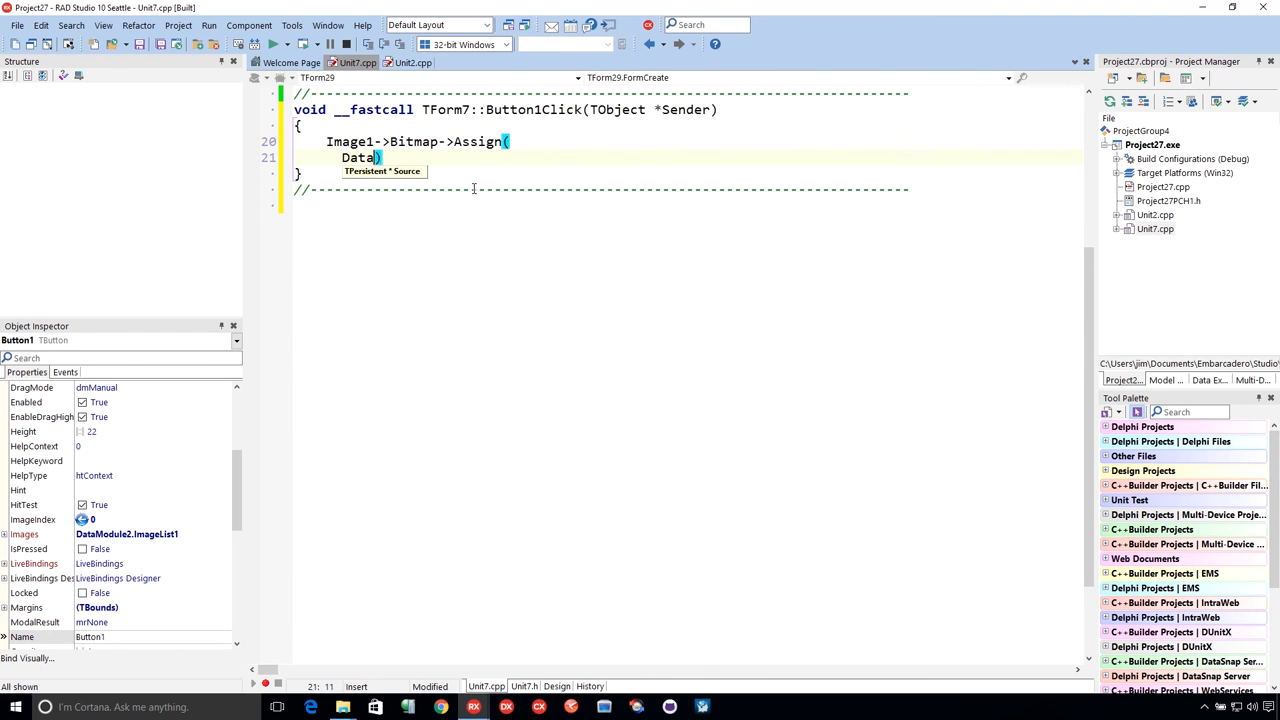
{"action": "type", "text": "Data"}
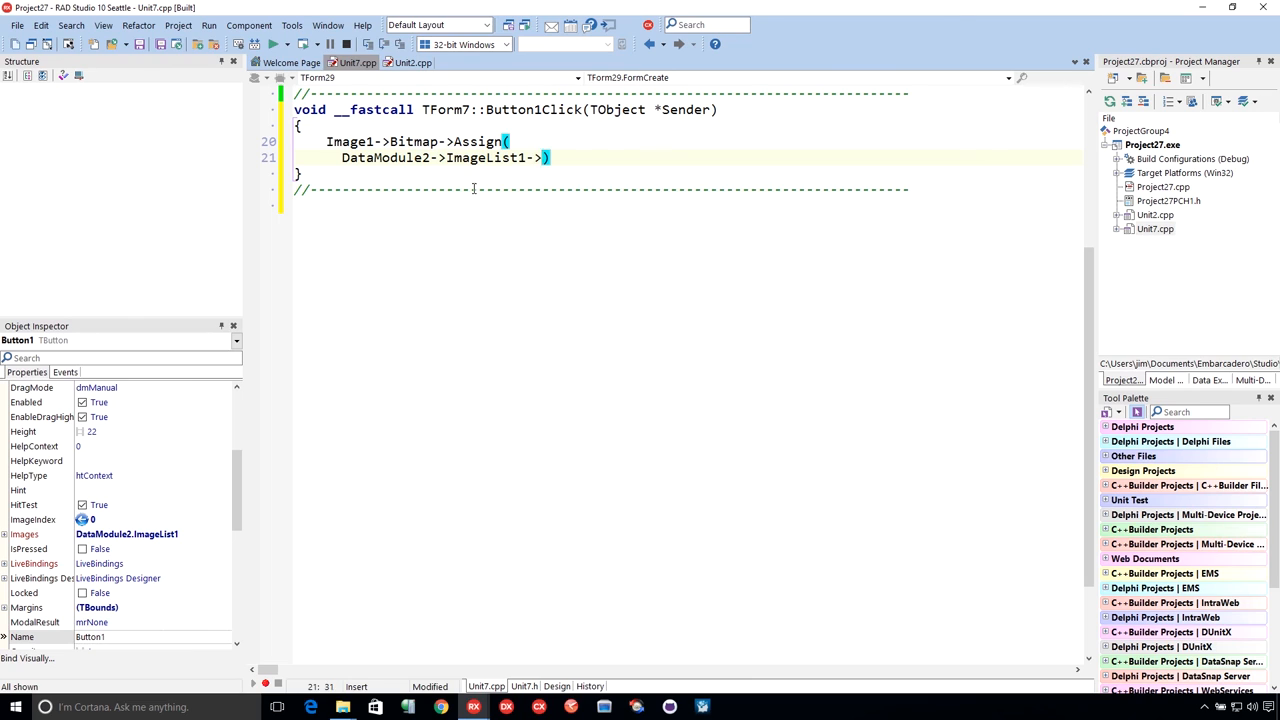
{"action": "type", "text": "Bitmap("}
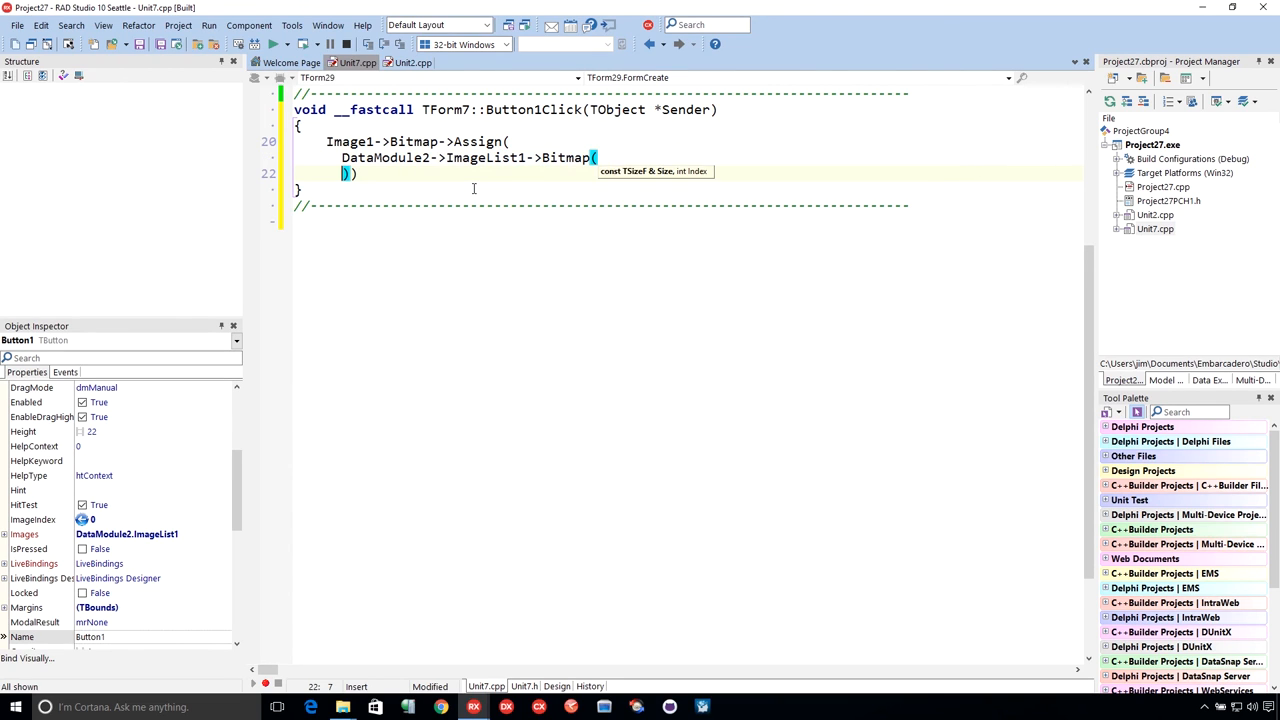
Step: Finish with Image1->Size->Size, 1)); then run the app and click Button1
{"action": "type", "text": "I"}
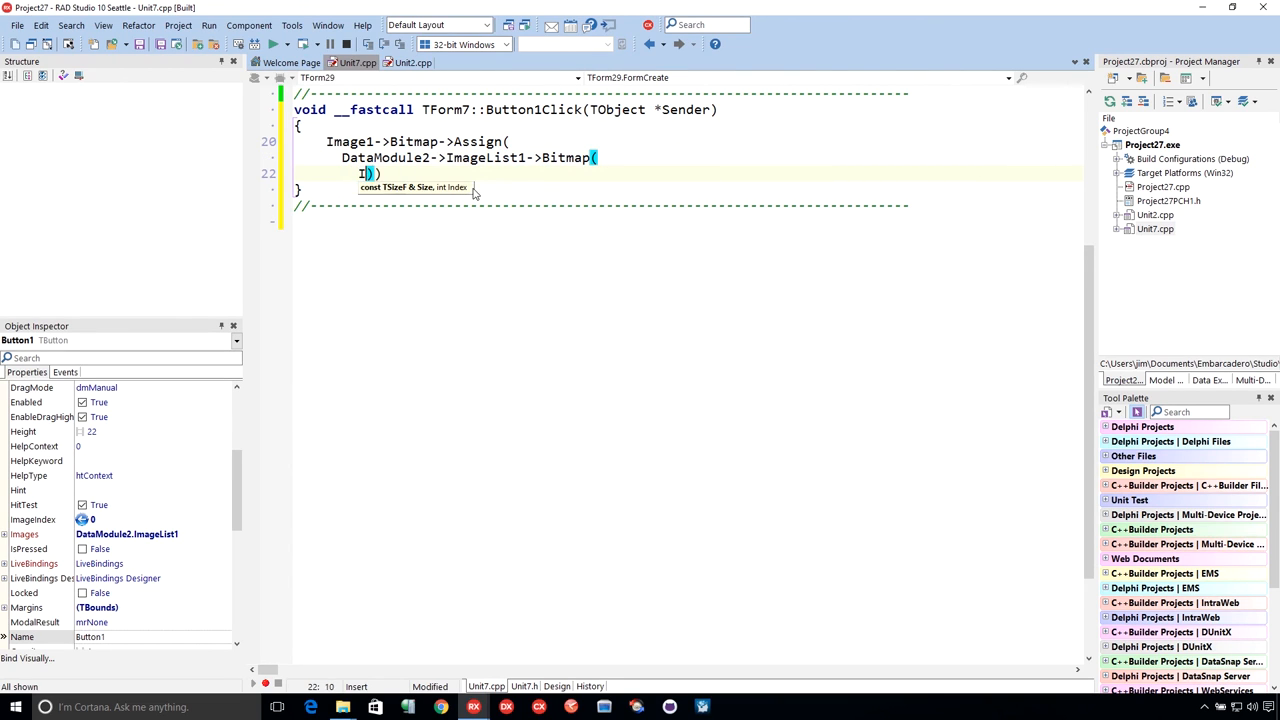
{"action": "type", "text": "mage1-"}
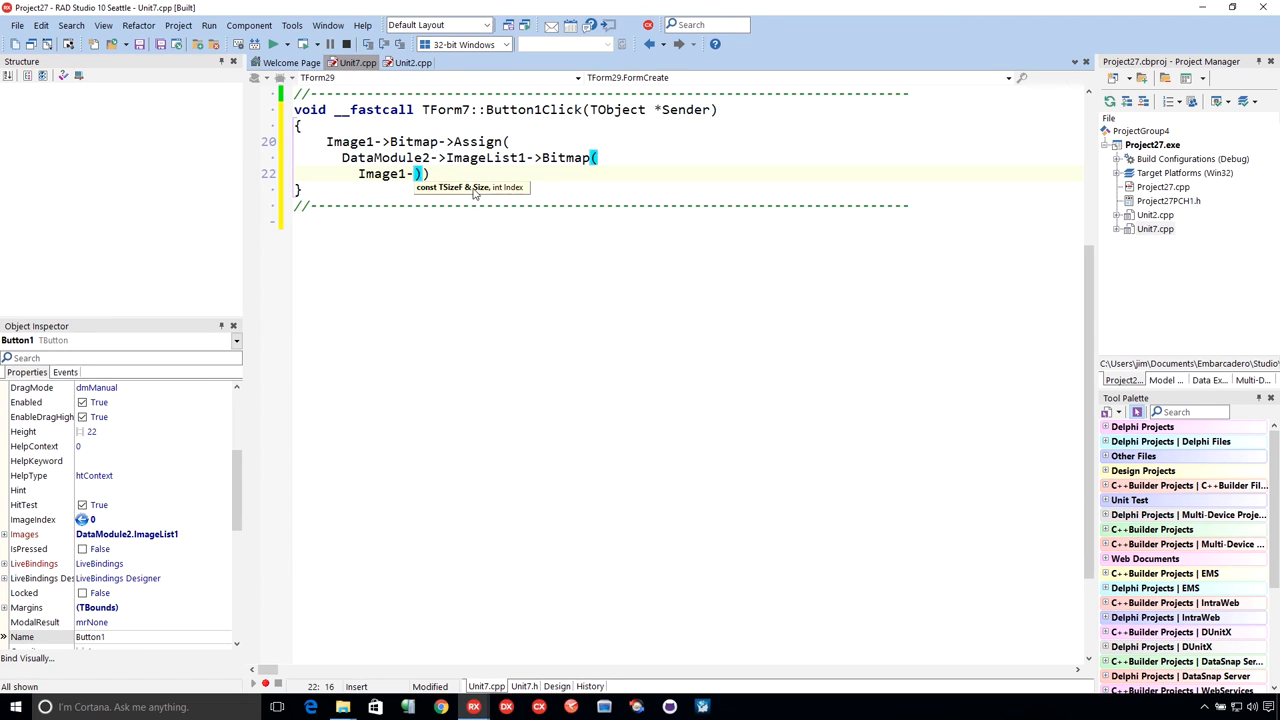
{"action": "type", "text": "Size"}
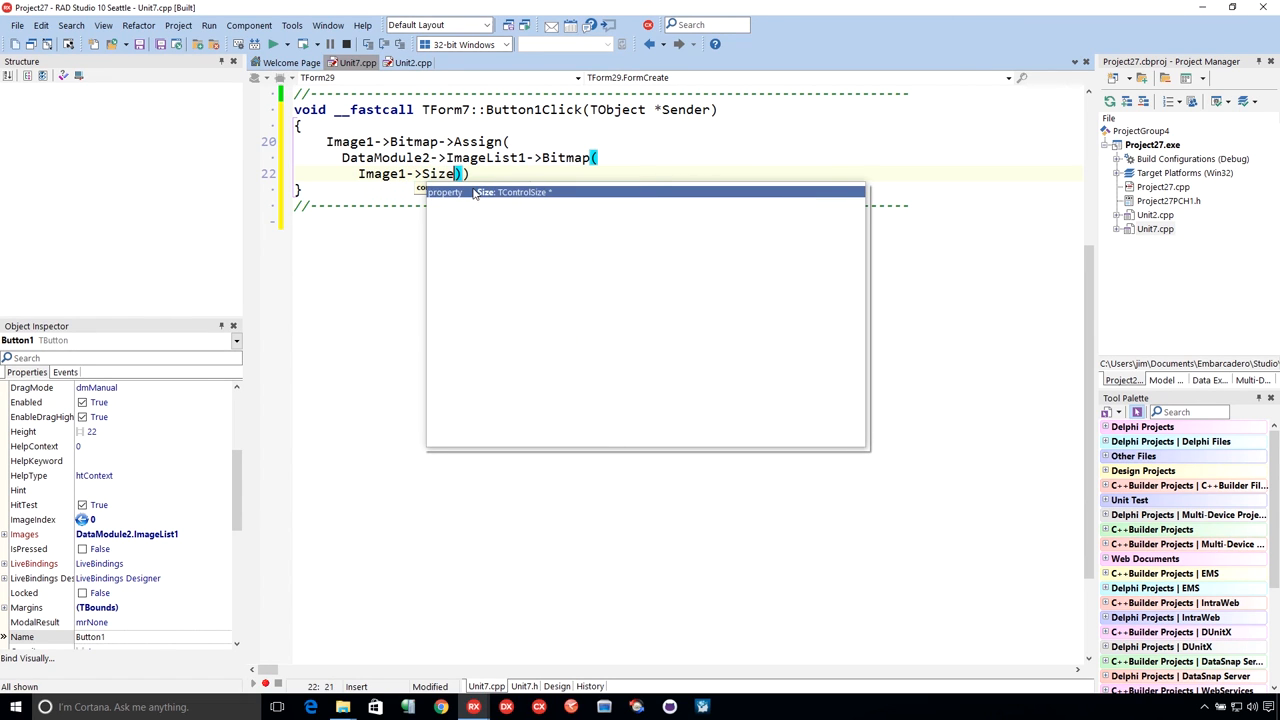
{"action": "type", "text": "-"}
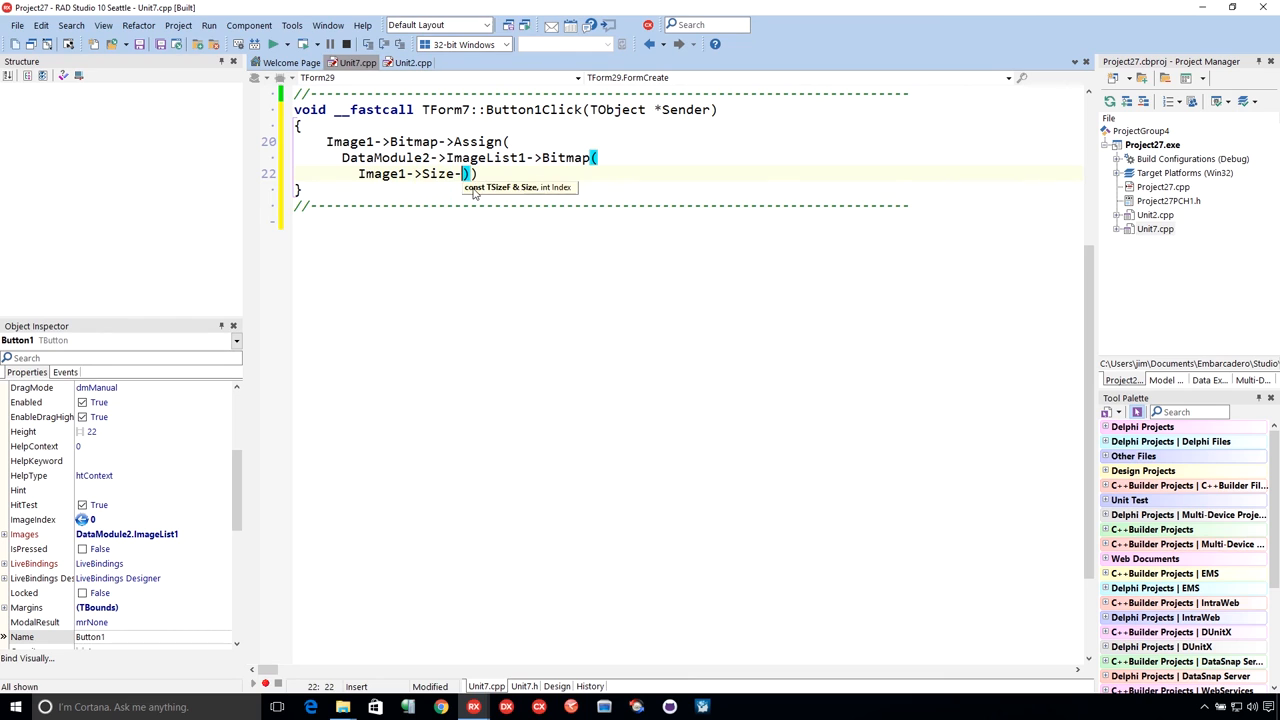
{"action": "type", "text": ">Size,"}
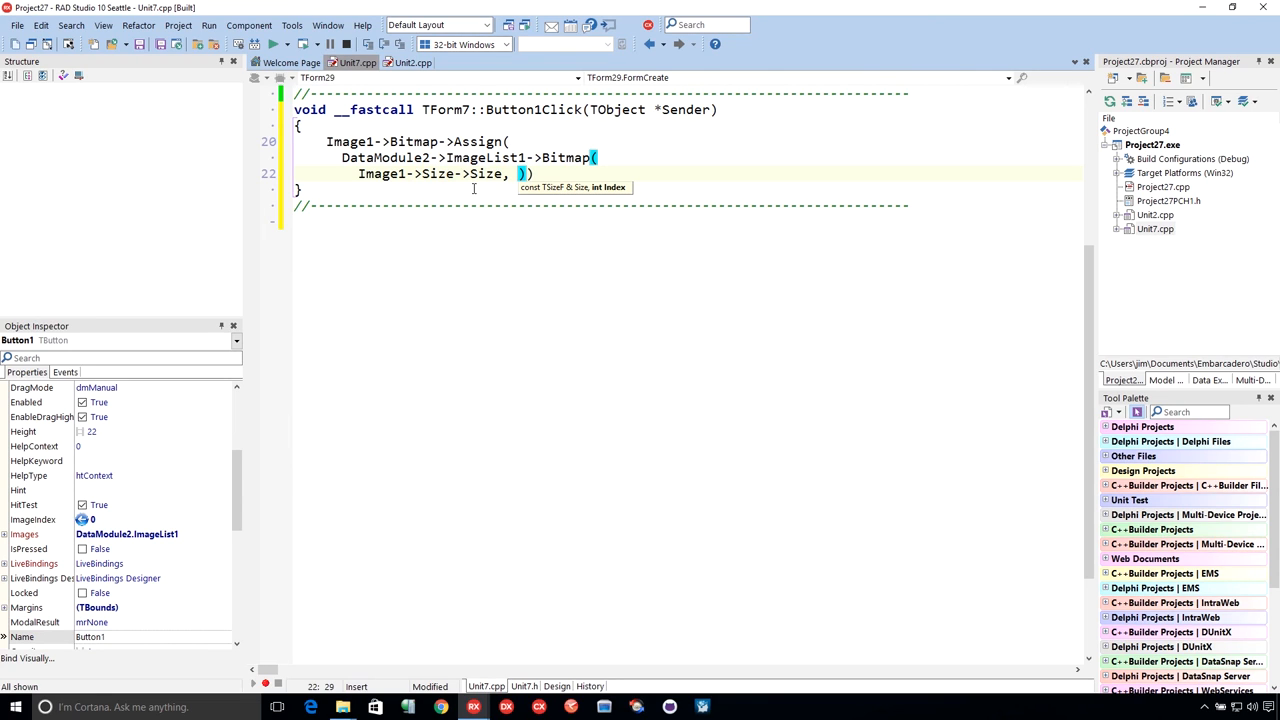
{"action": "type", "text": "1"}
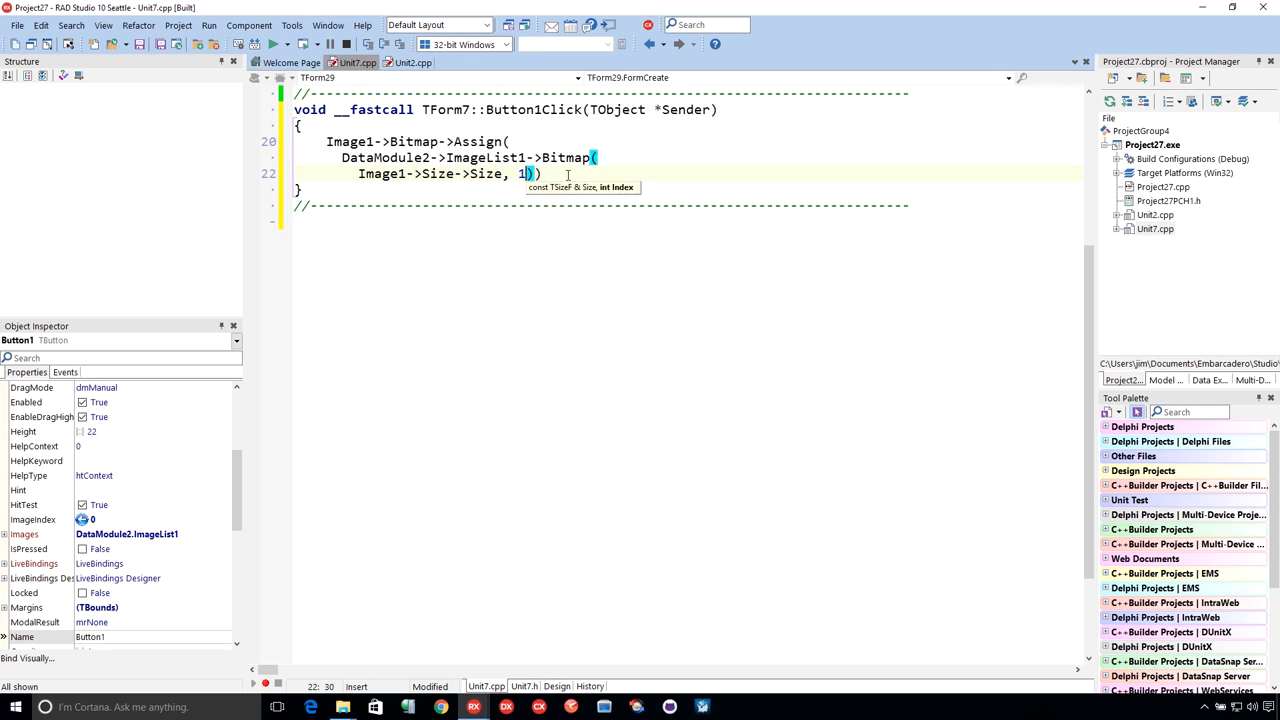
{"action": "type", "text": ");"}
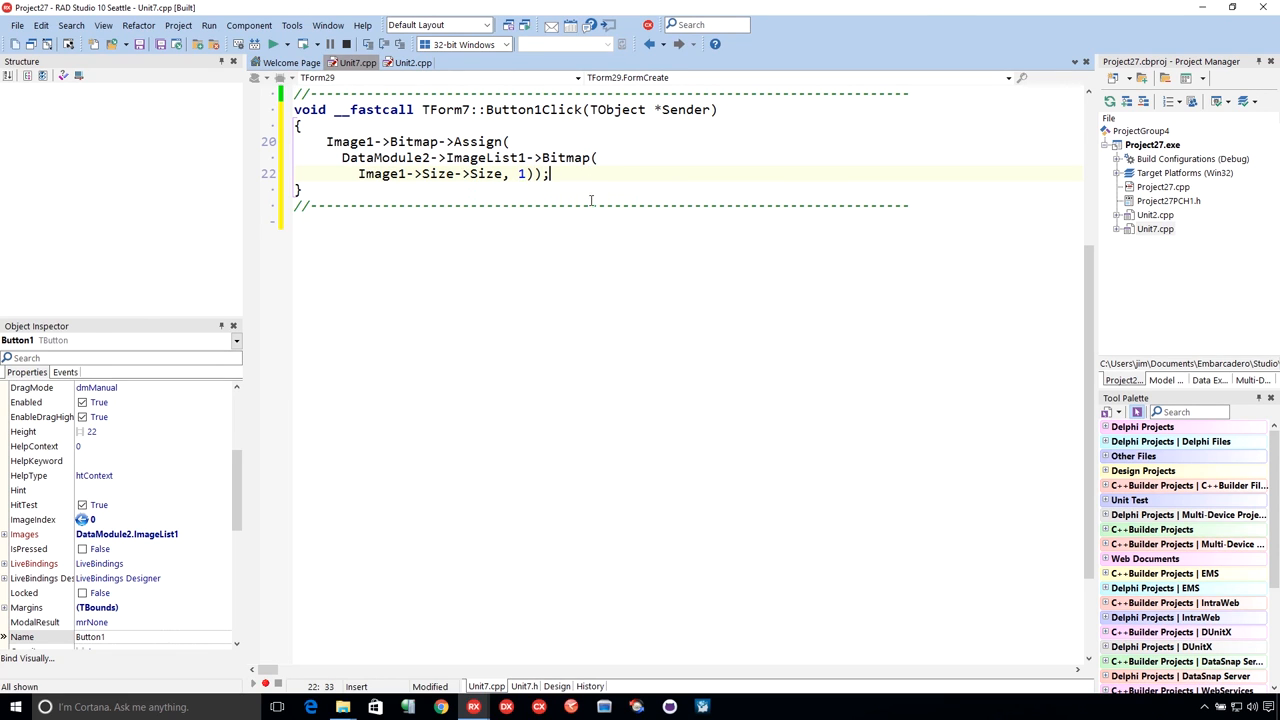
{"action": "left_click", "coordinate": [269, 46]}
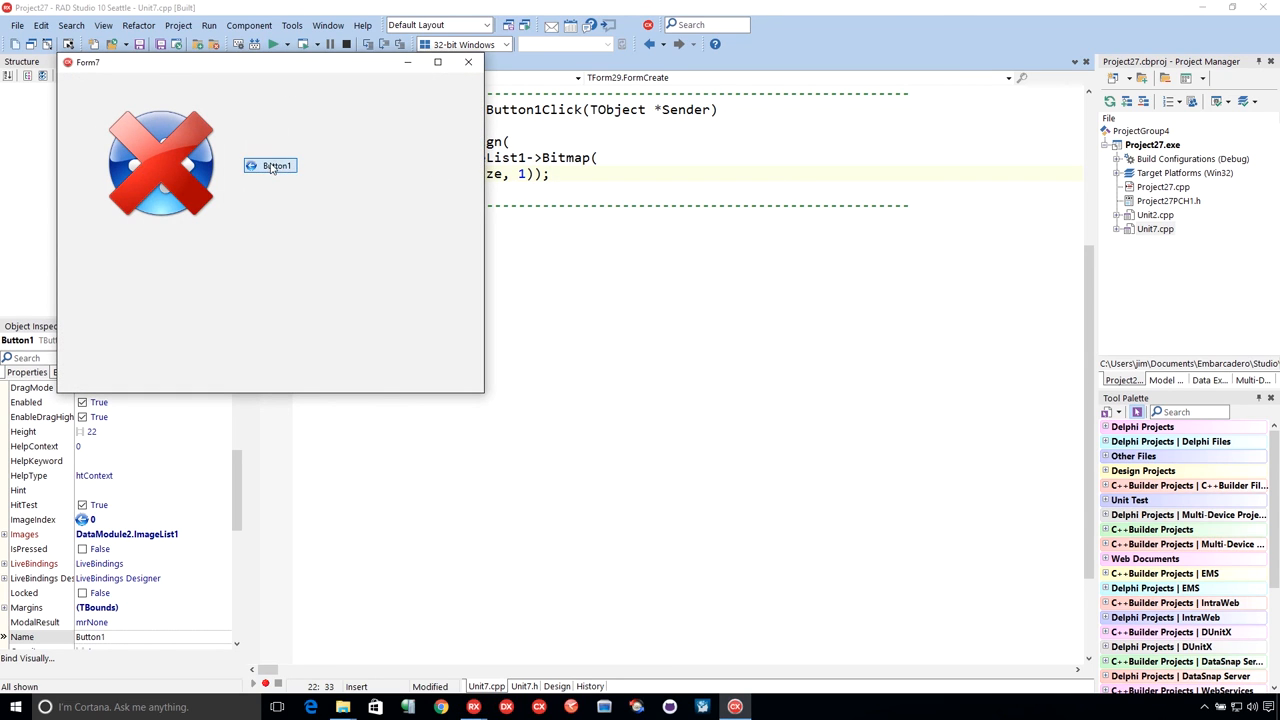
{"action": "left_click", "coordinate": [269, 165]}
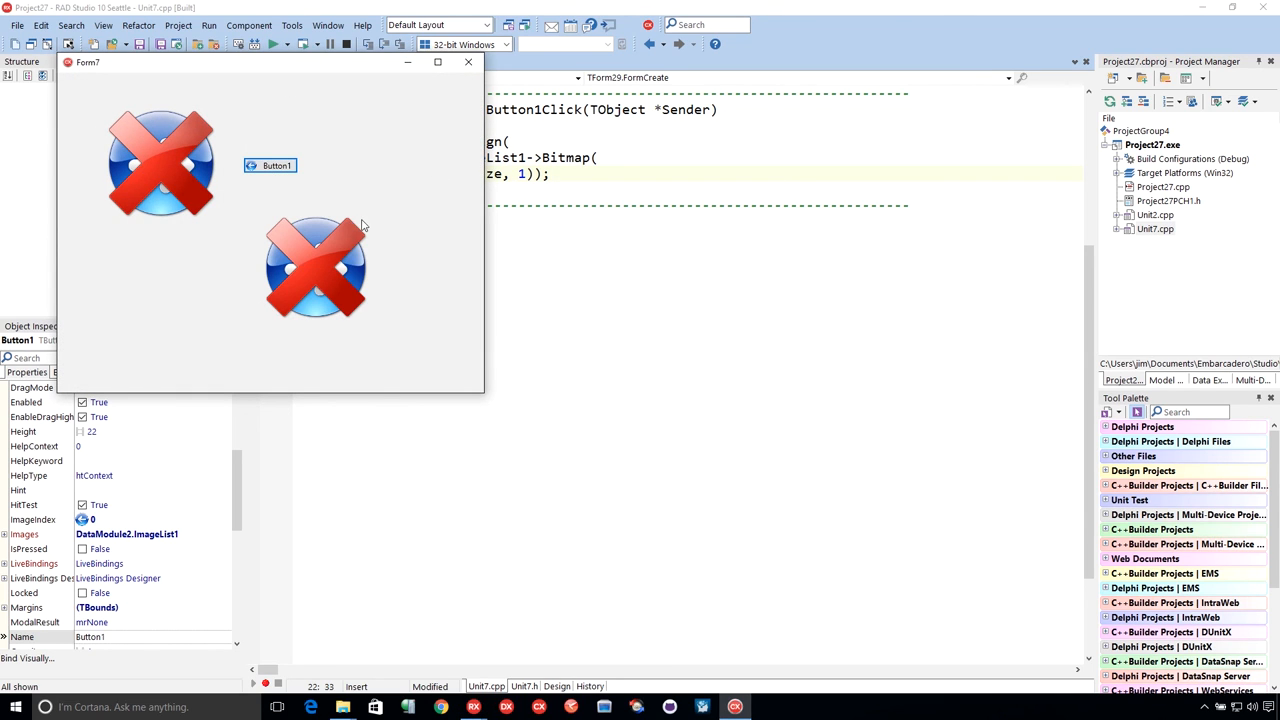